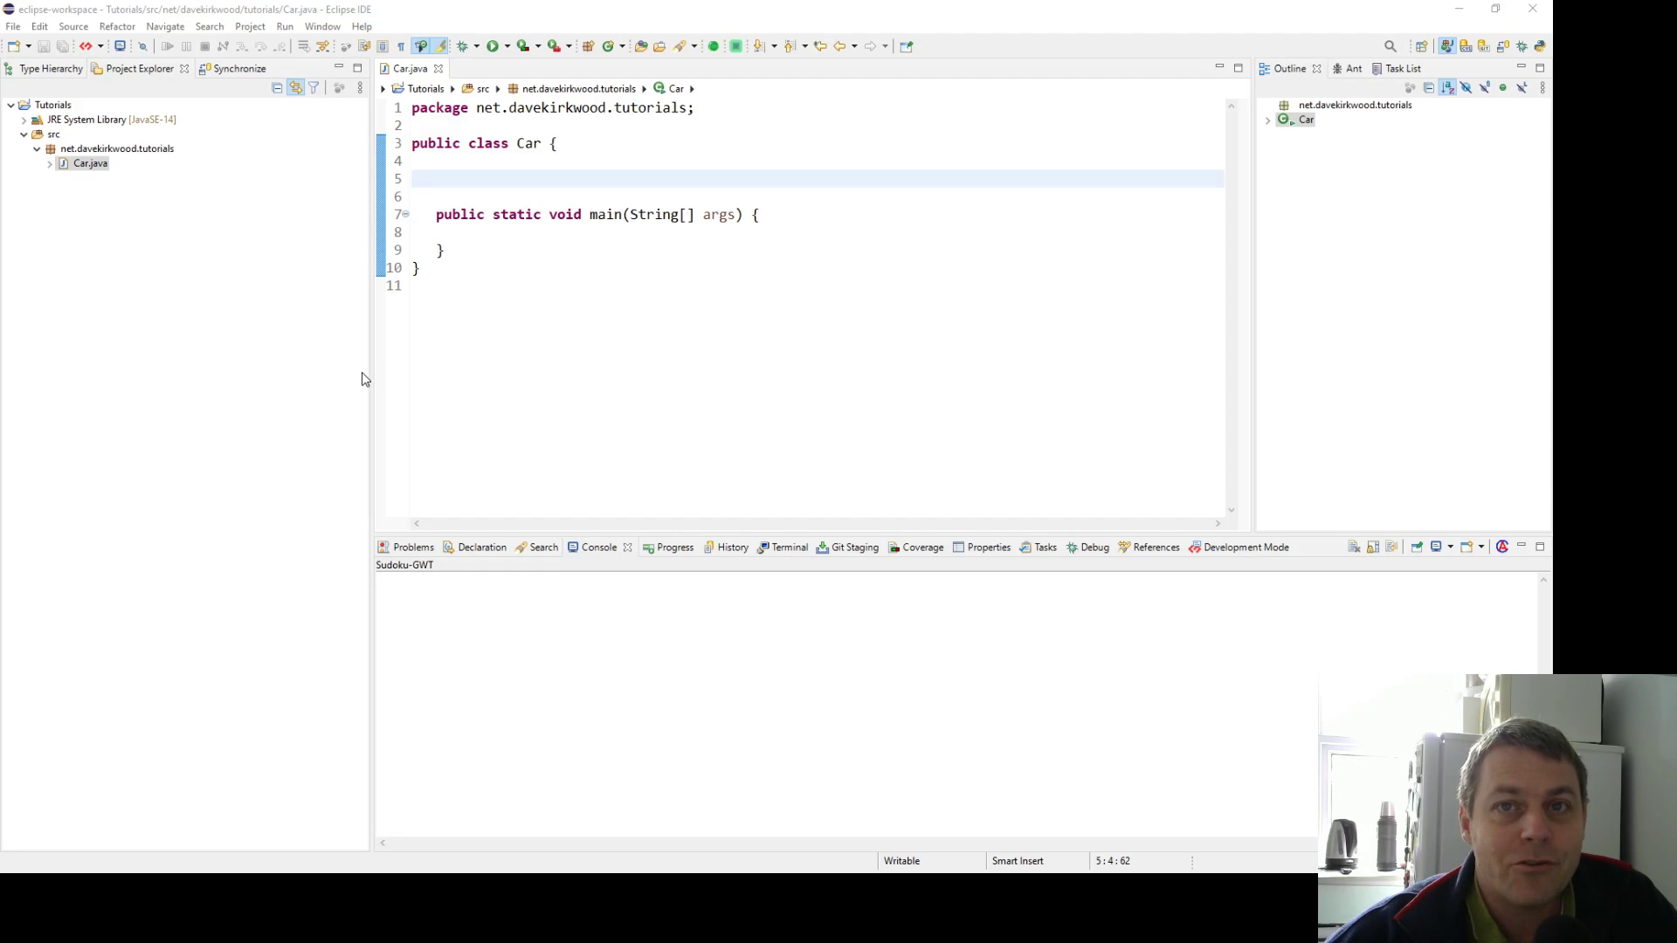
mouse_move(498, 318)
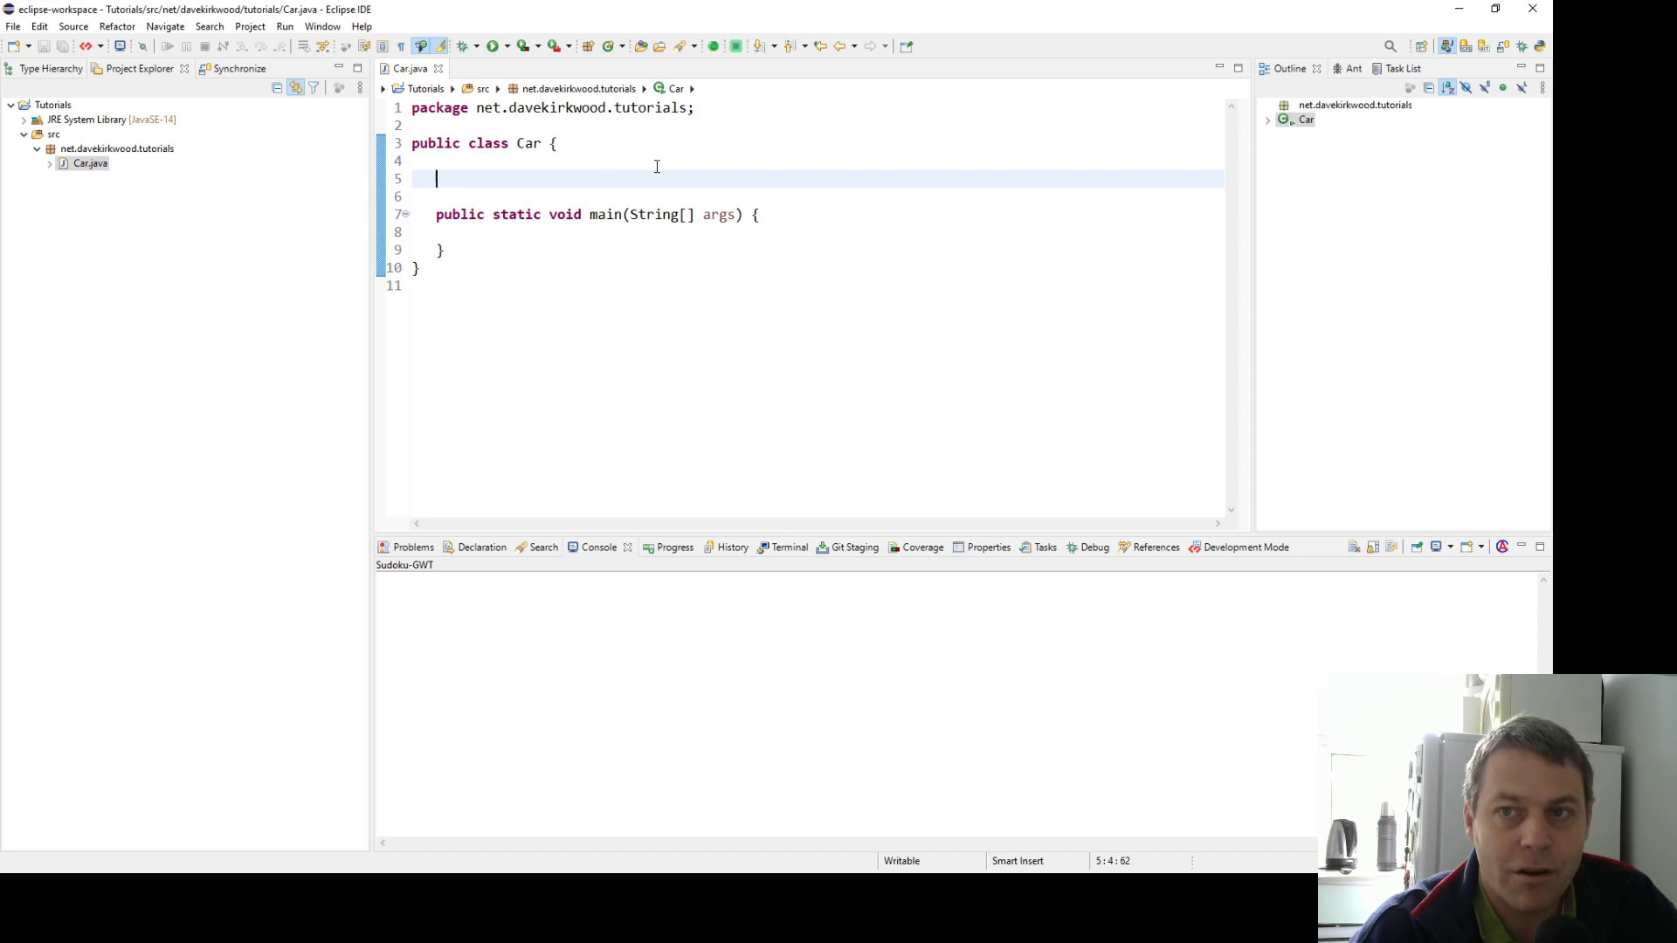
Declare private String fields make, model and colour above the main method
text(private)
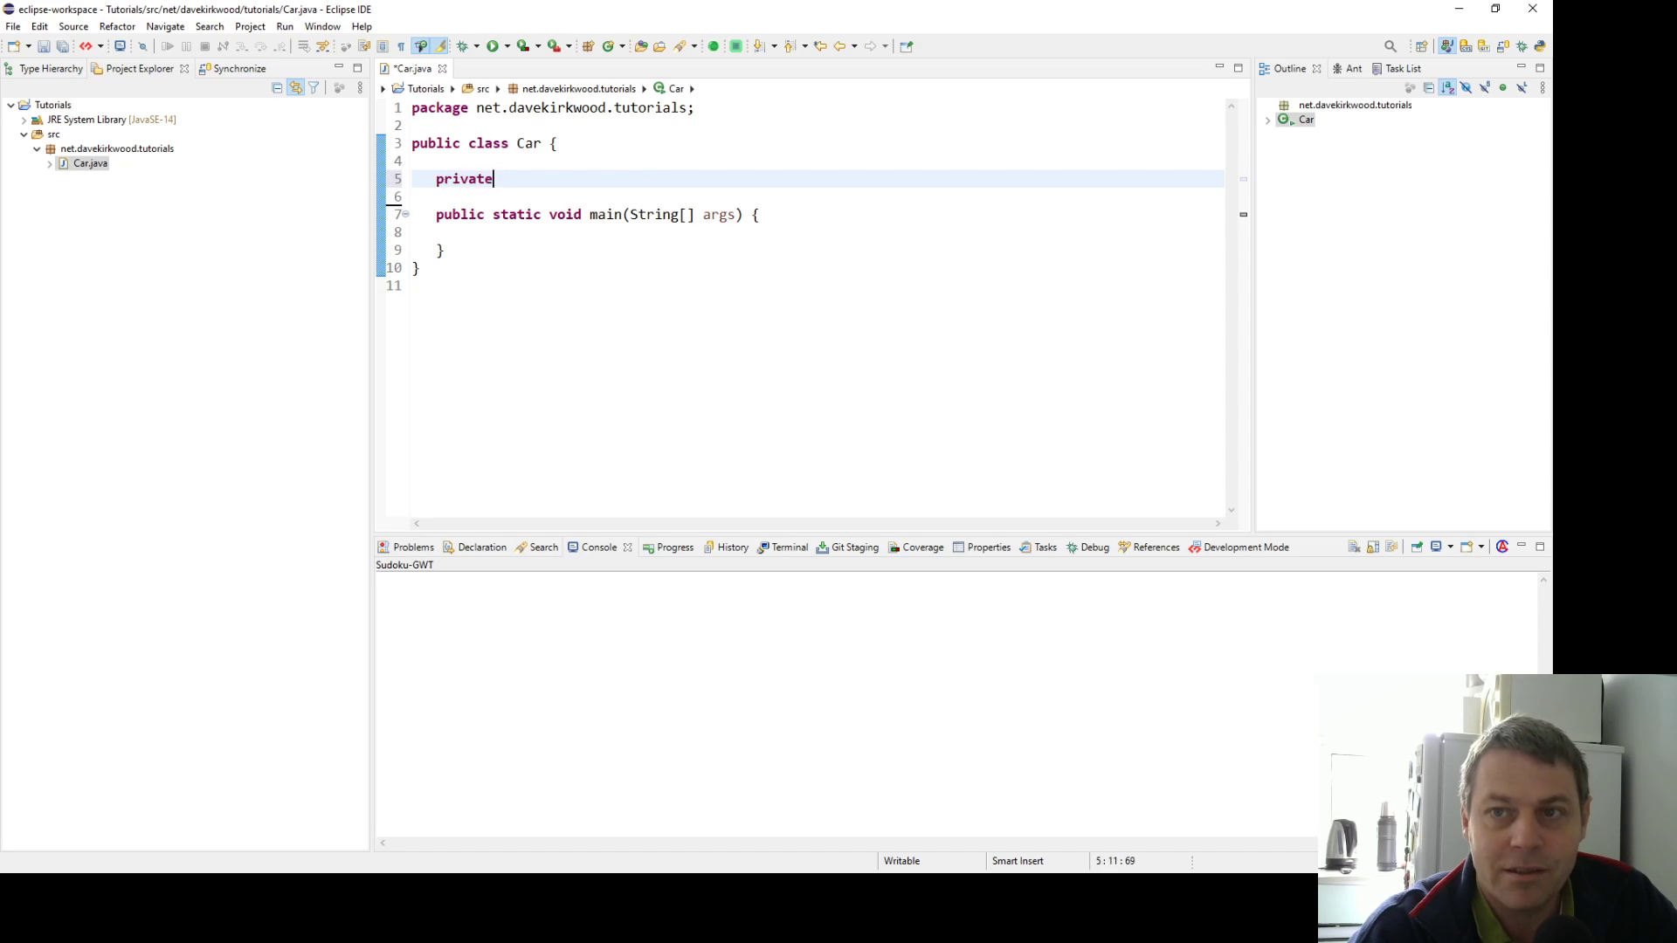
text(Stri)
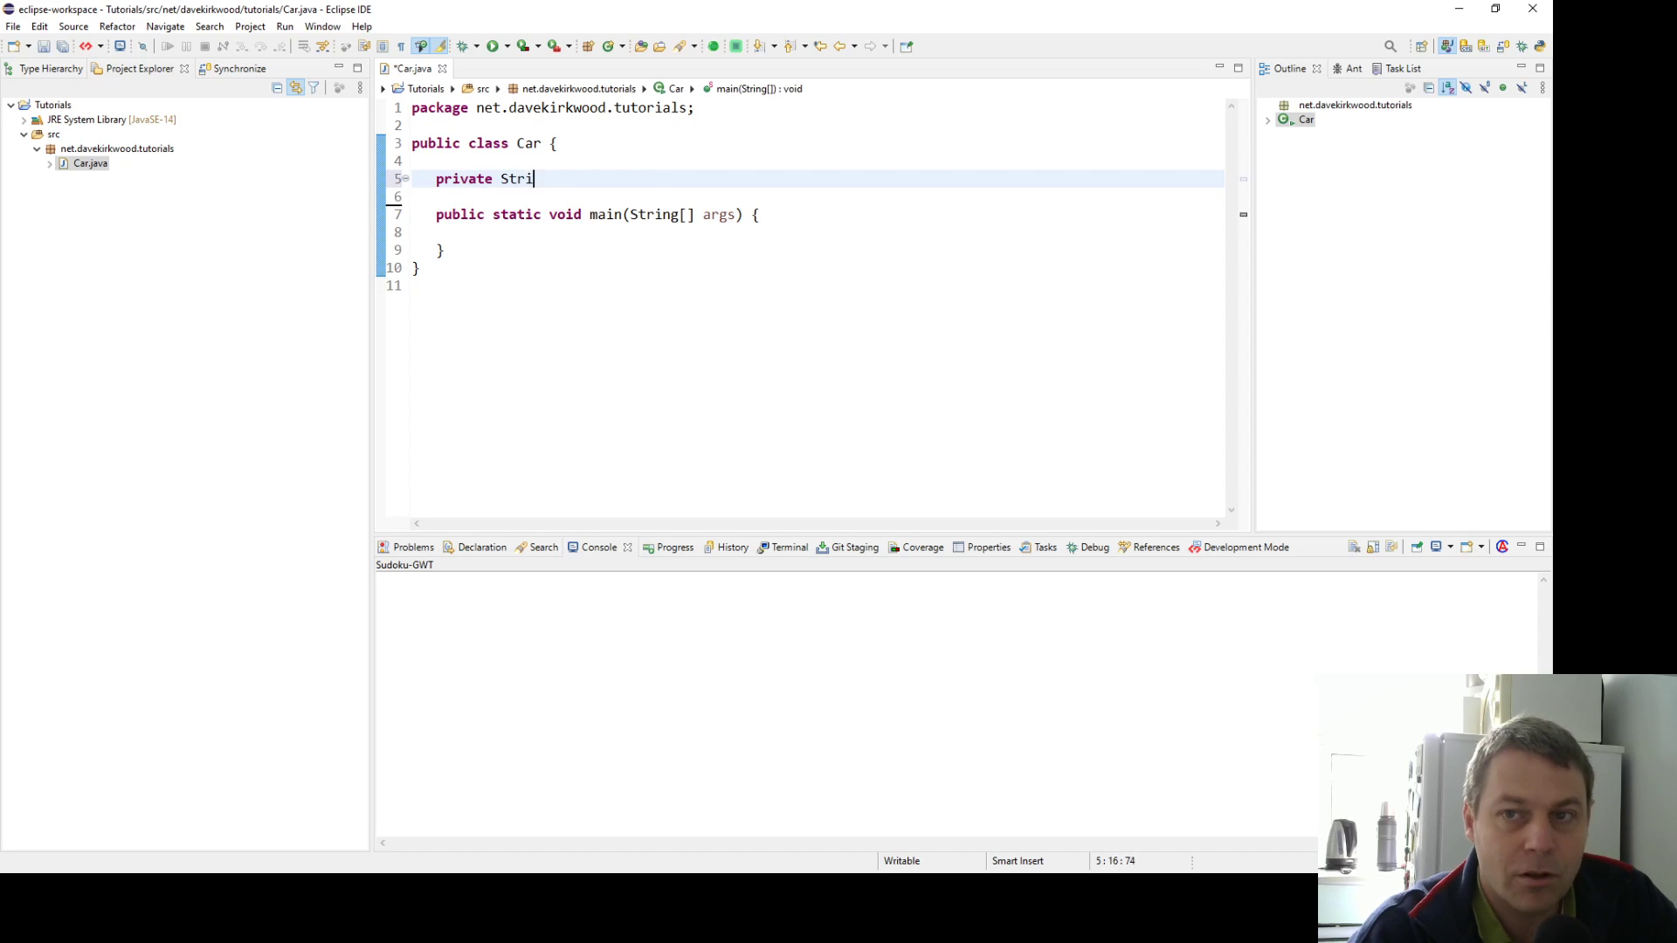
text(ng make;)
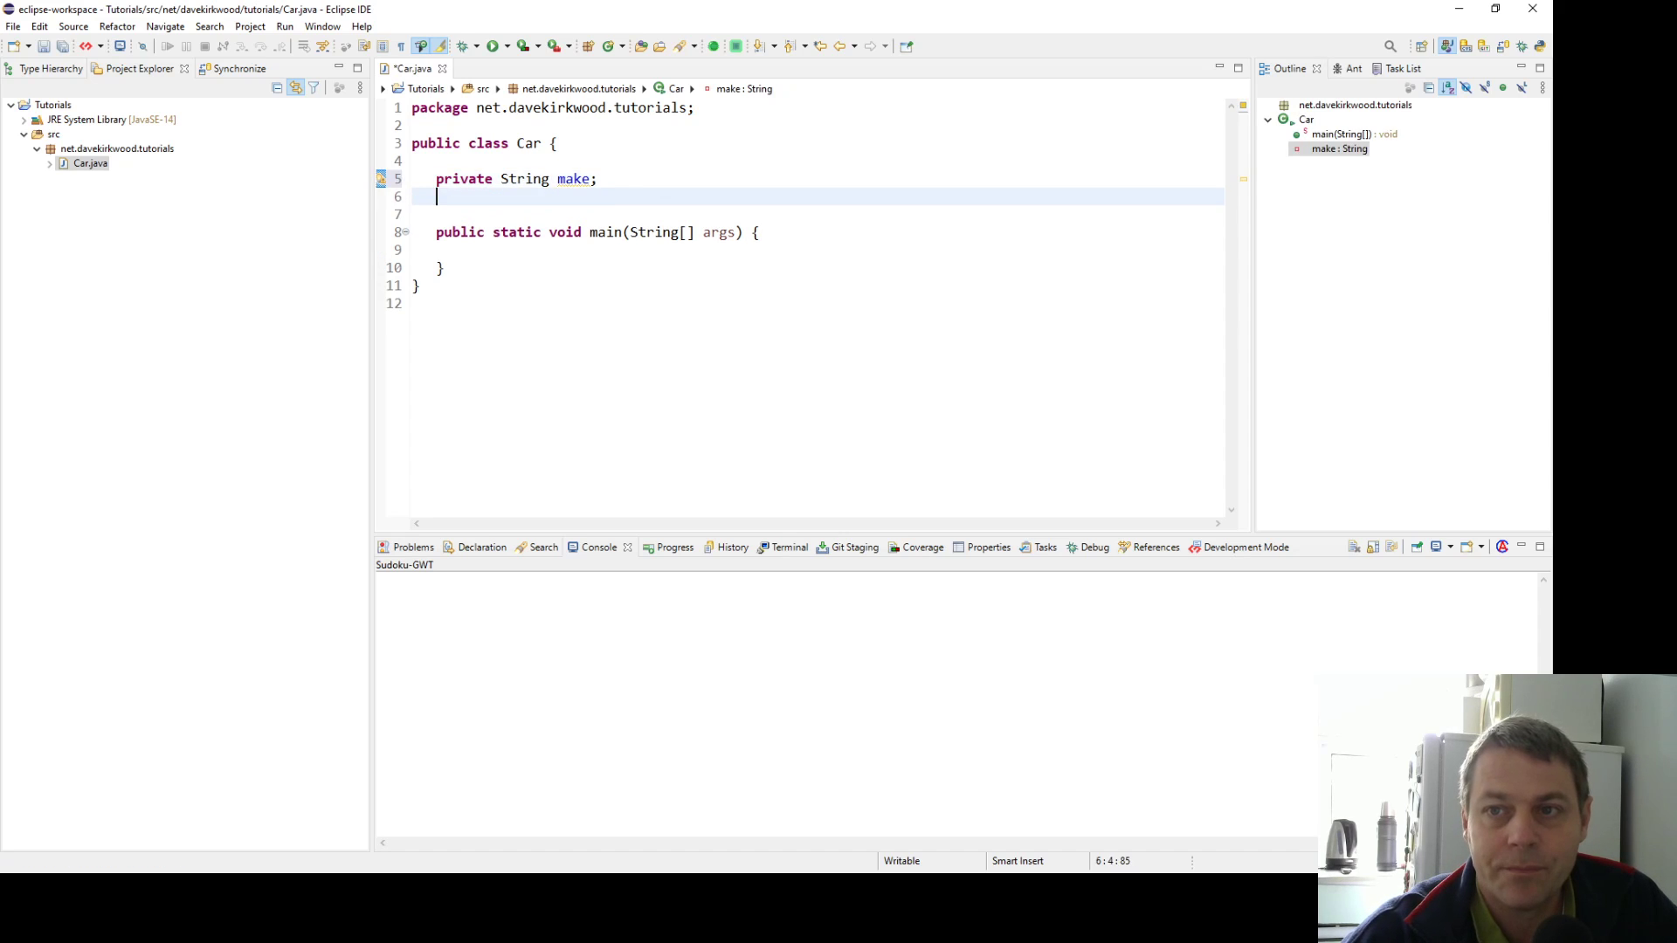
text(private String make;)
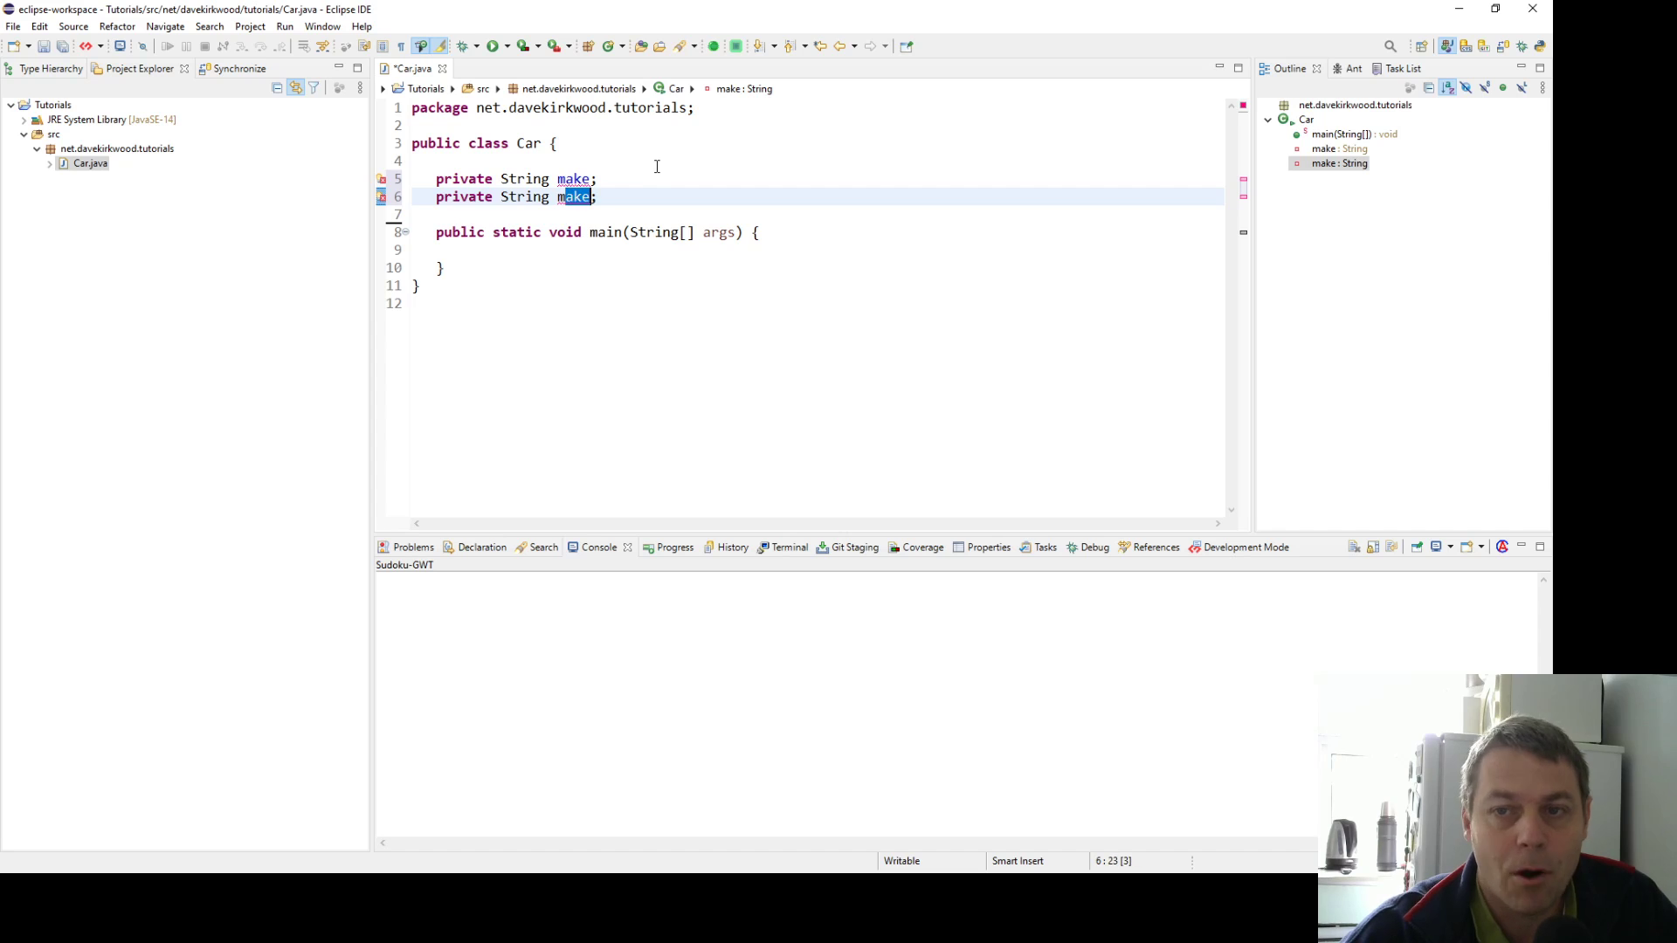
text(model)
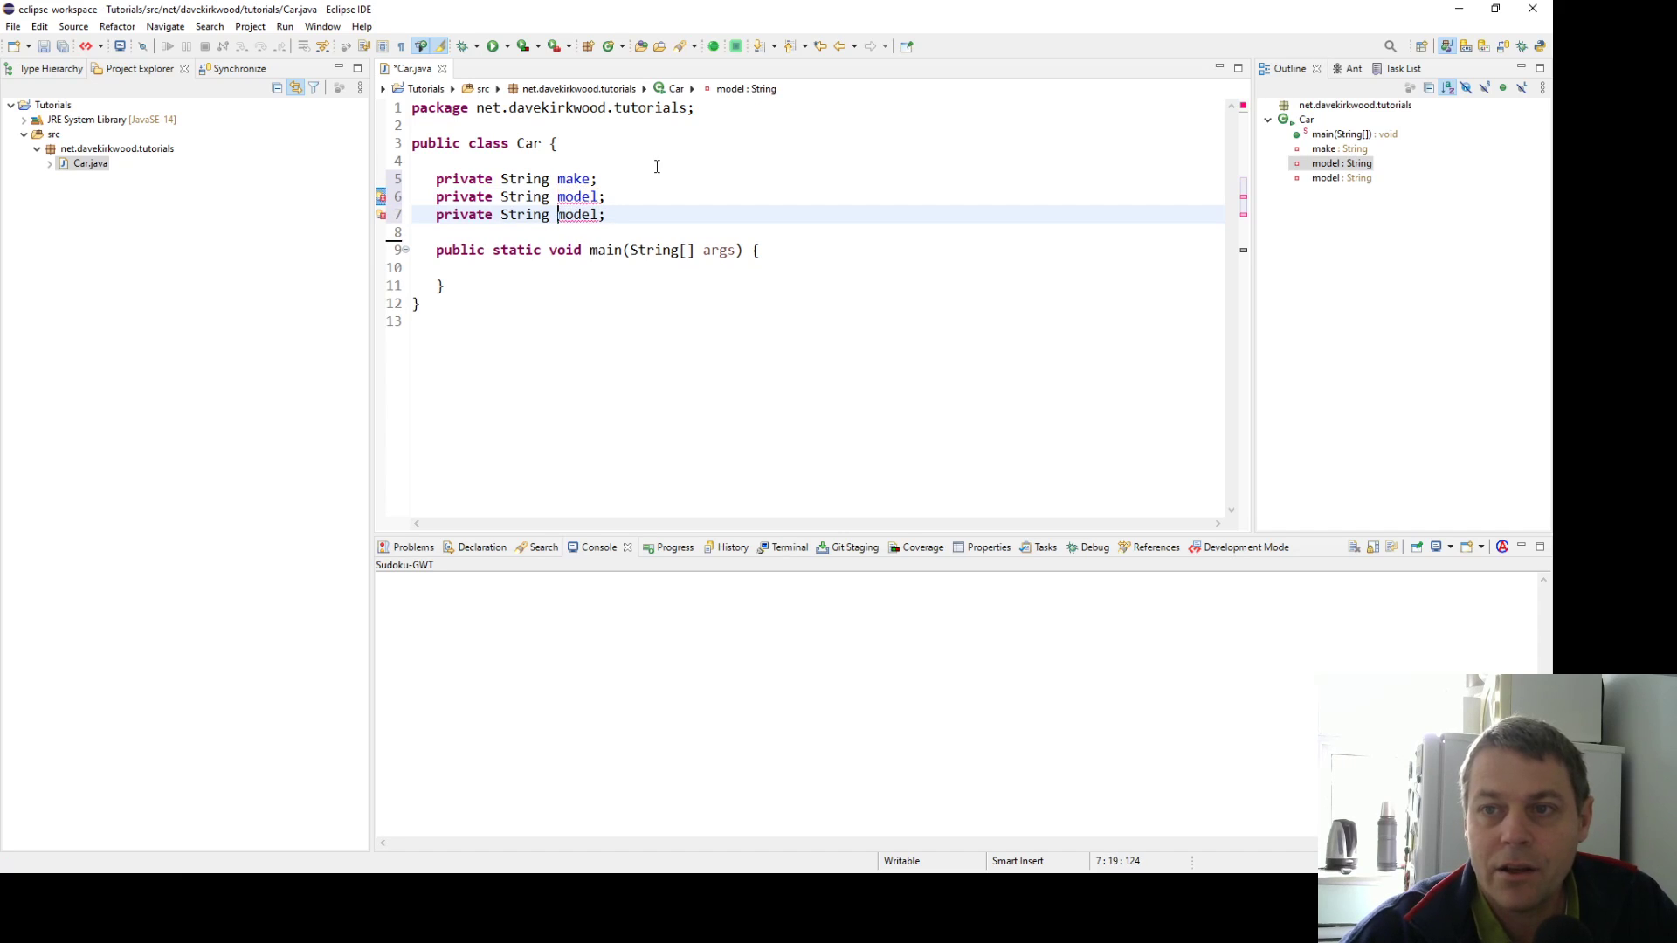
text(colour)
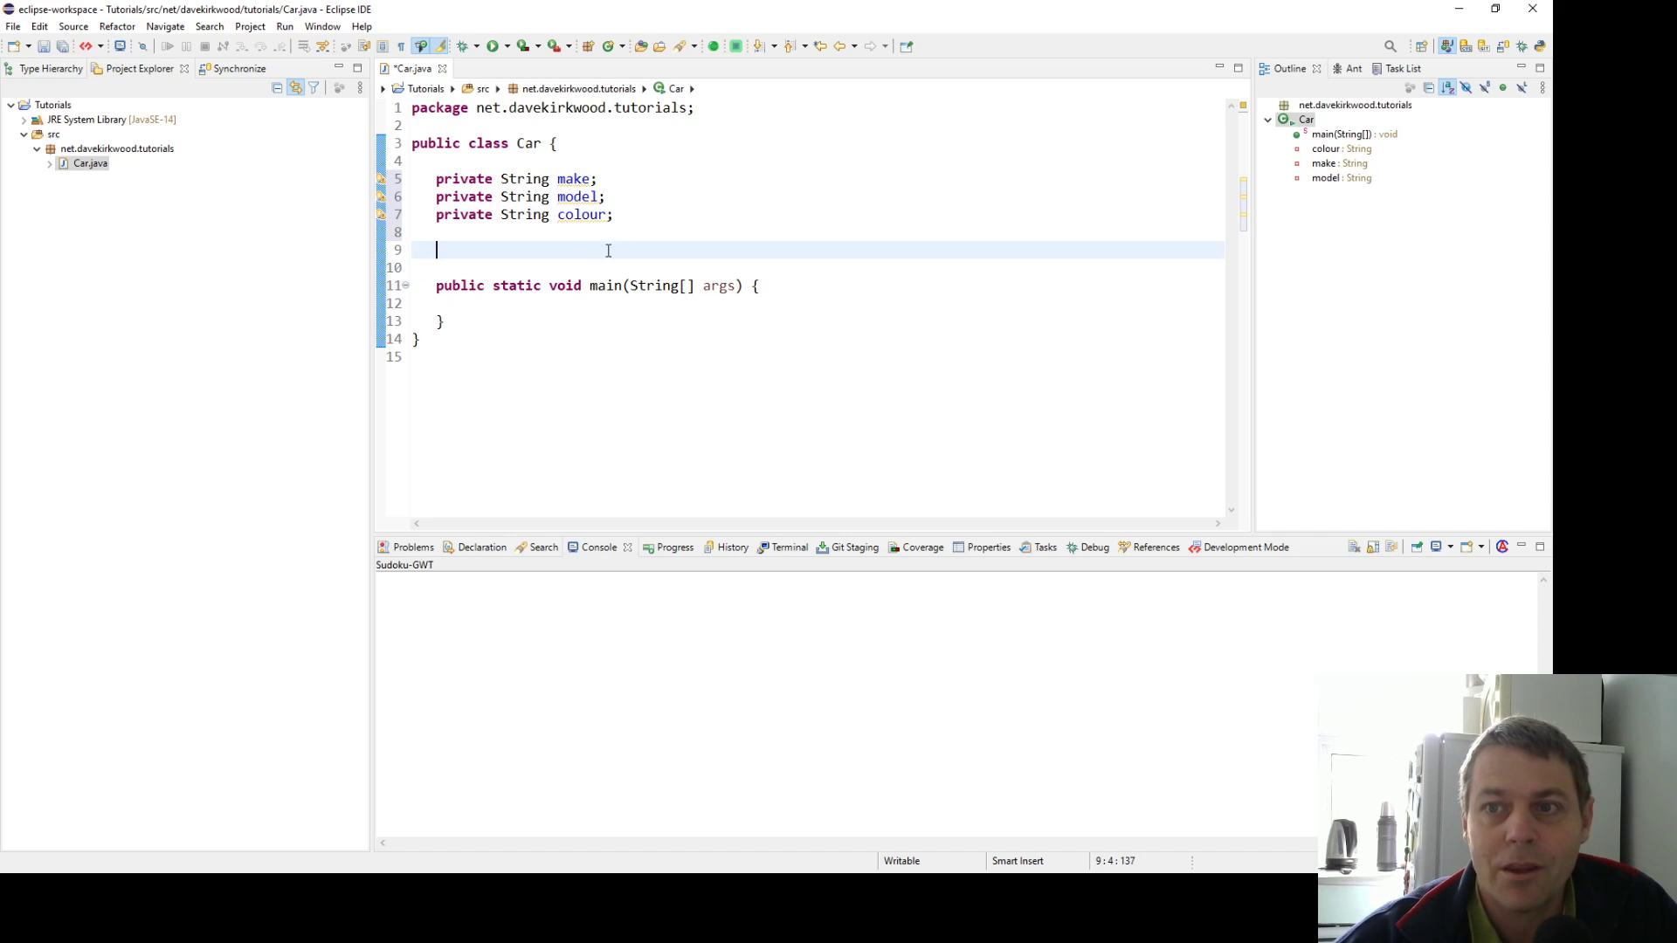
mouse_move(492, 247)
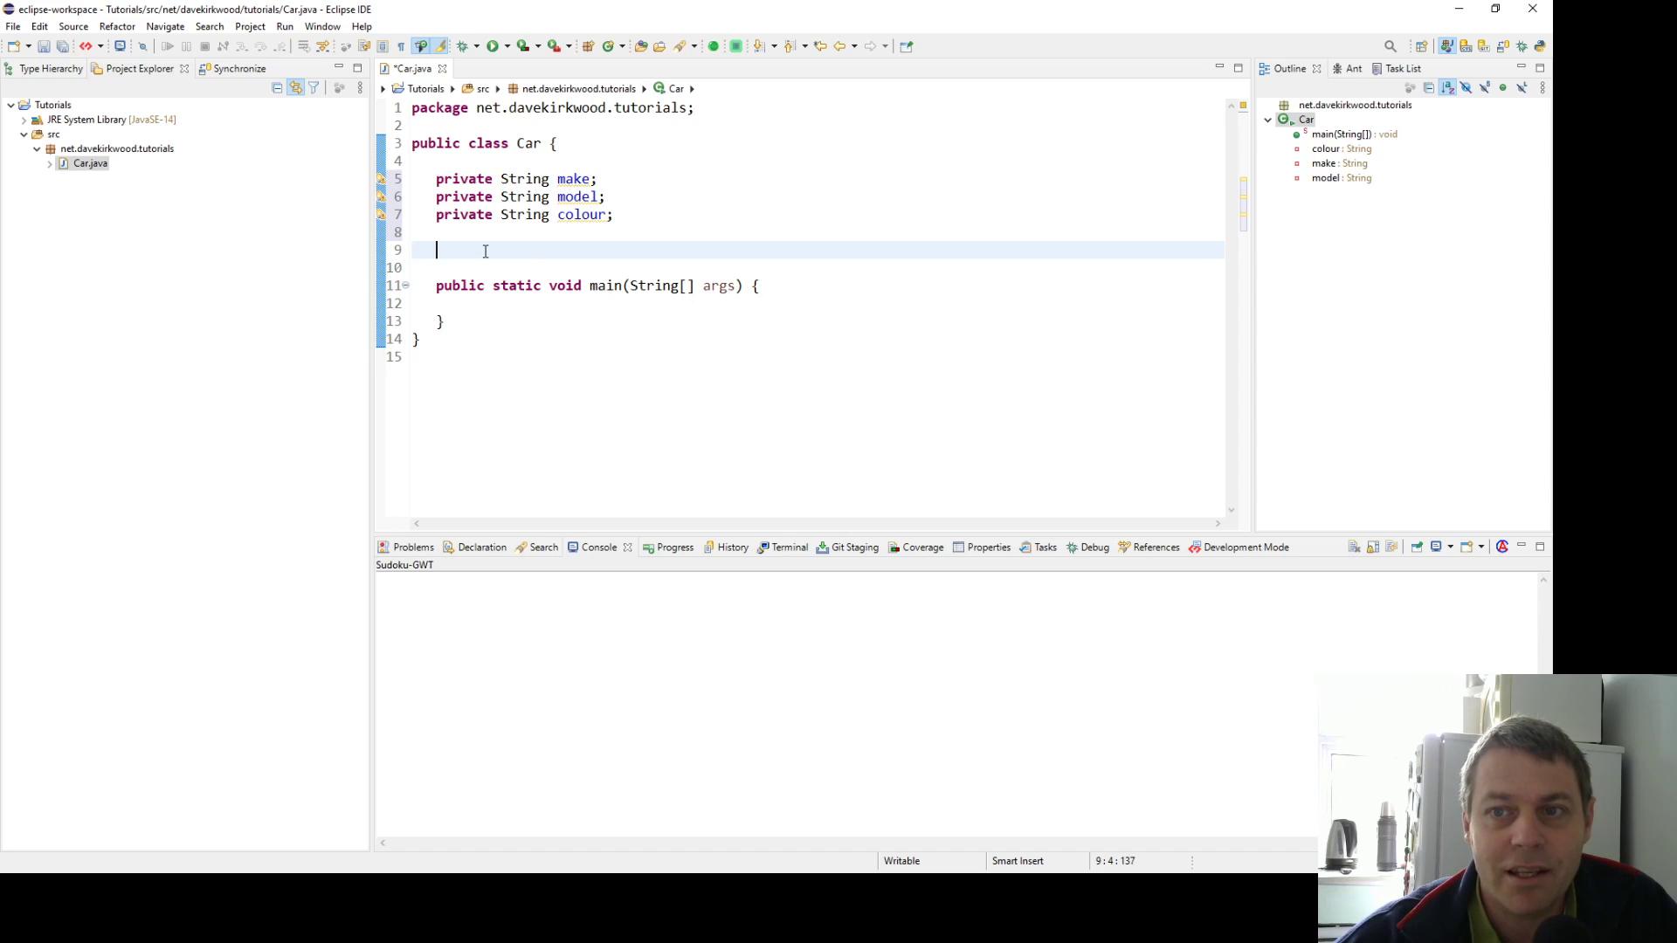
Generate a public Car constructor from the fields make, model and colour via the Source menu
right_click(484, 249)
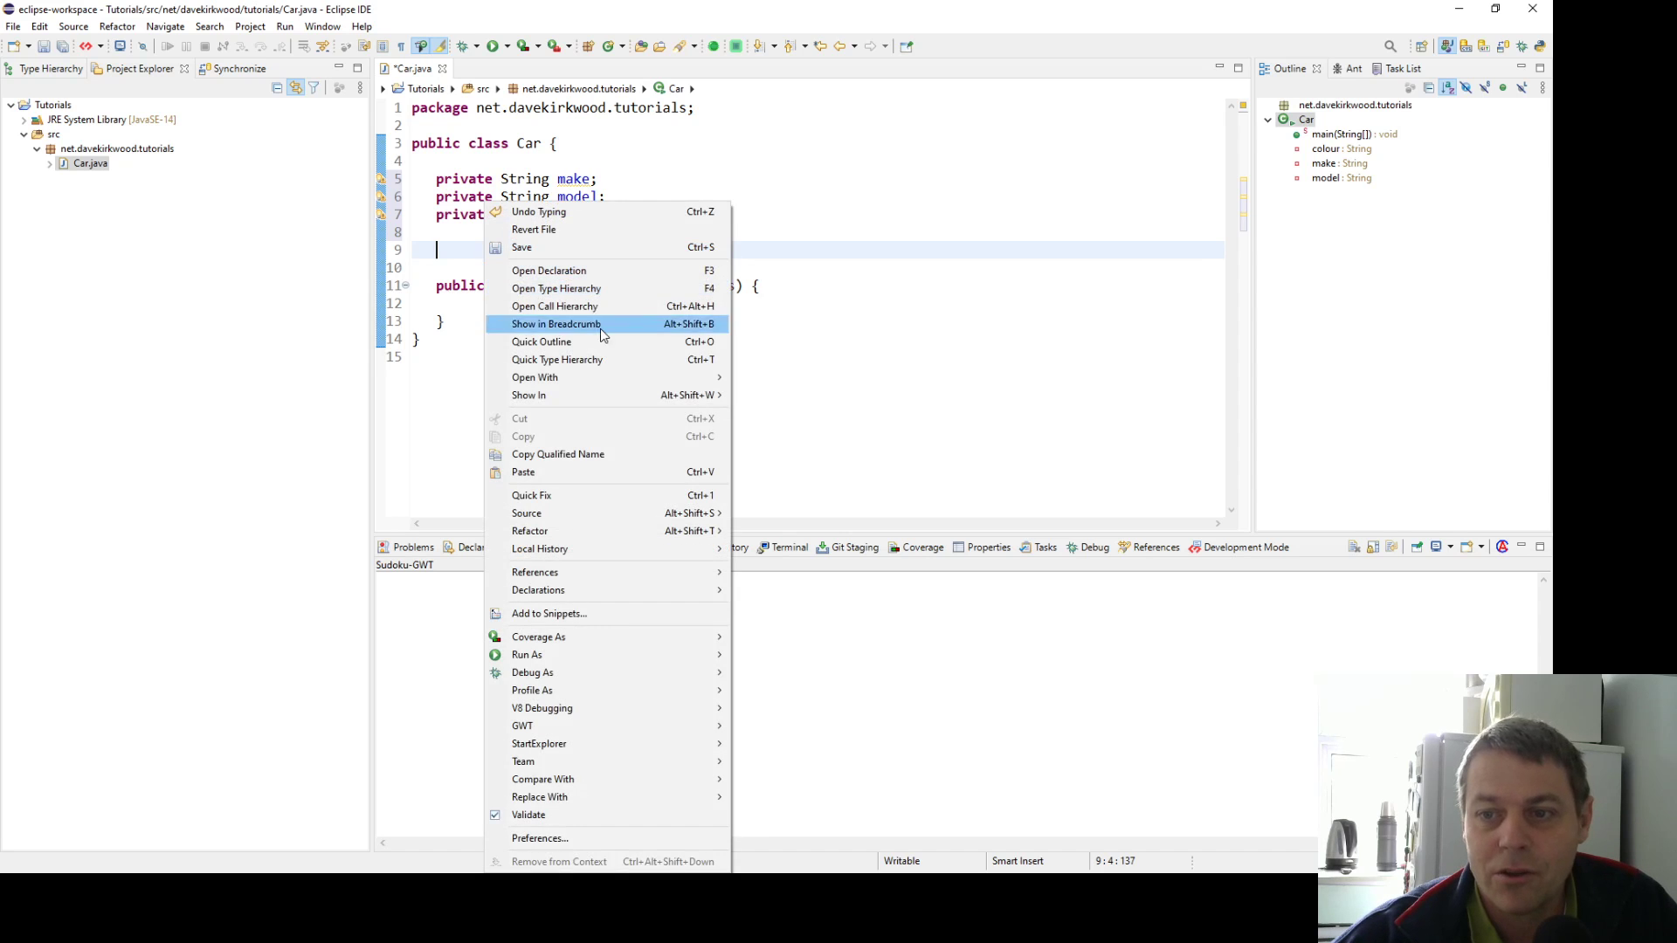
mouse_move(525, 512)
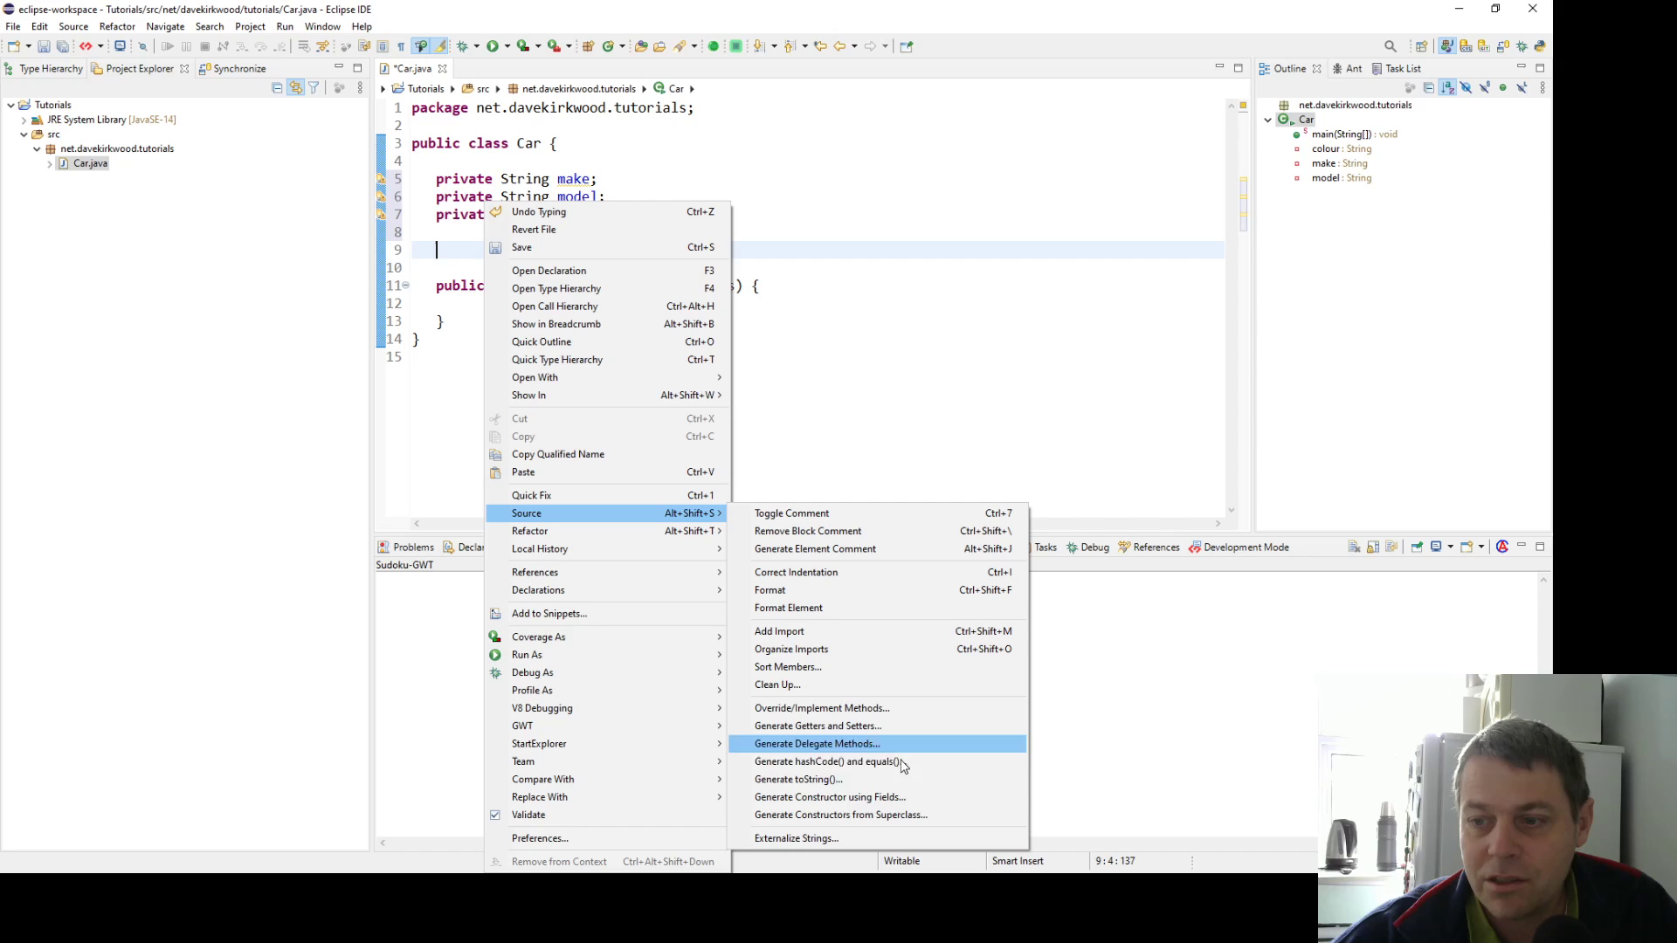
mouse_move(828, 796)
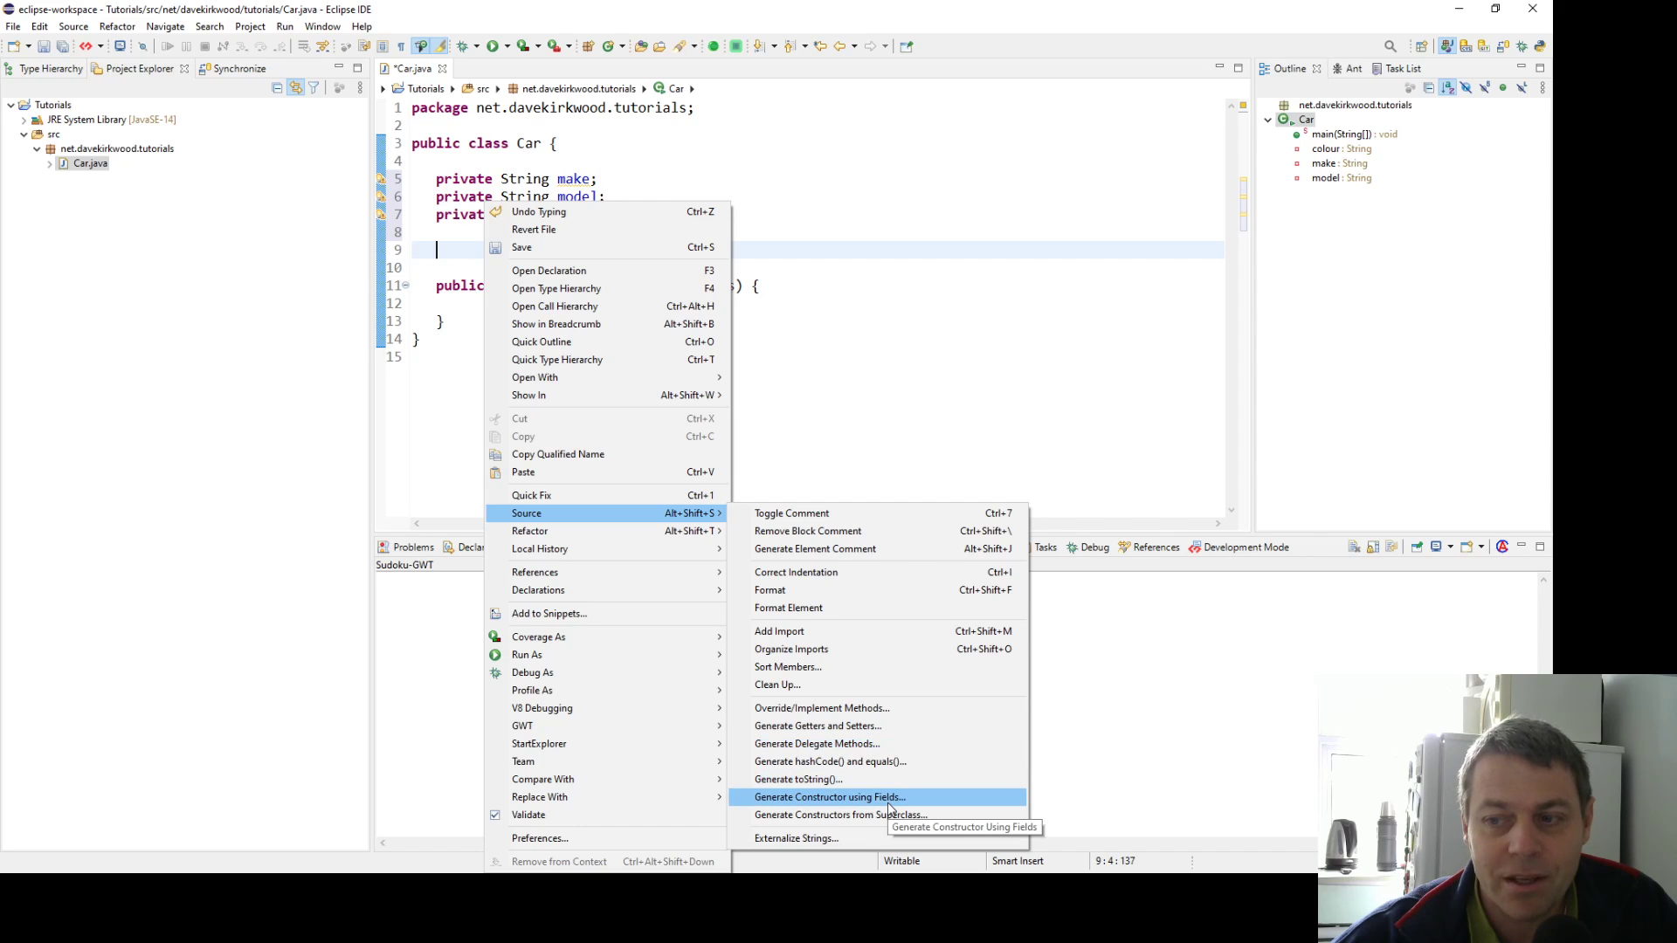
click(828, 796)
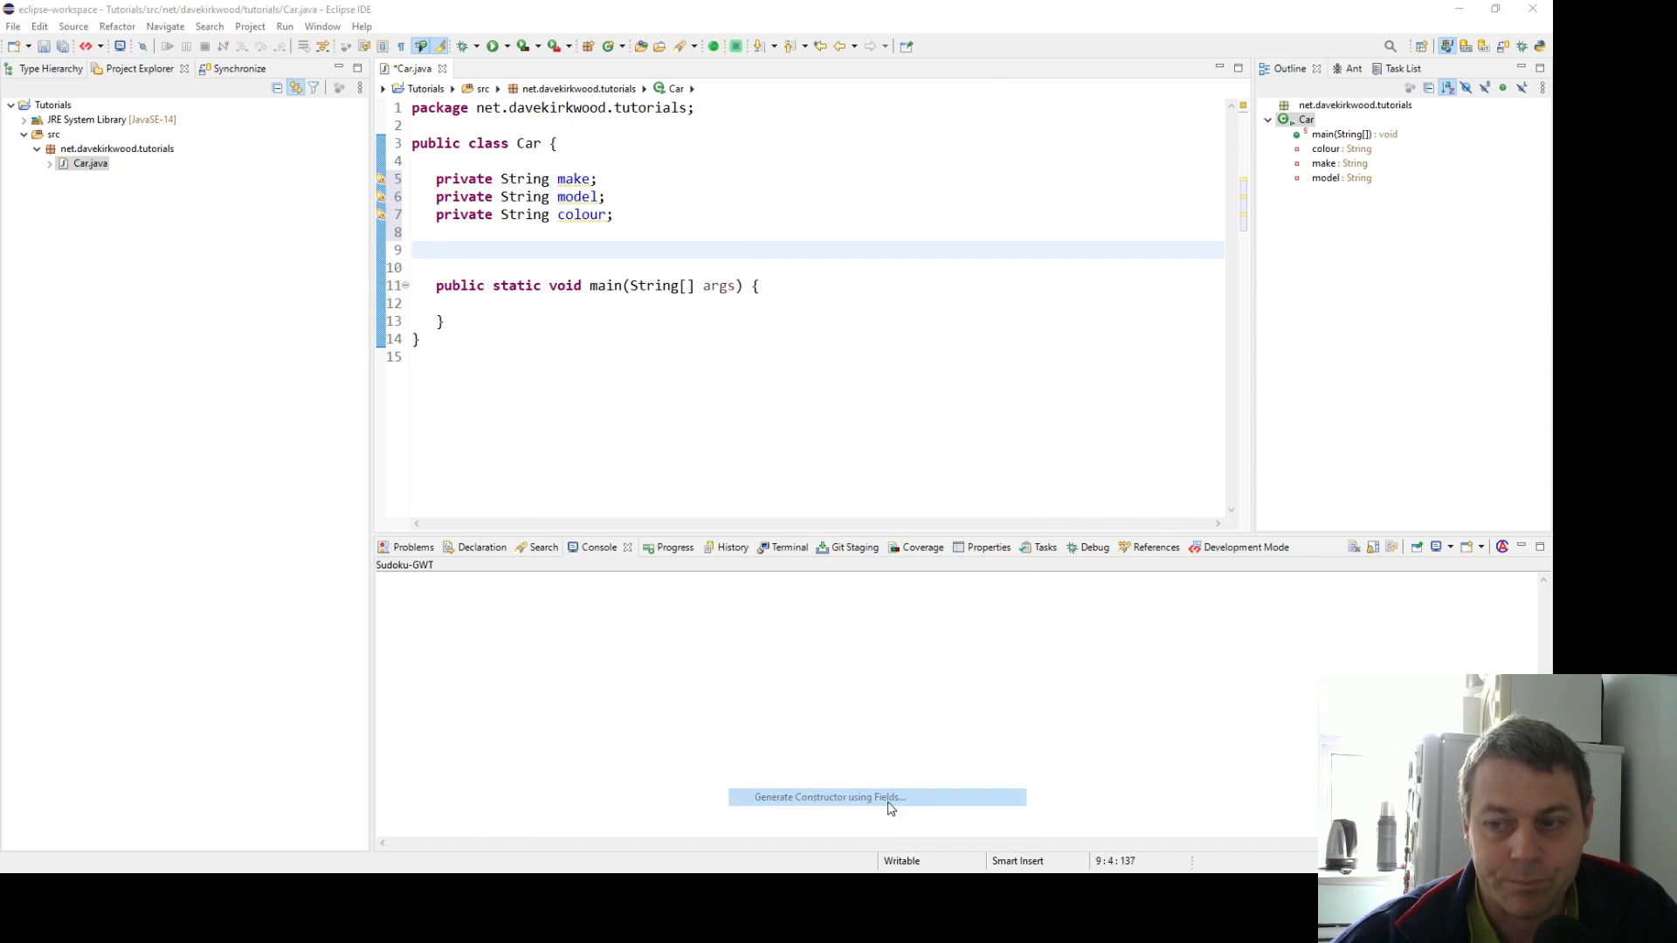
click(828, 796)
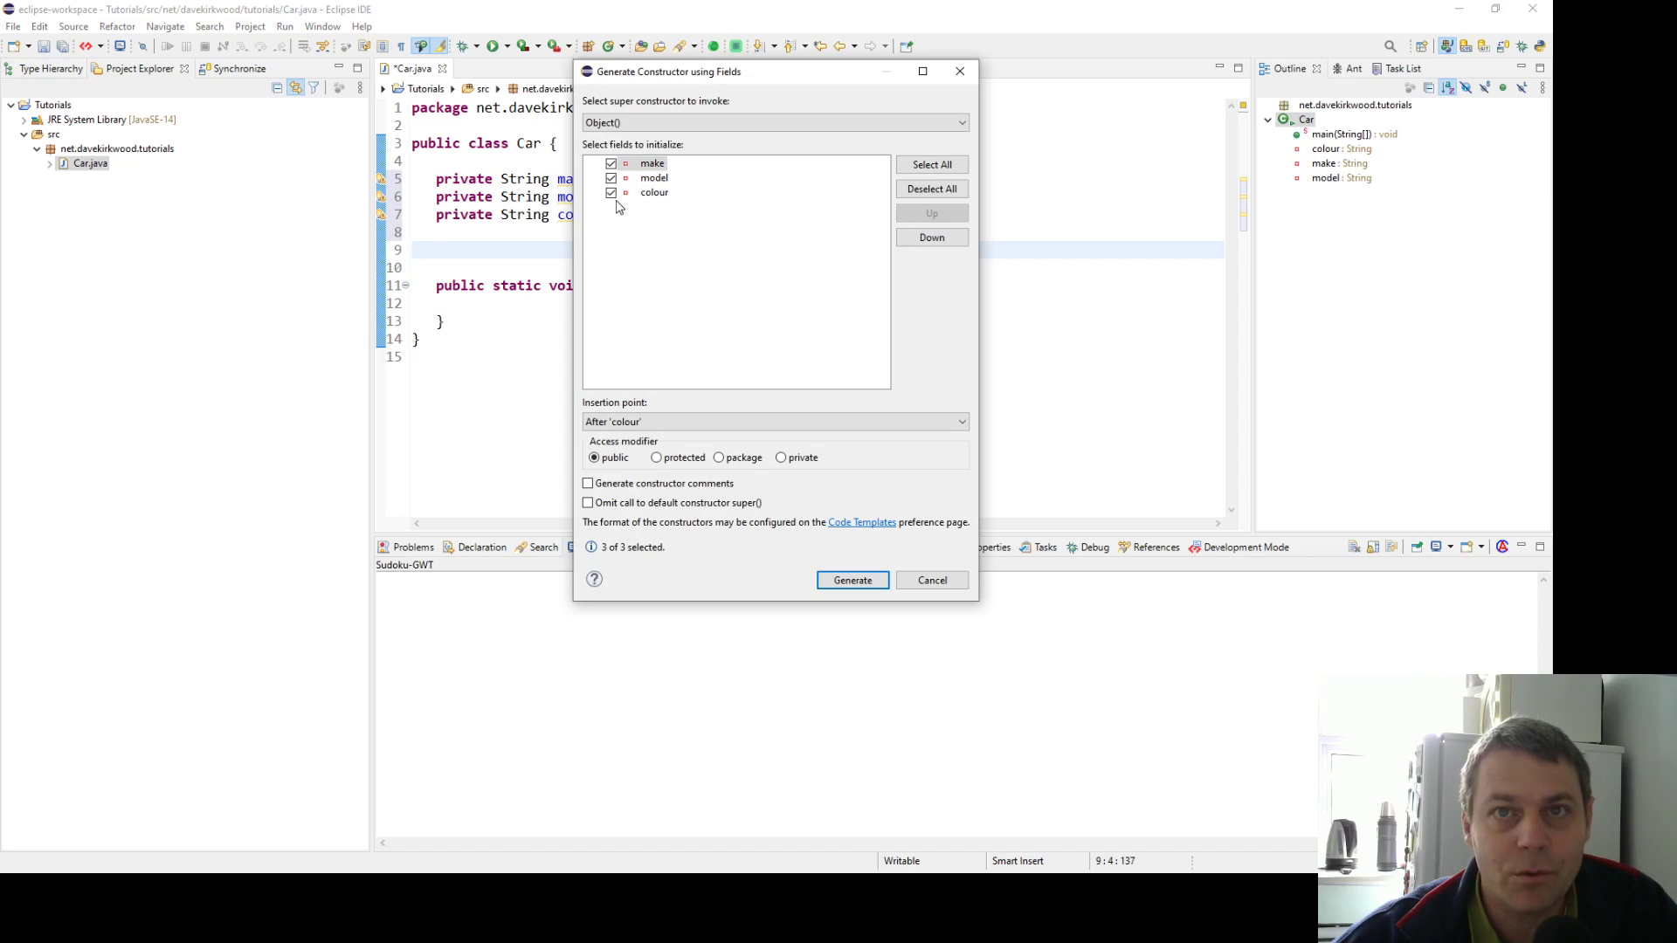
click(651, 162)
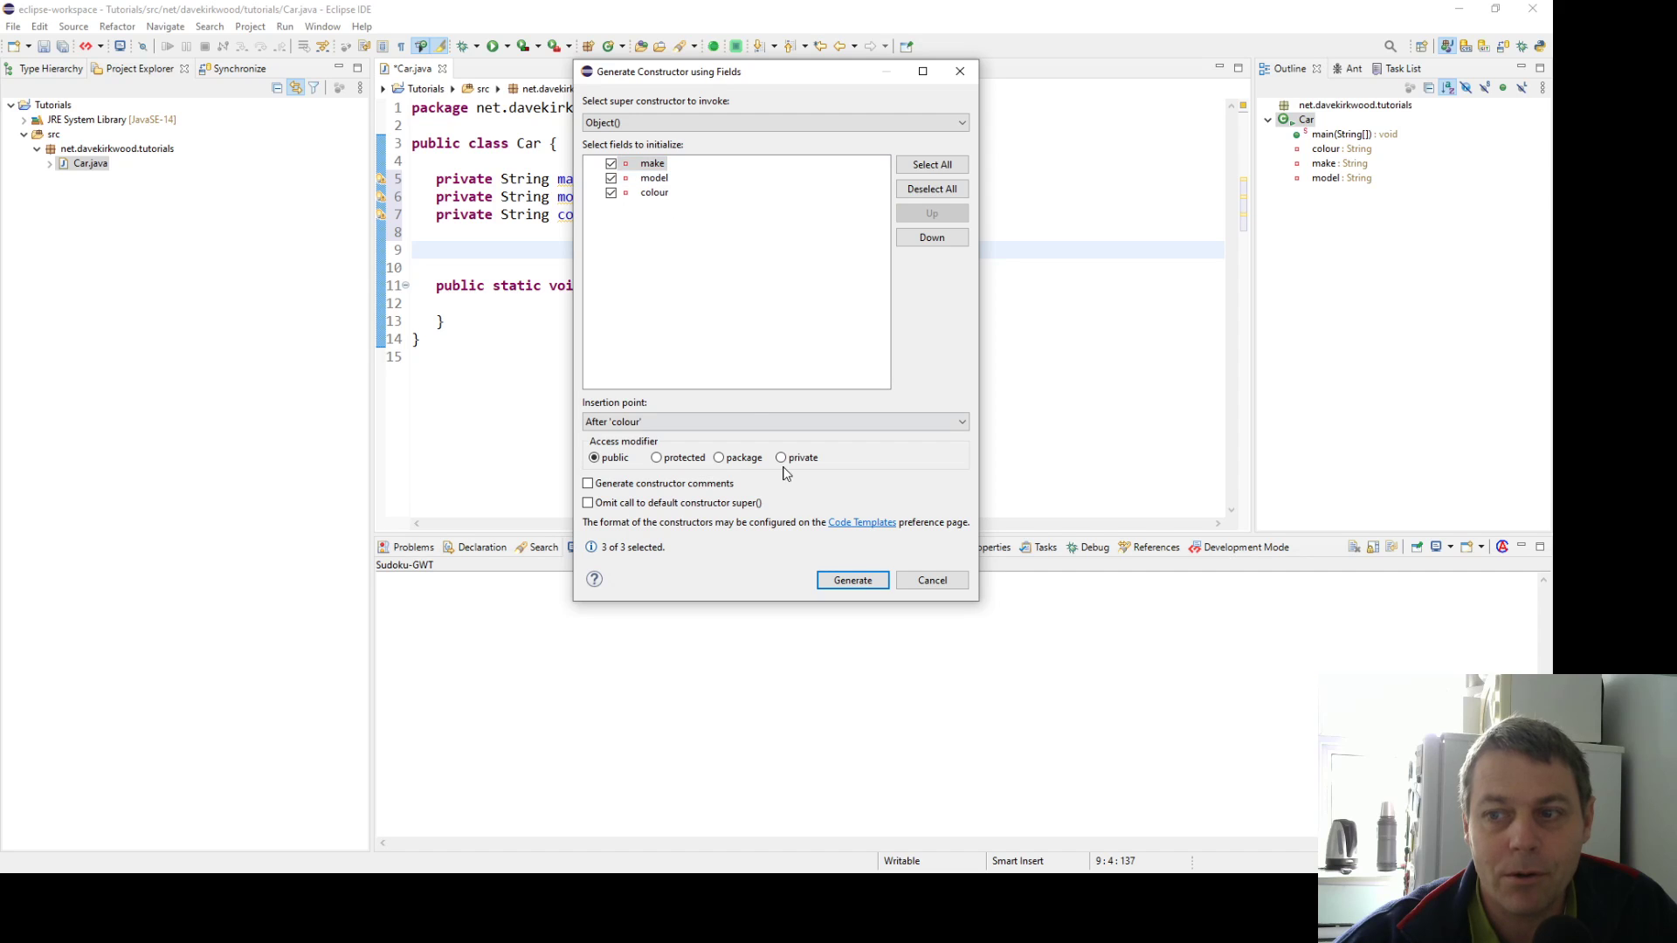
click(850, 580)
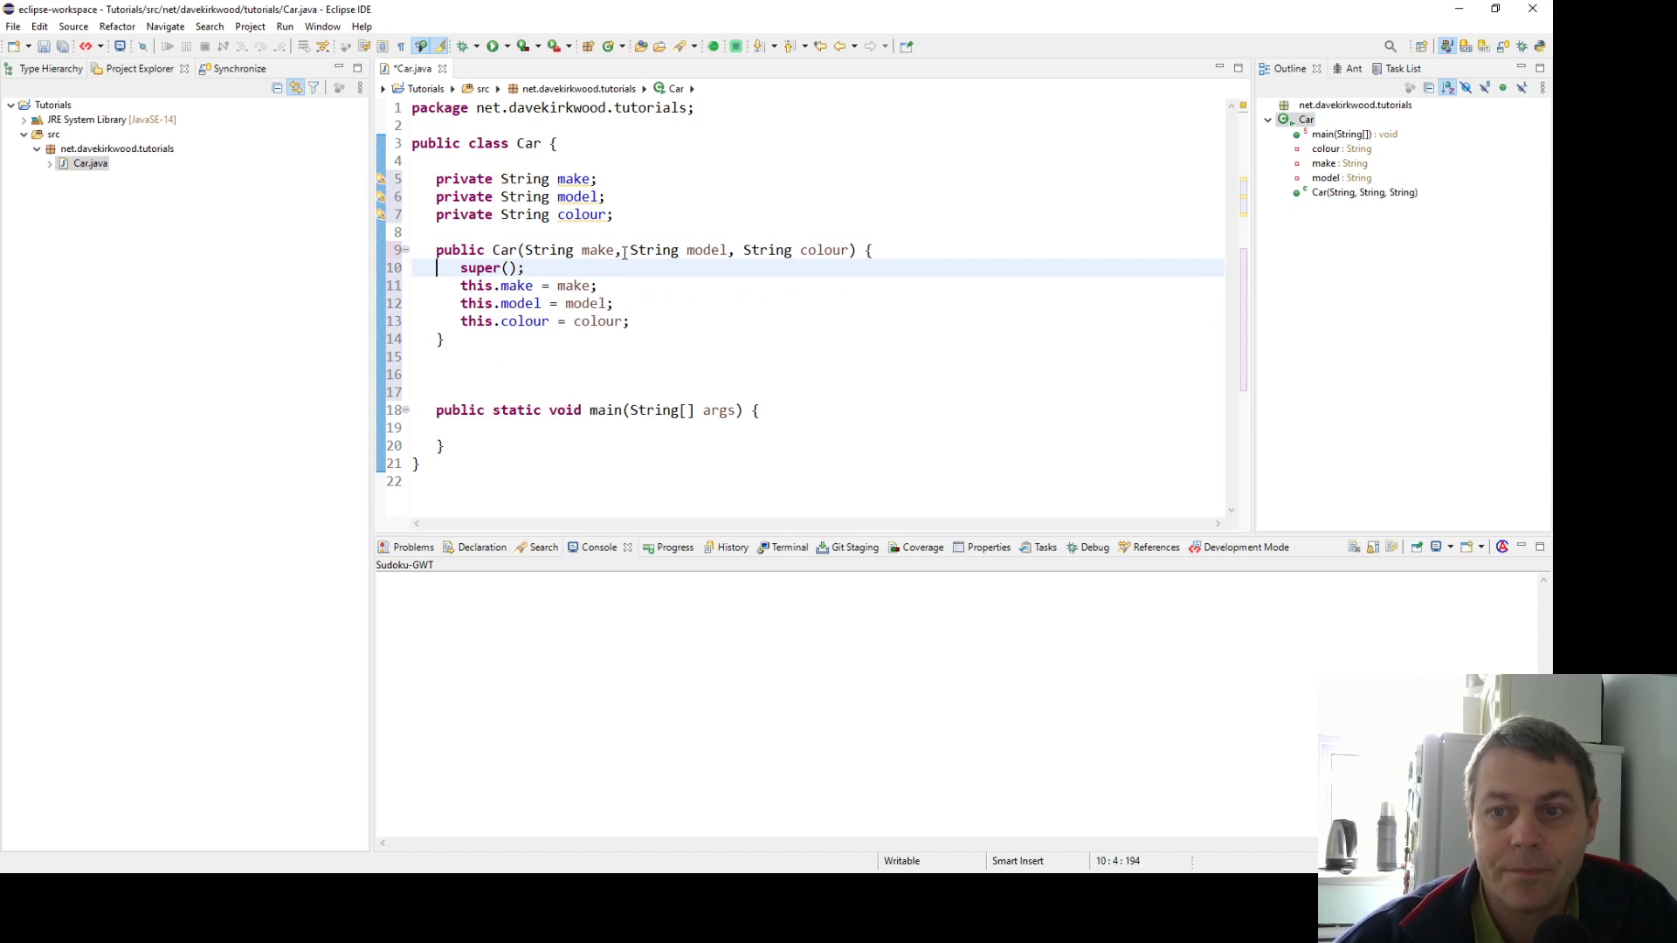
right_click(482, 356)
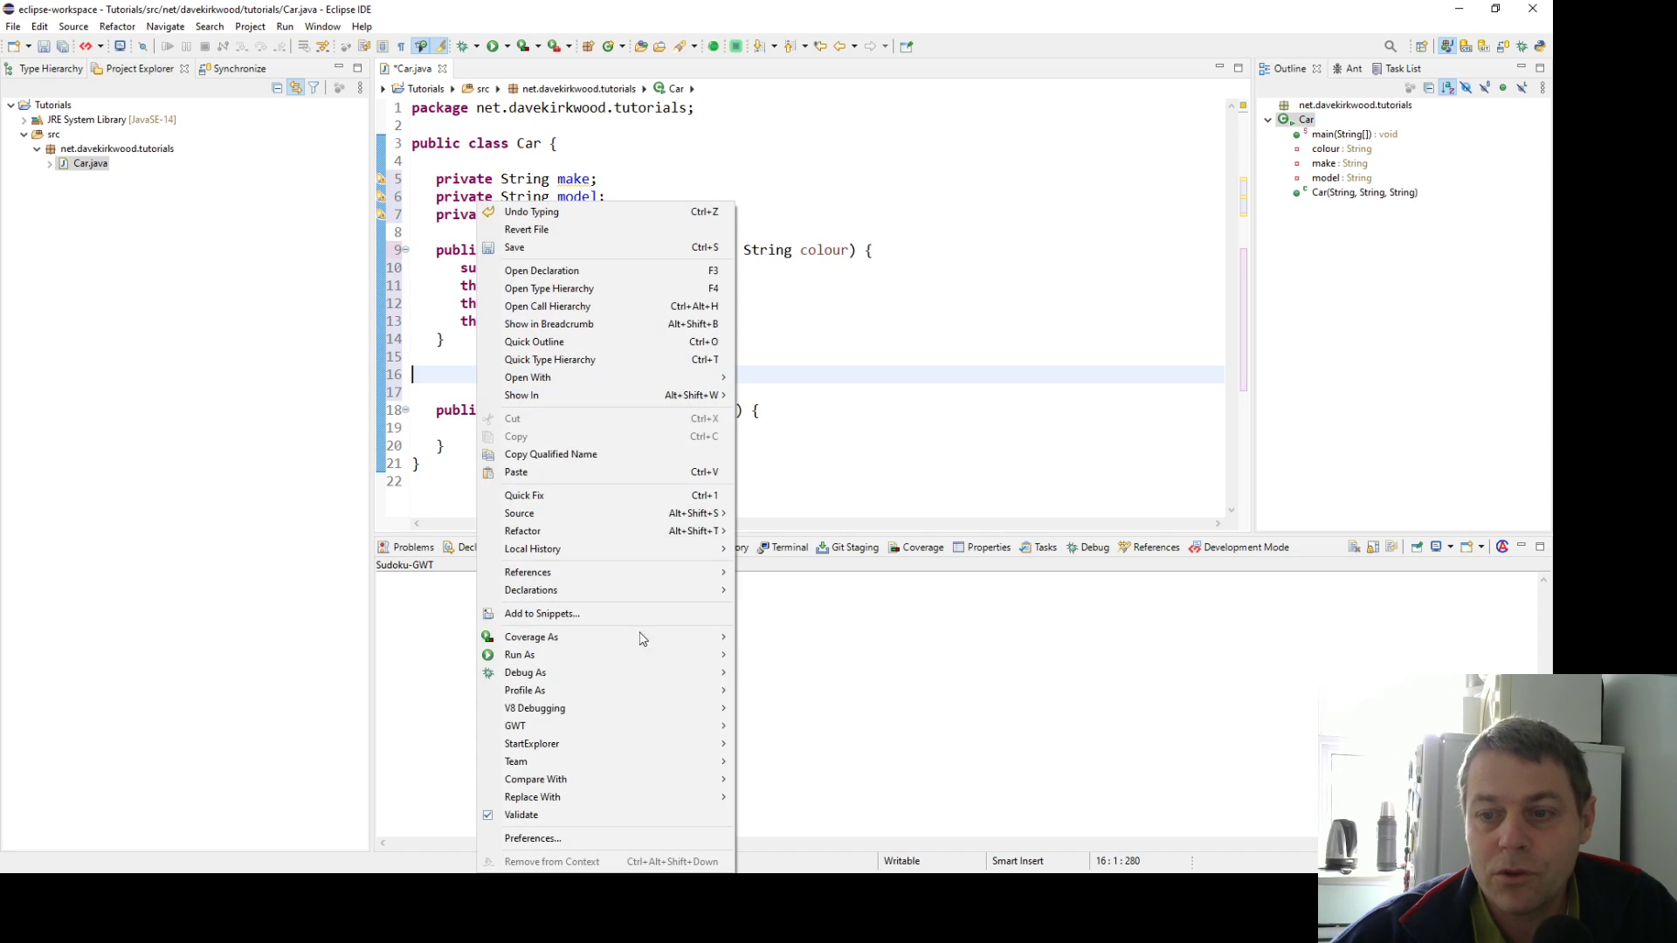
mouse_move(518, 514)
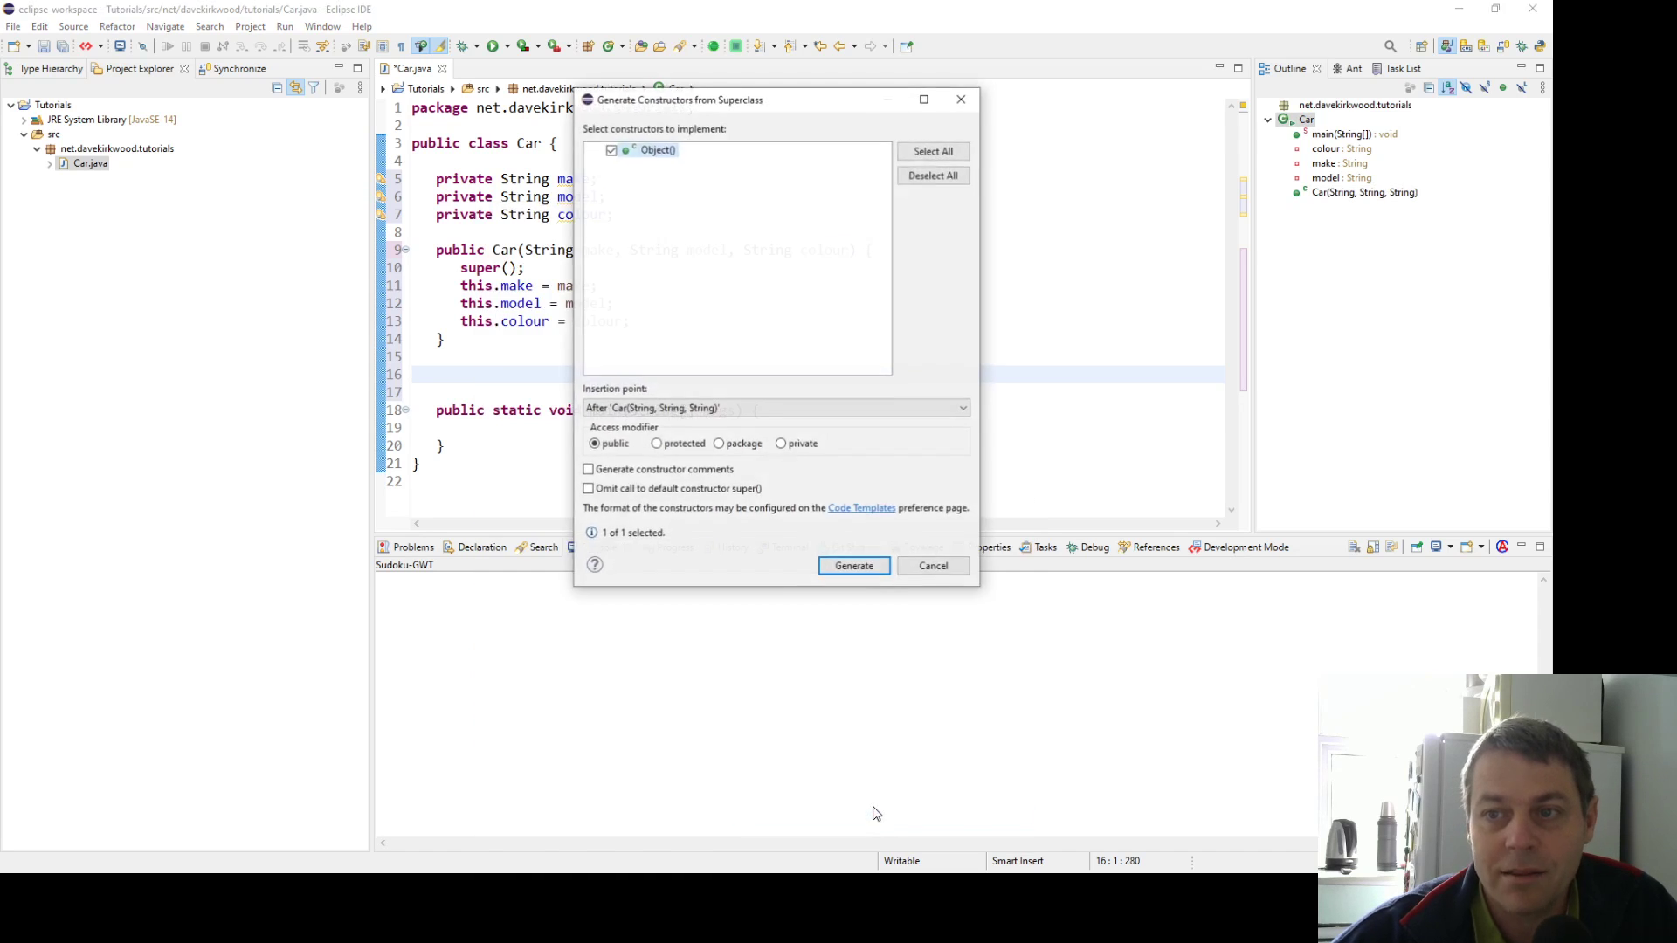
click(852, 564)
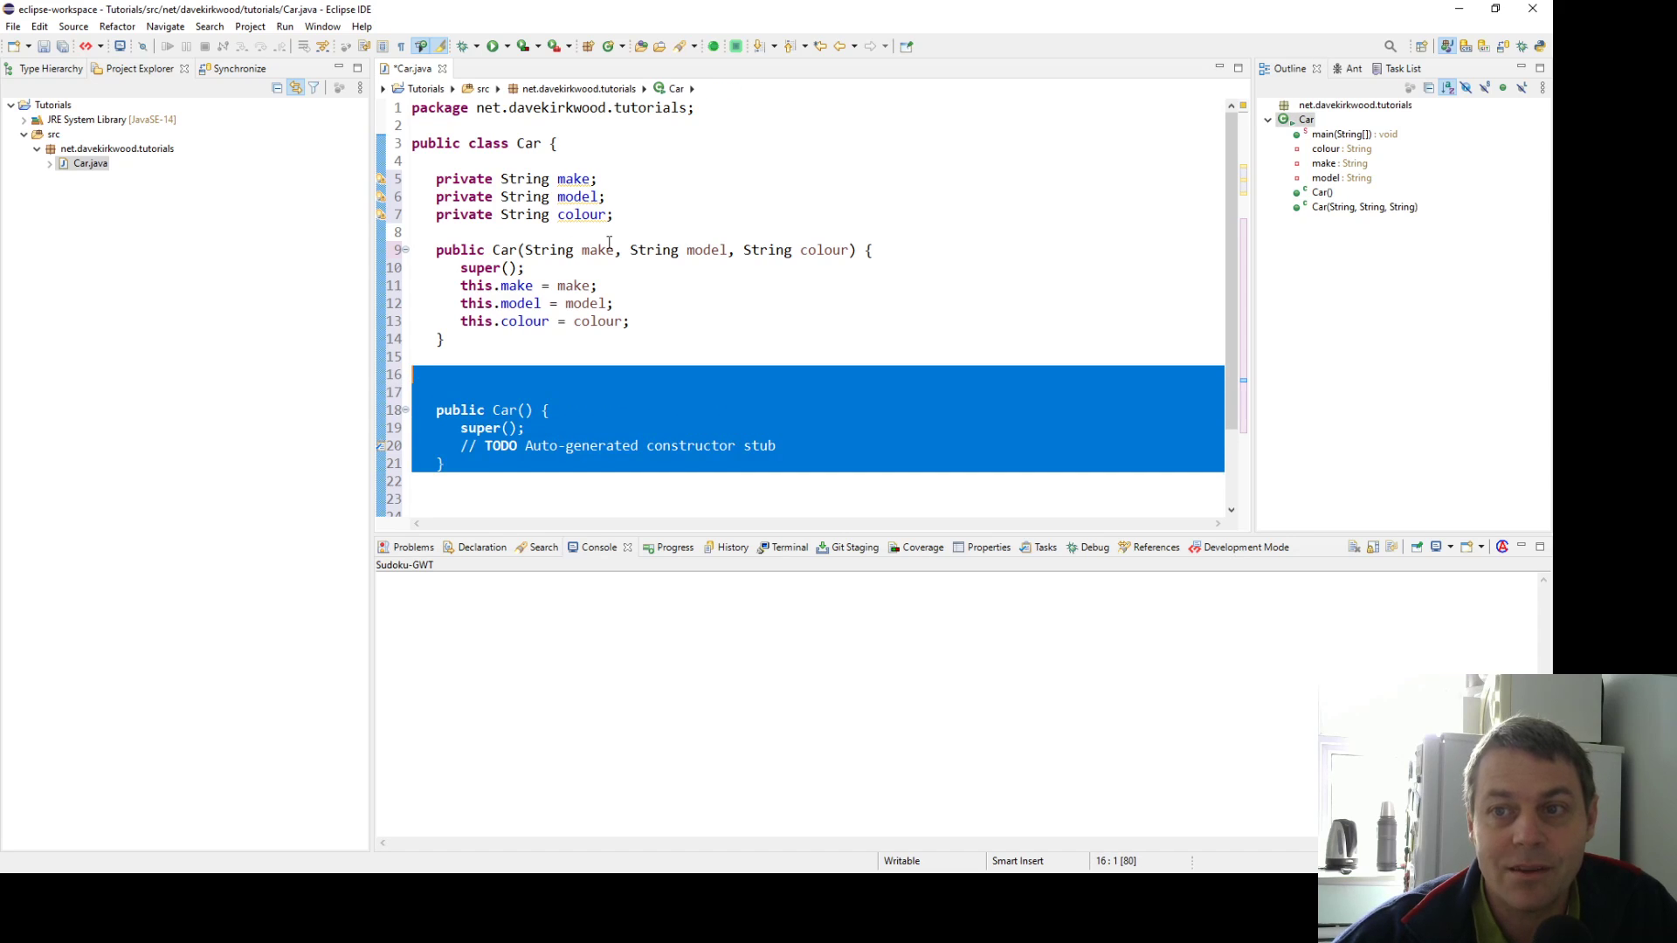
mouse_move(669, 270)
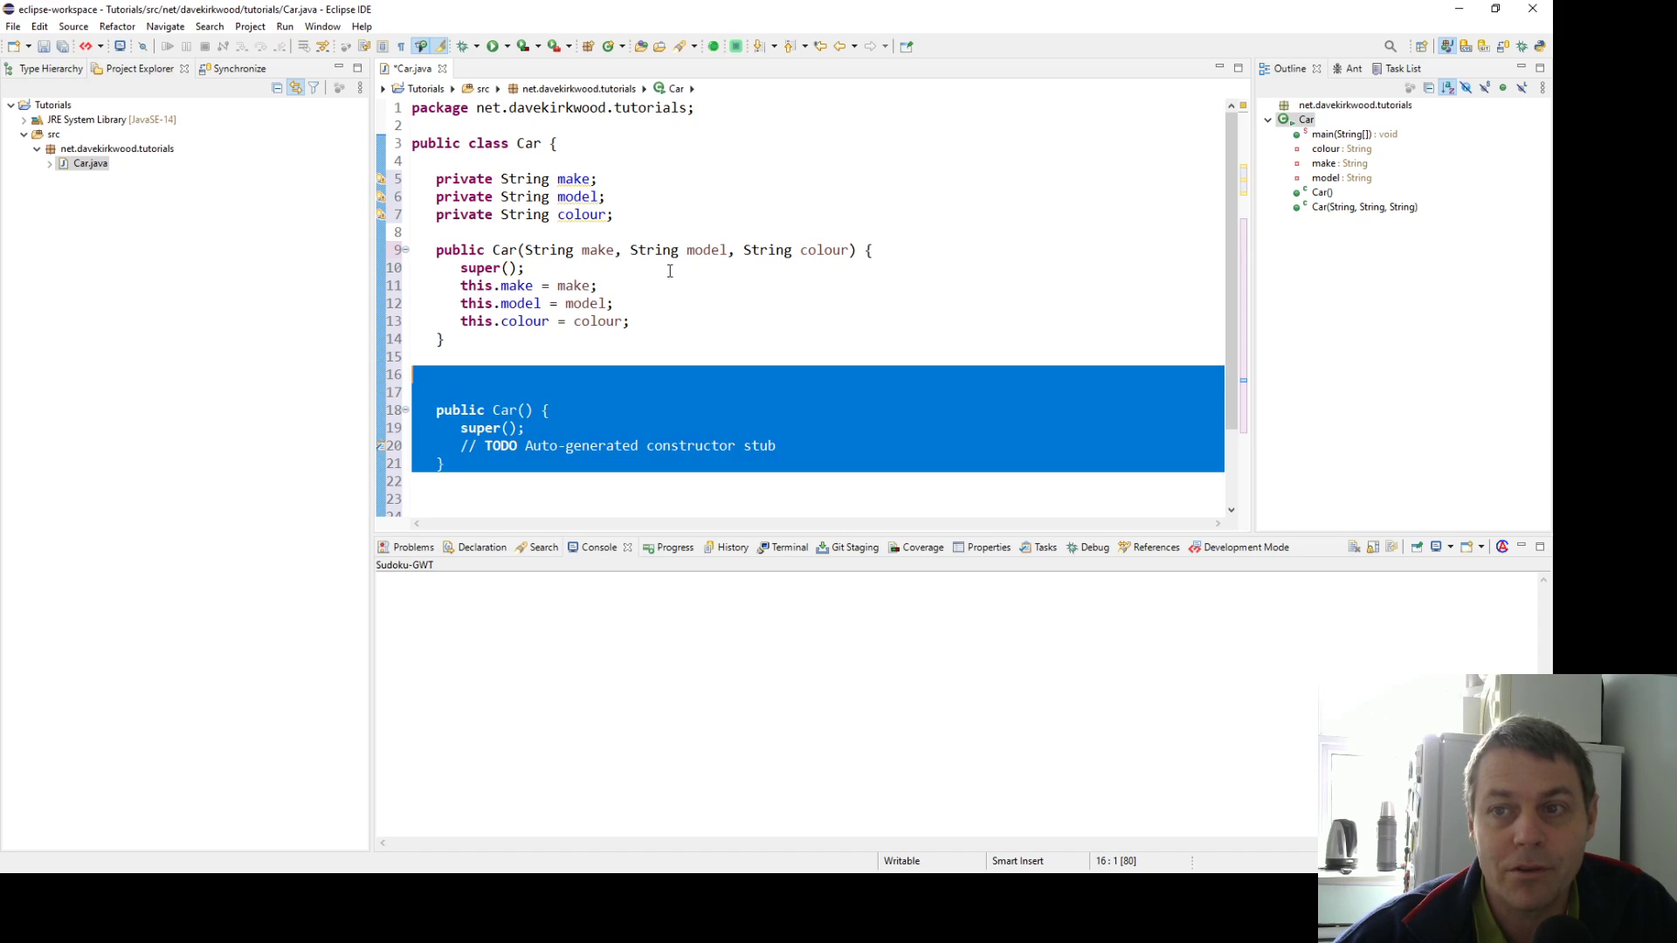
mouse_move(908, 266)
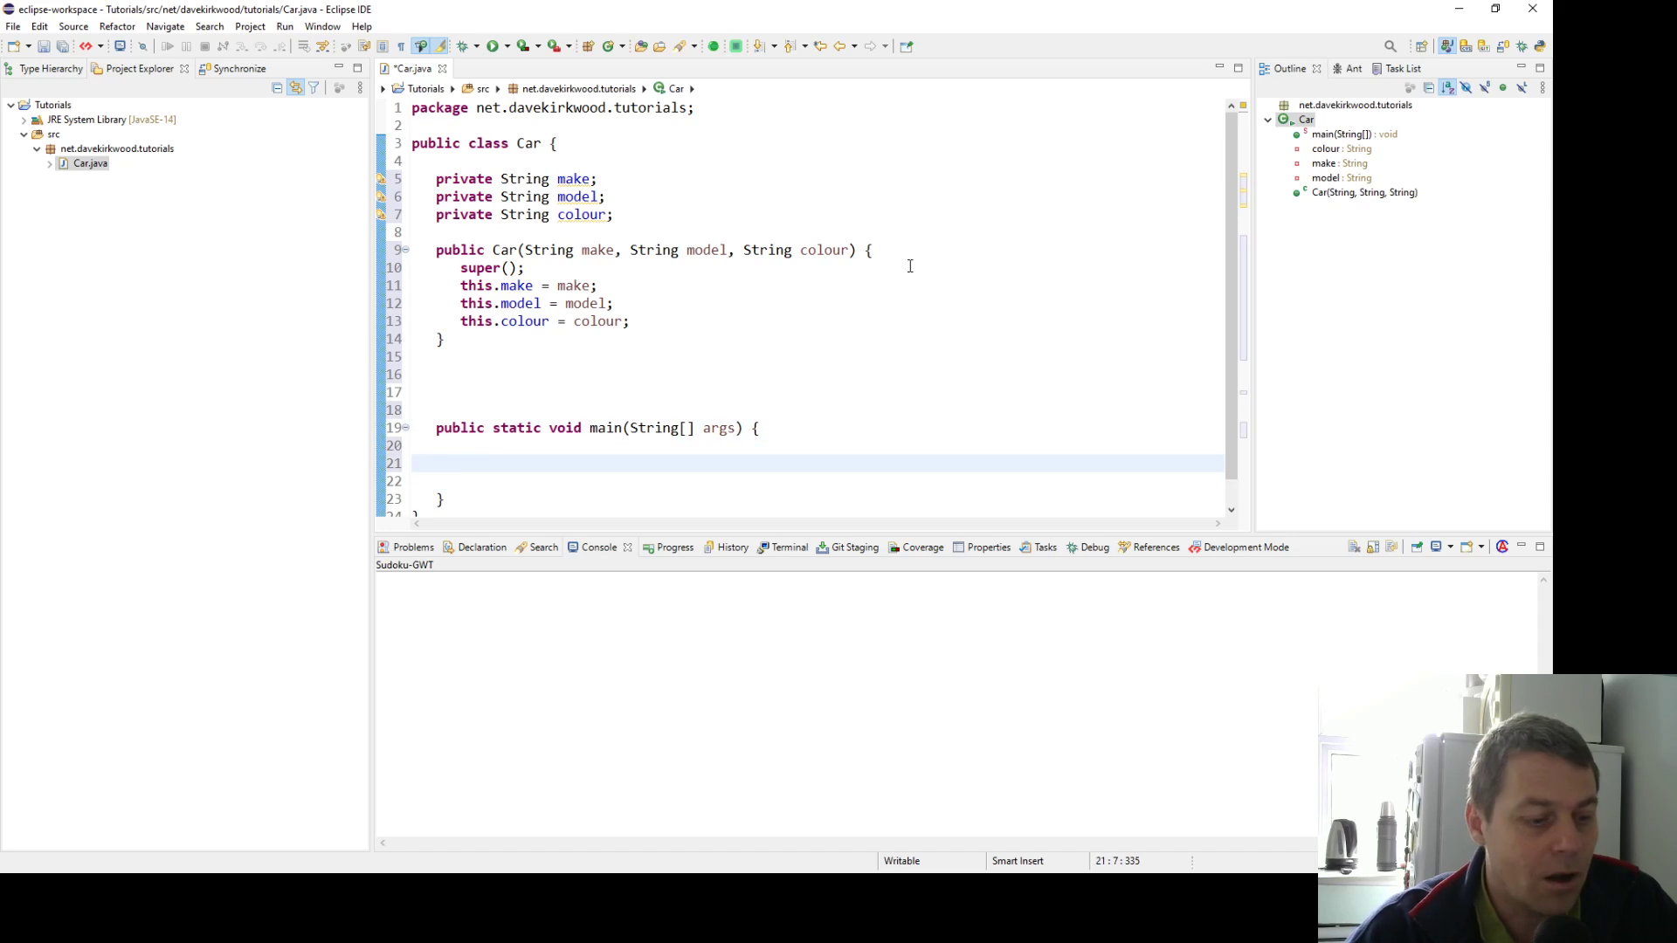
Create car1 = new Car("Ford", "Mondeo", "Silver"); in main
text(Car c)
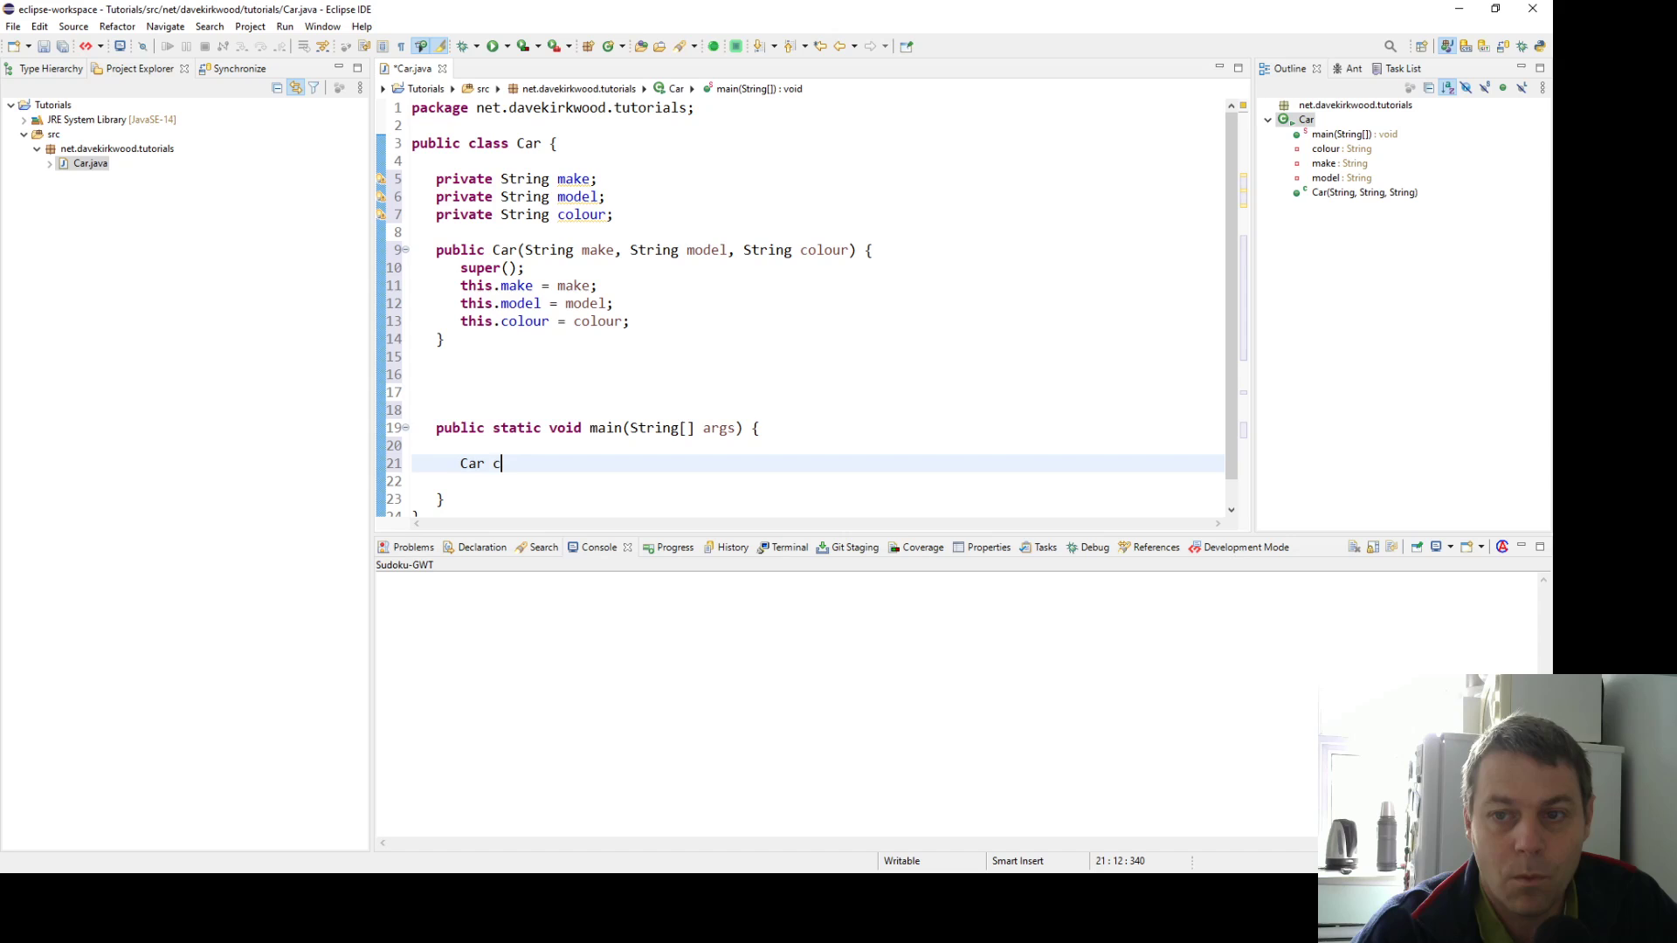
text(ar1)
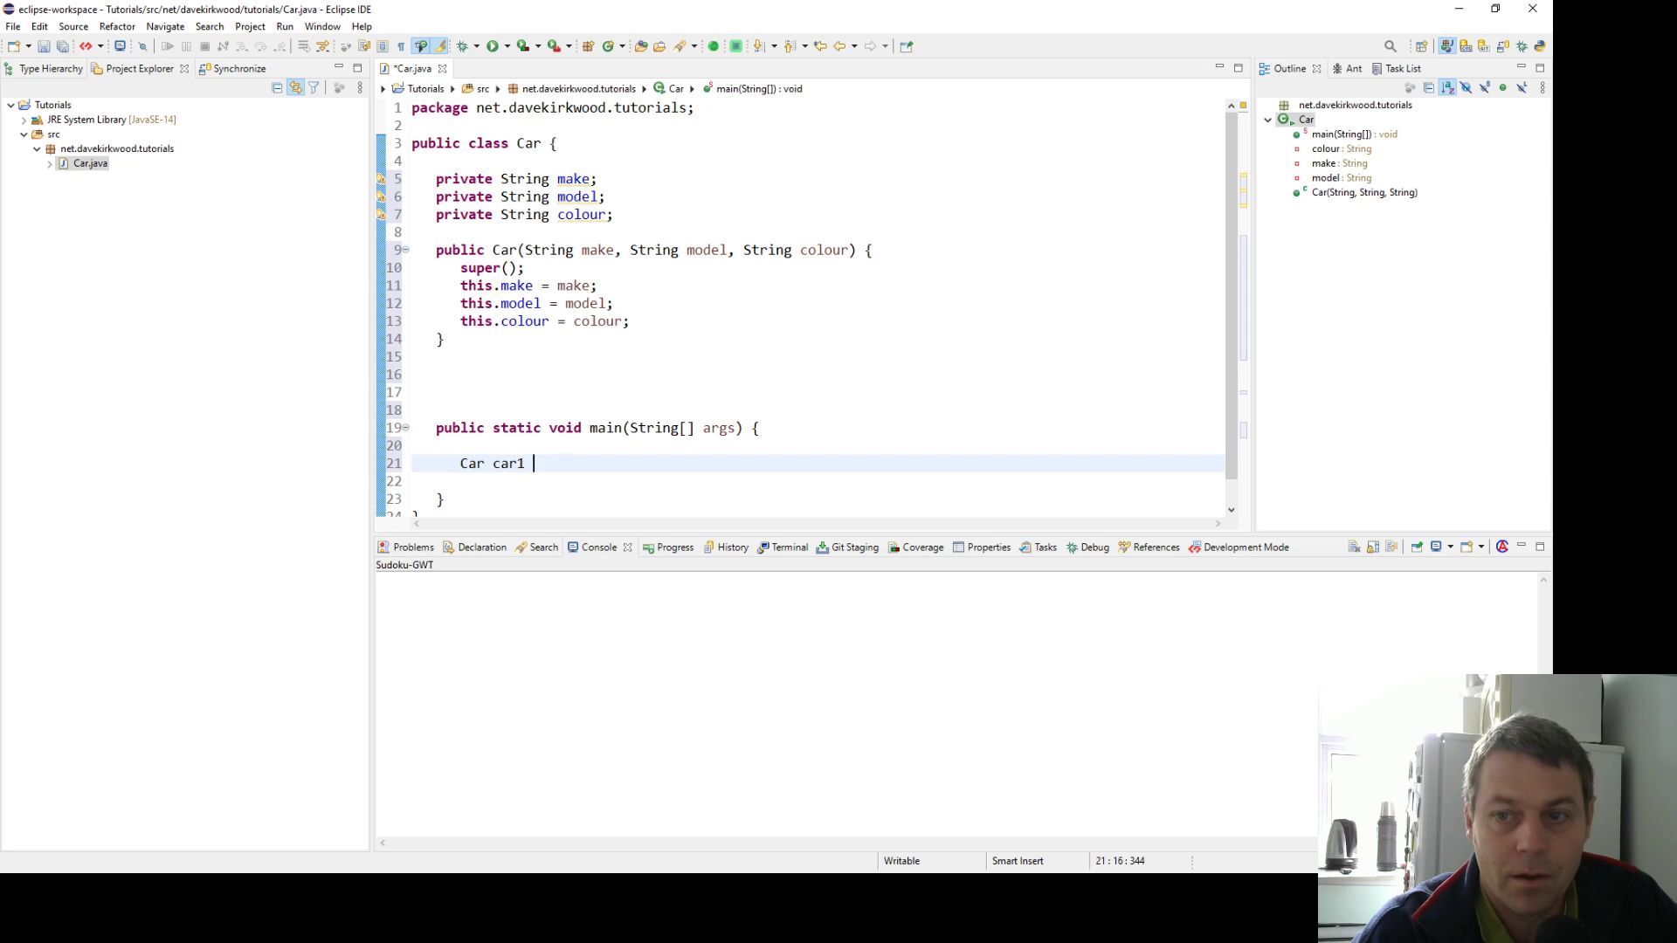
text(= new Car())
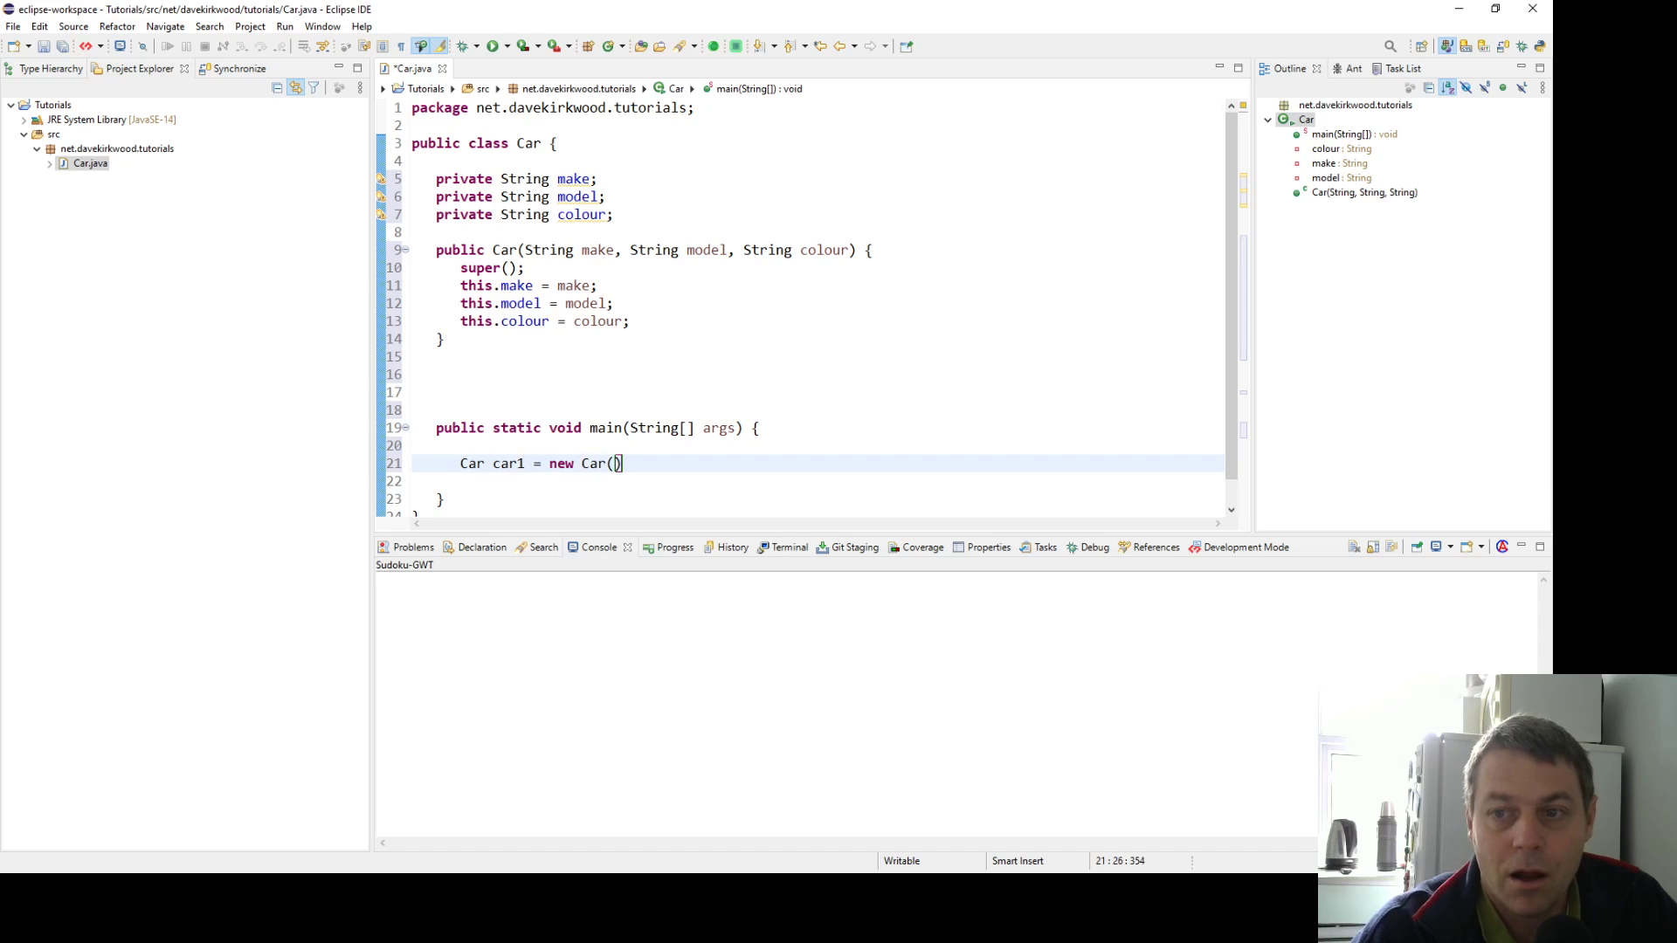
text("Ford")
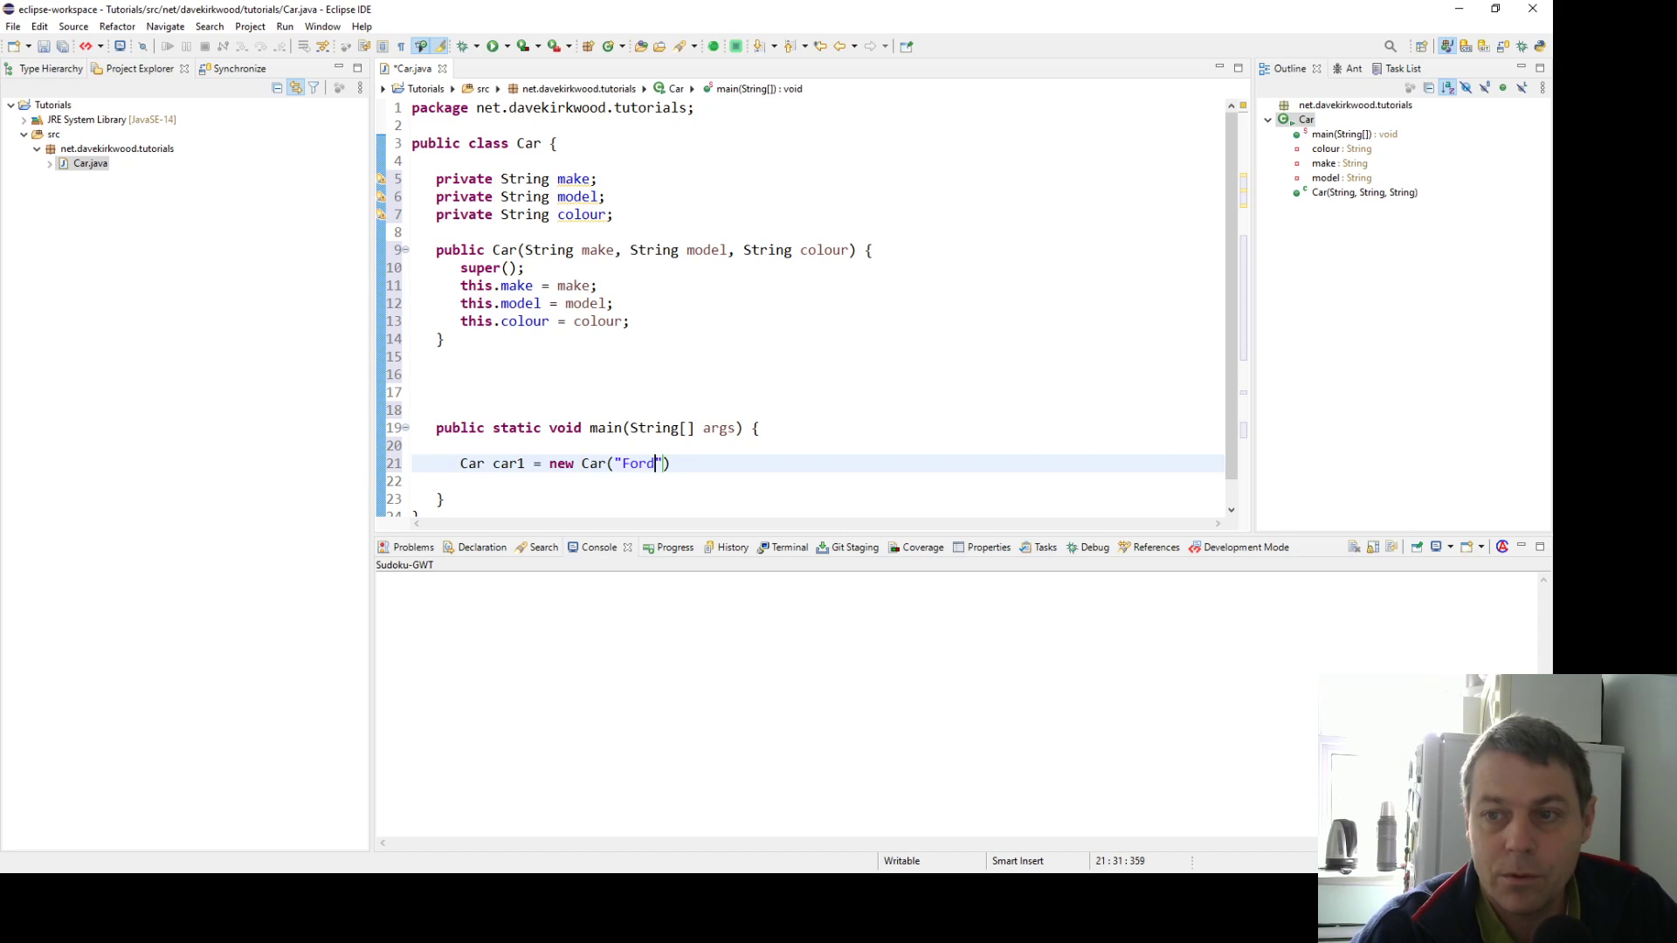
text(, ")
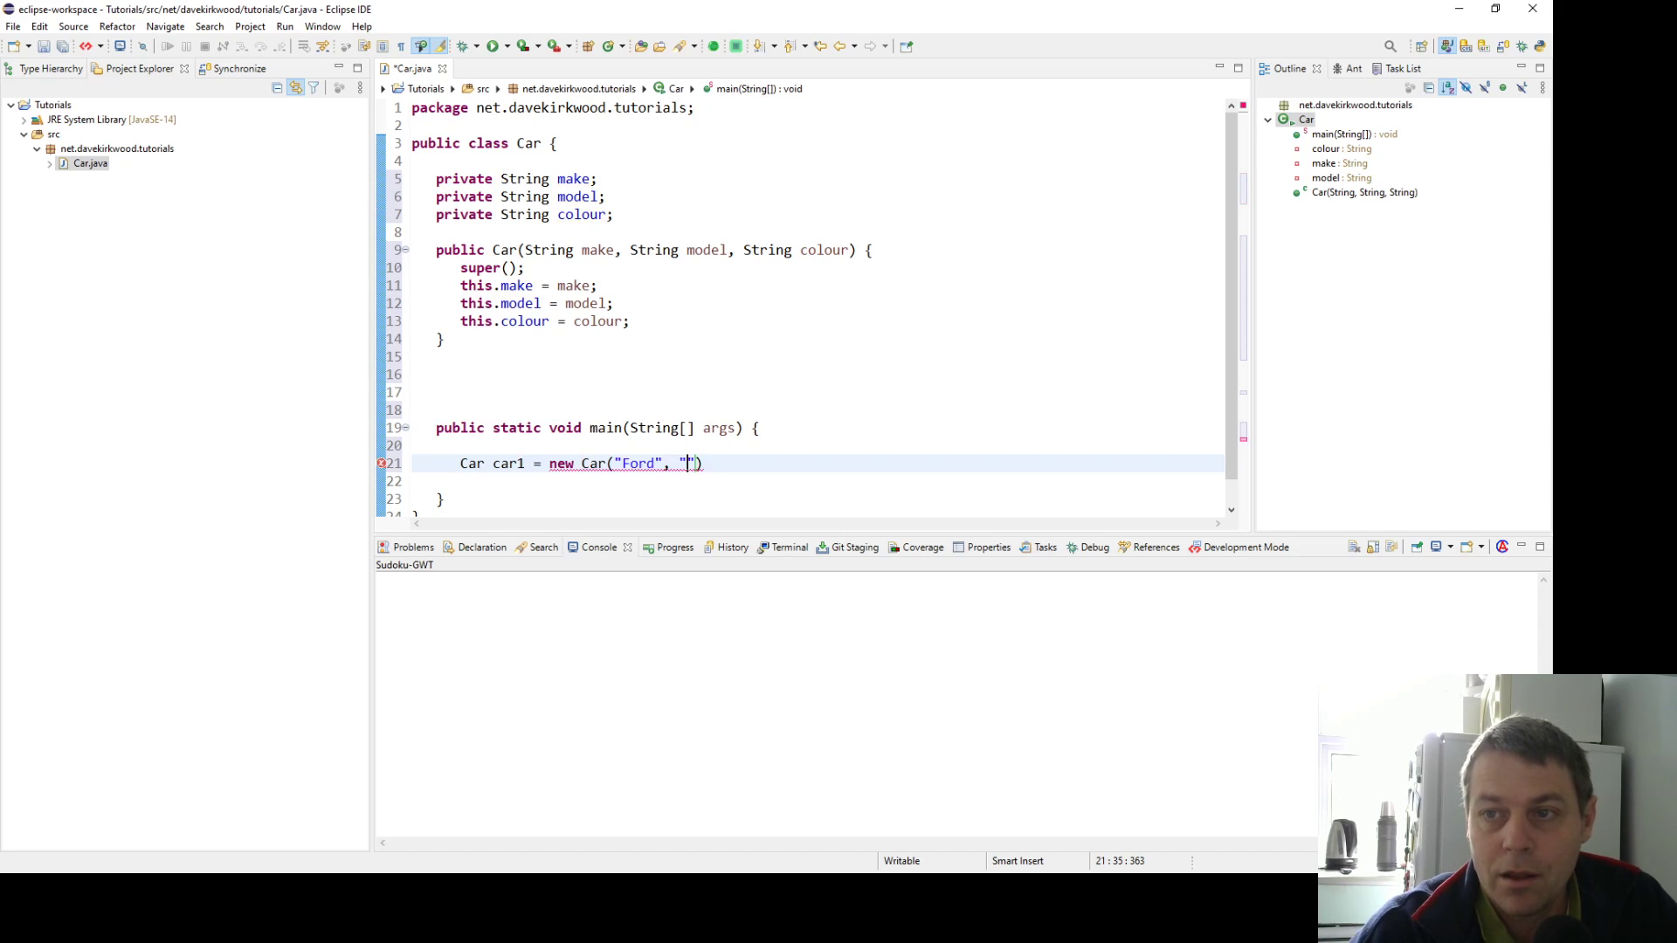
text(Mondeo)
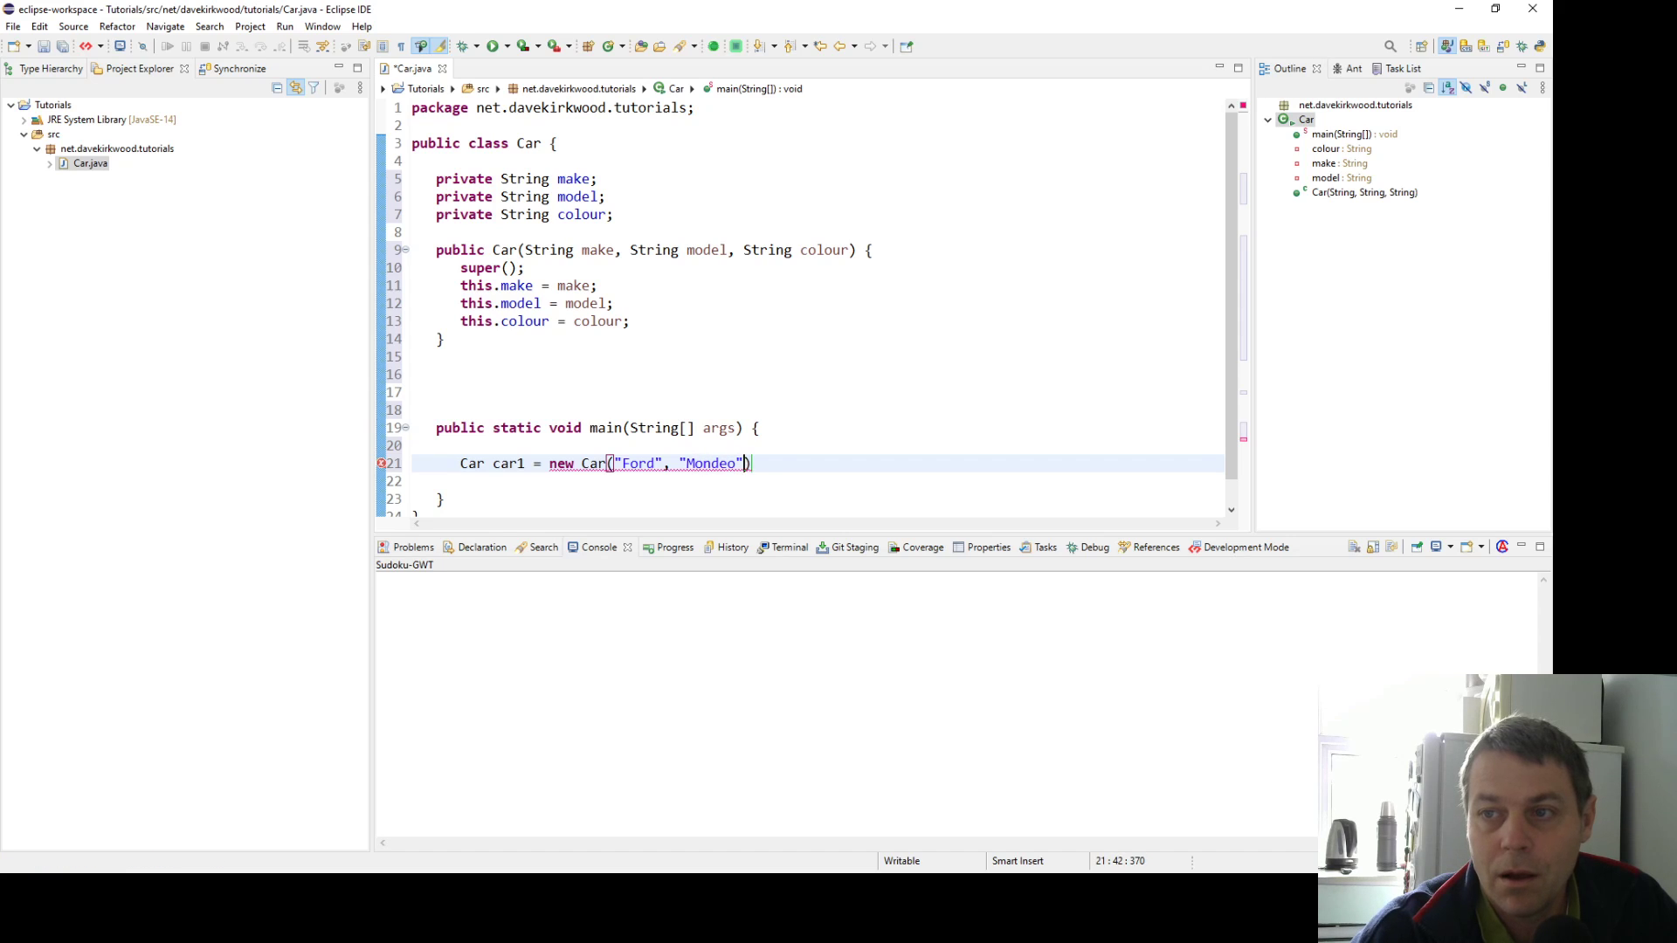
text(, "Silver")
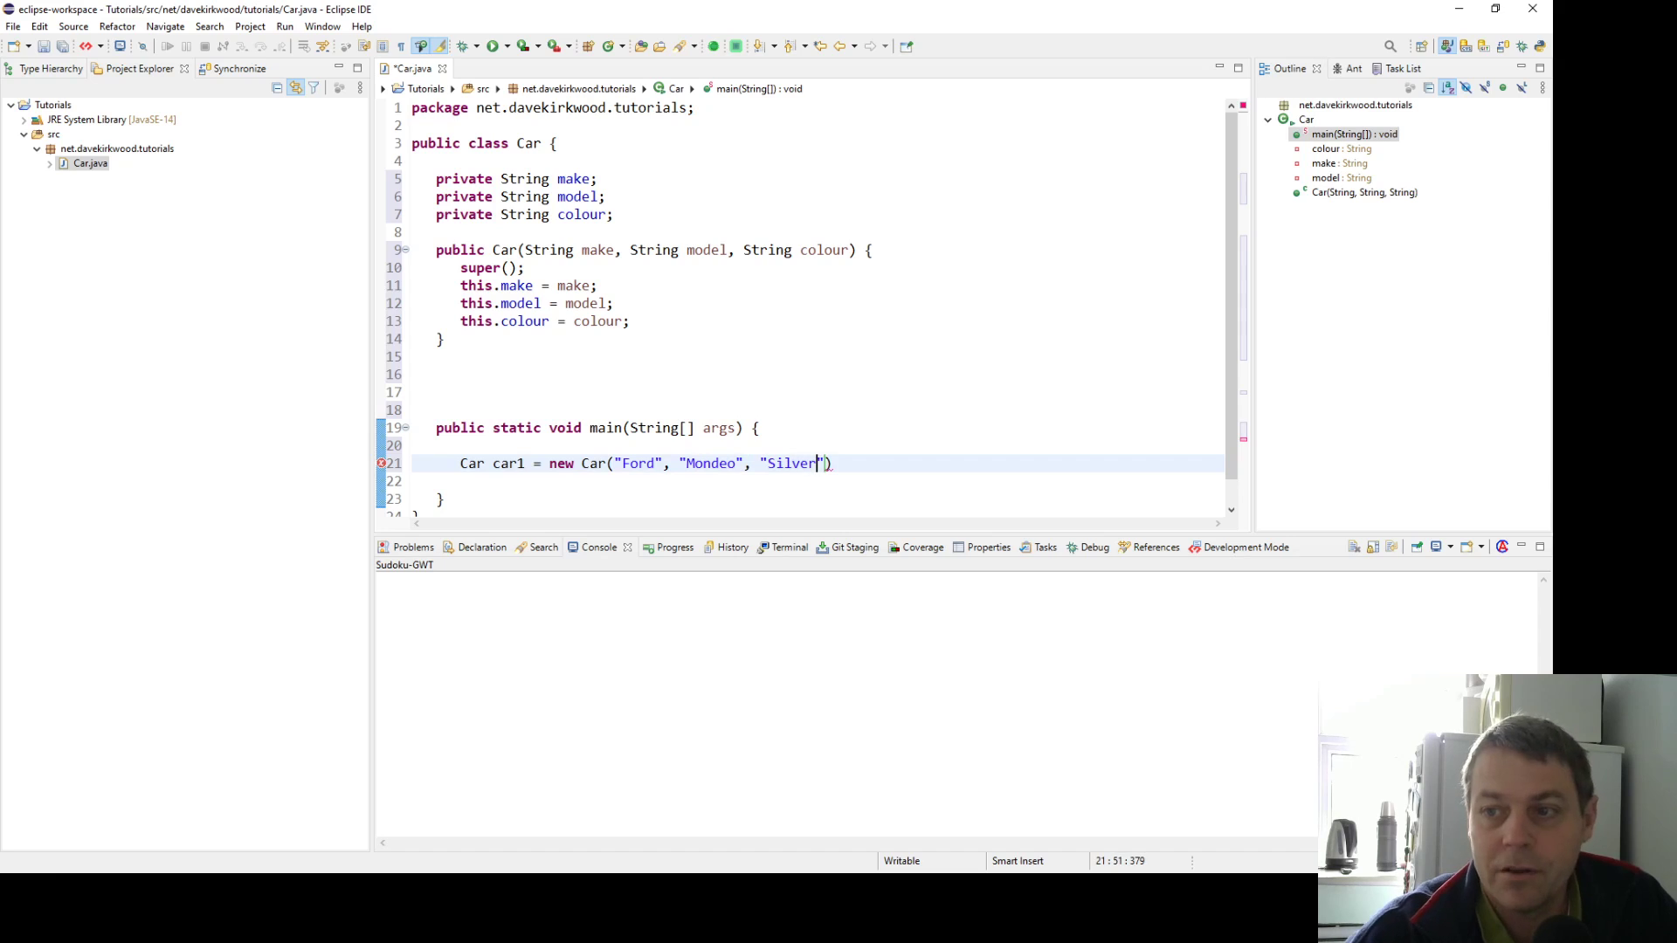
text(;)
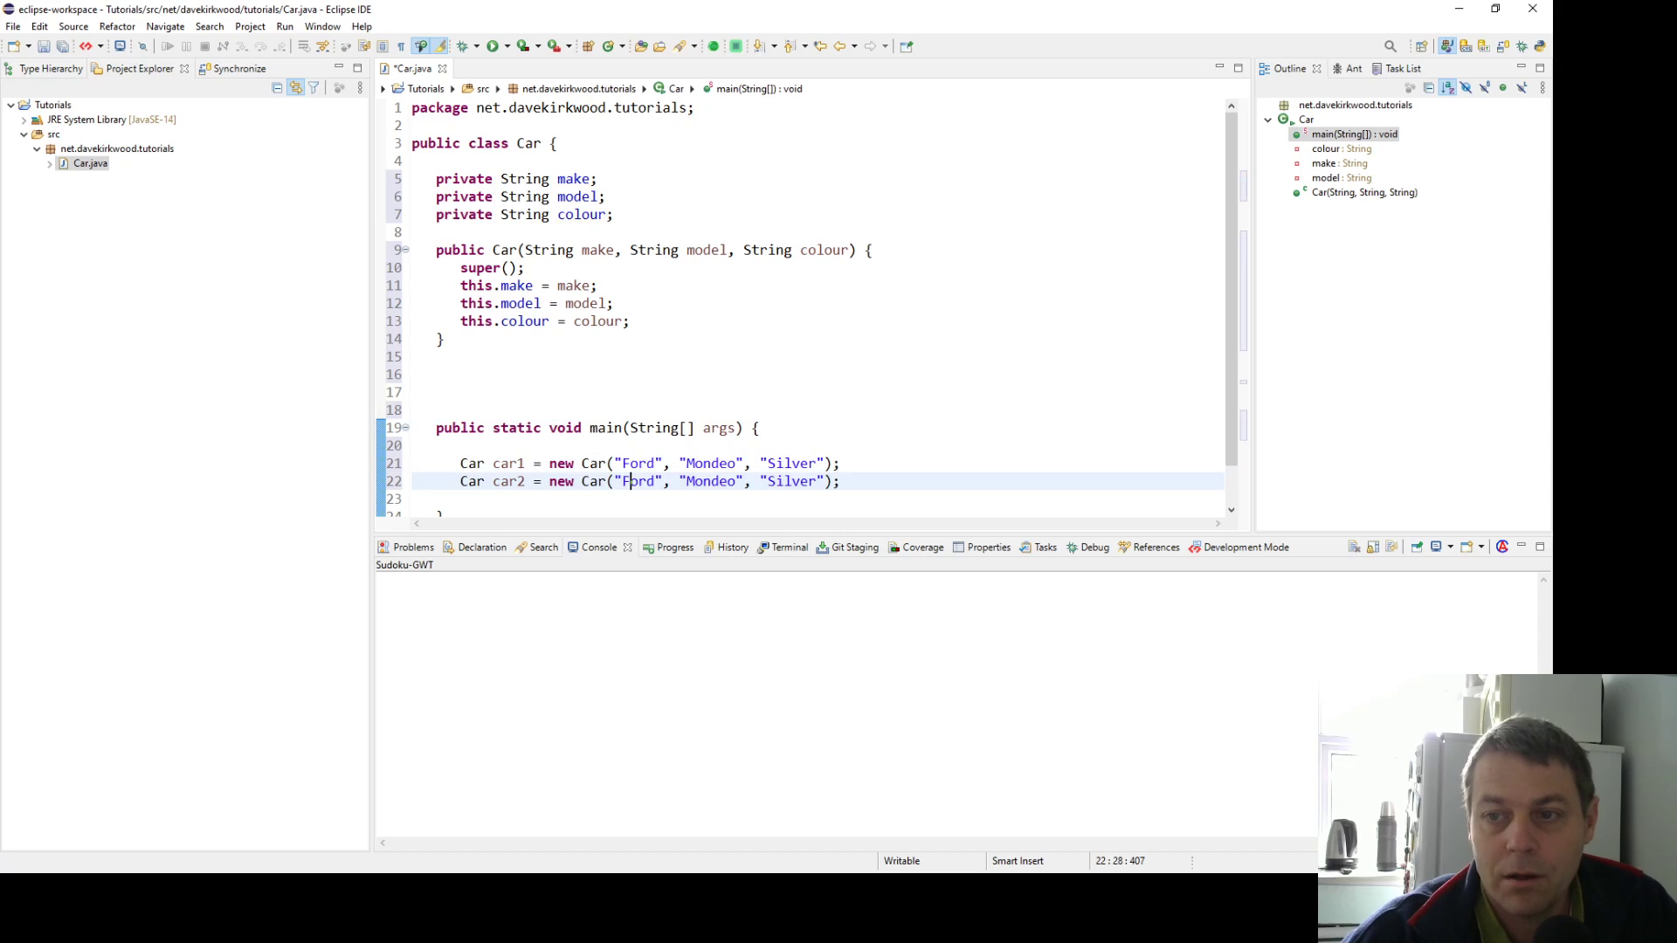
Add car2 = new Car("Vauxhall", "Corsa", "Red"); and move to the blank line below
text(Vau)
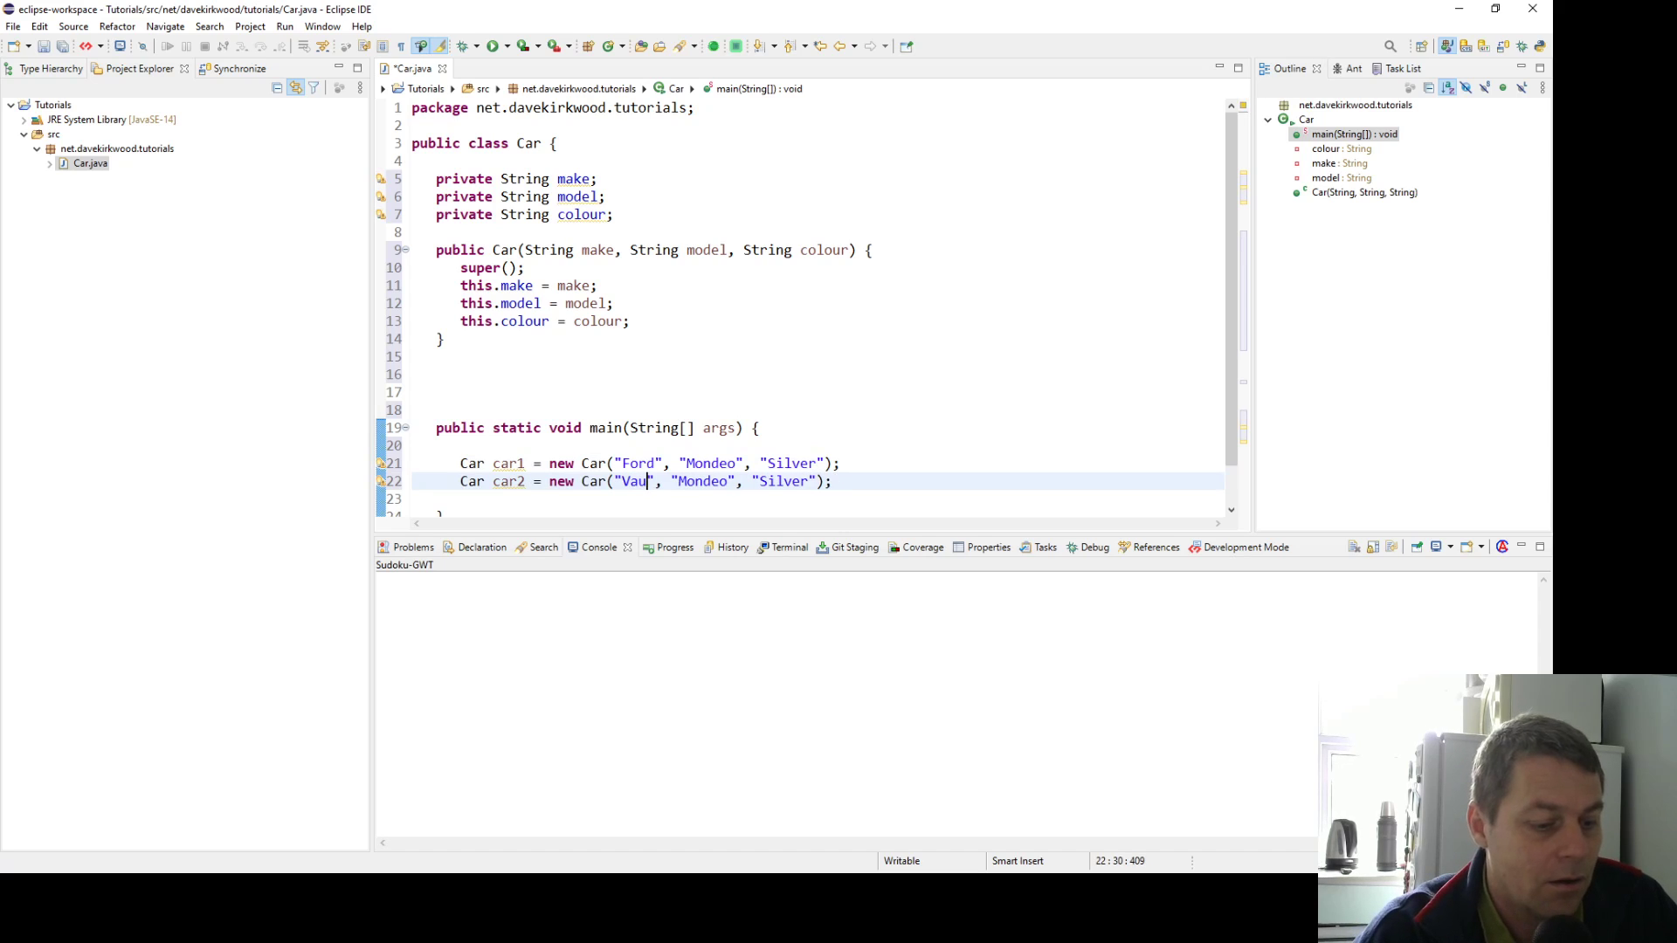
text(xhall)
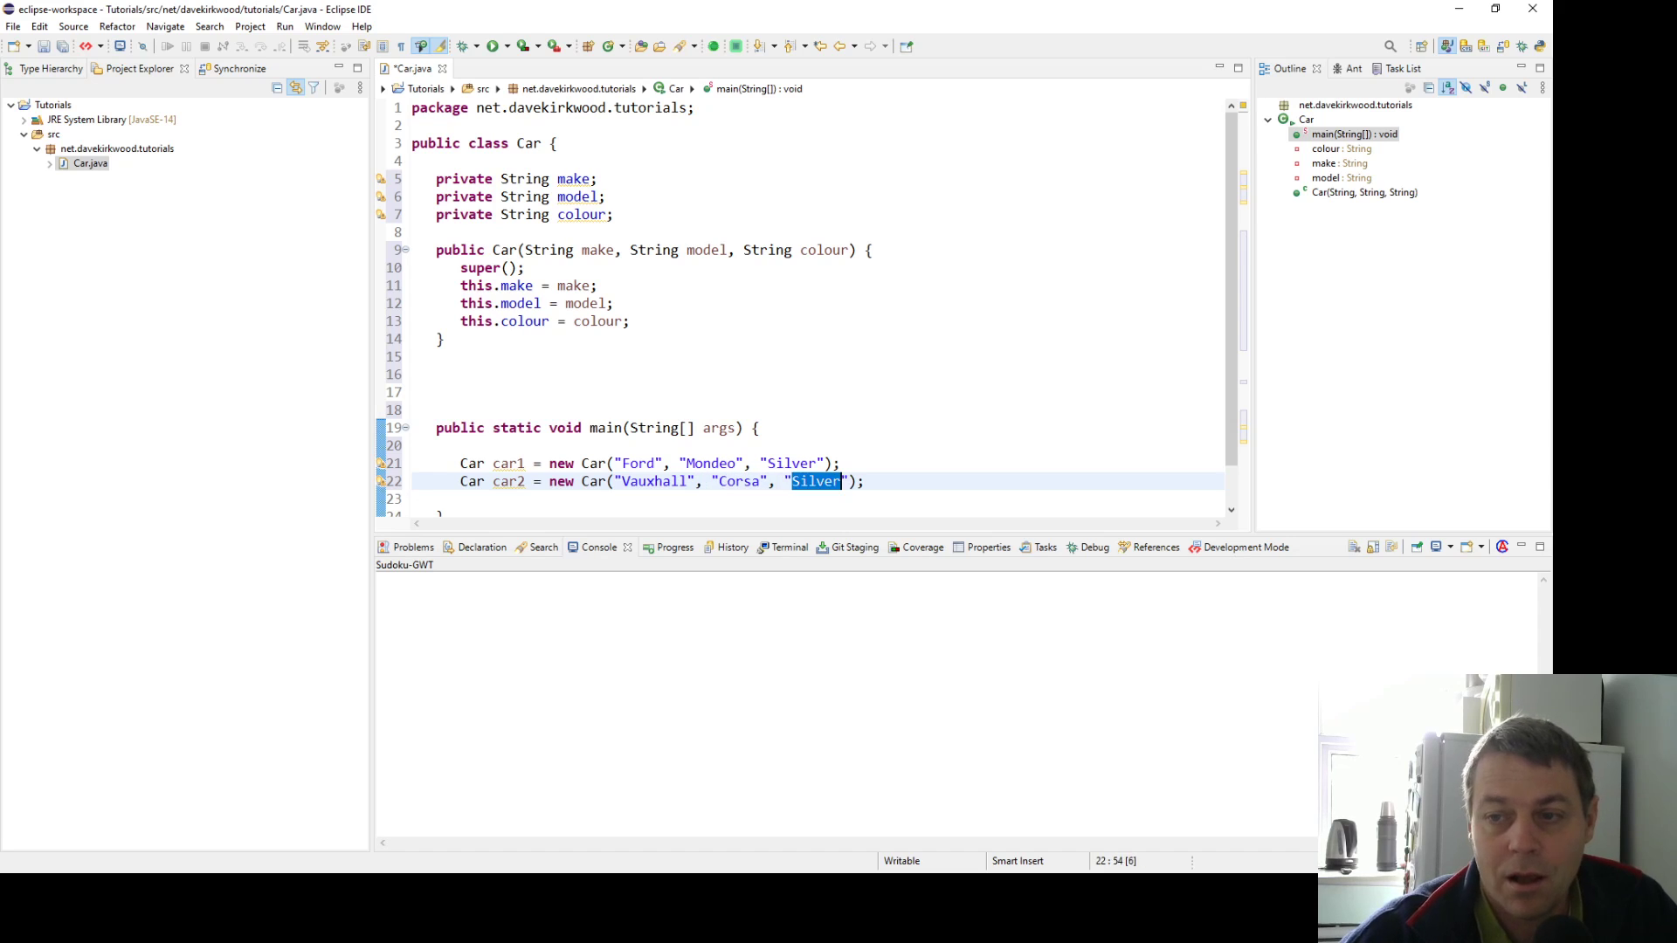
text(Red)
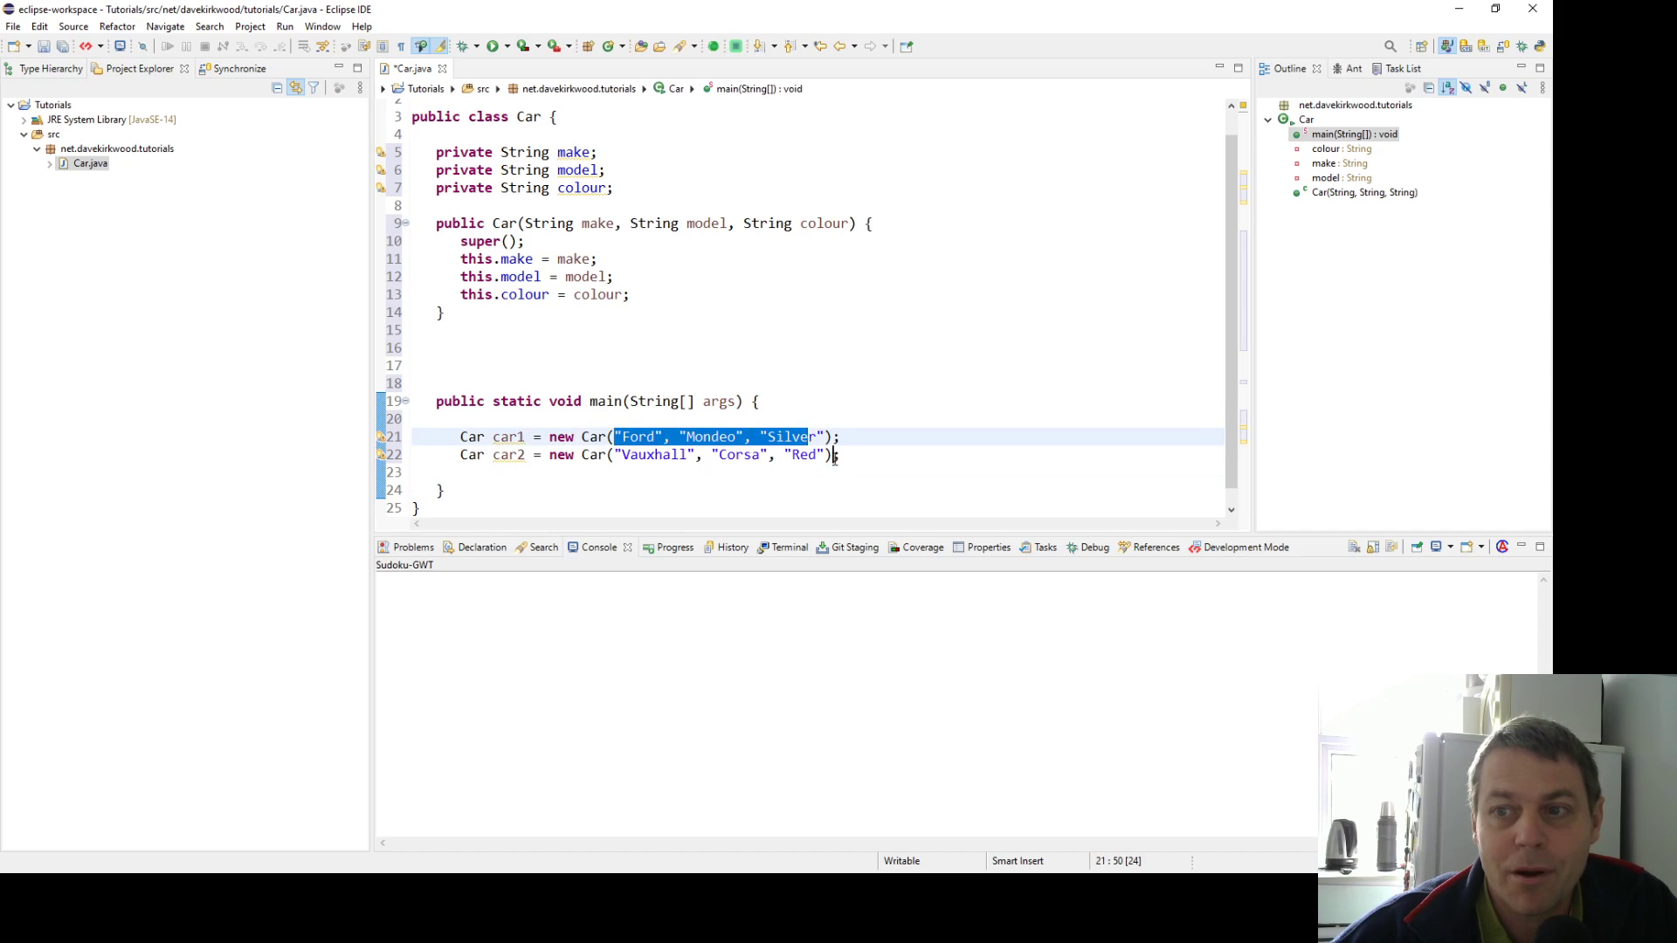
click(565, 347)
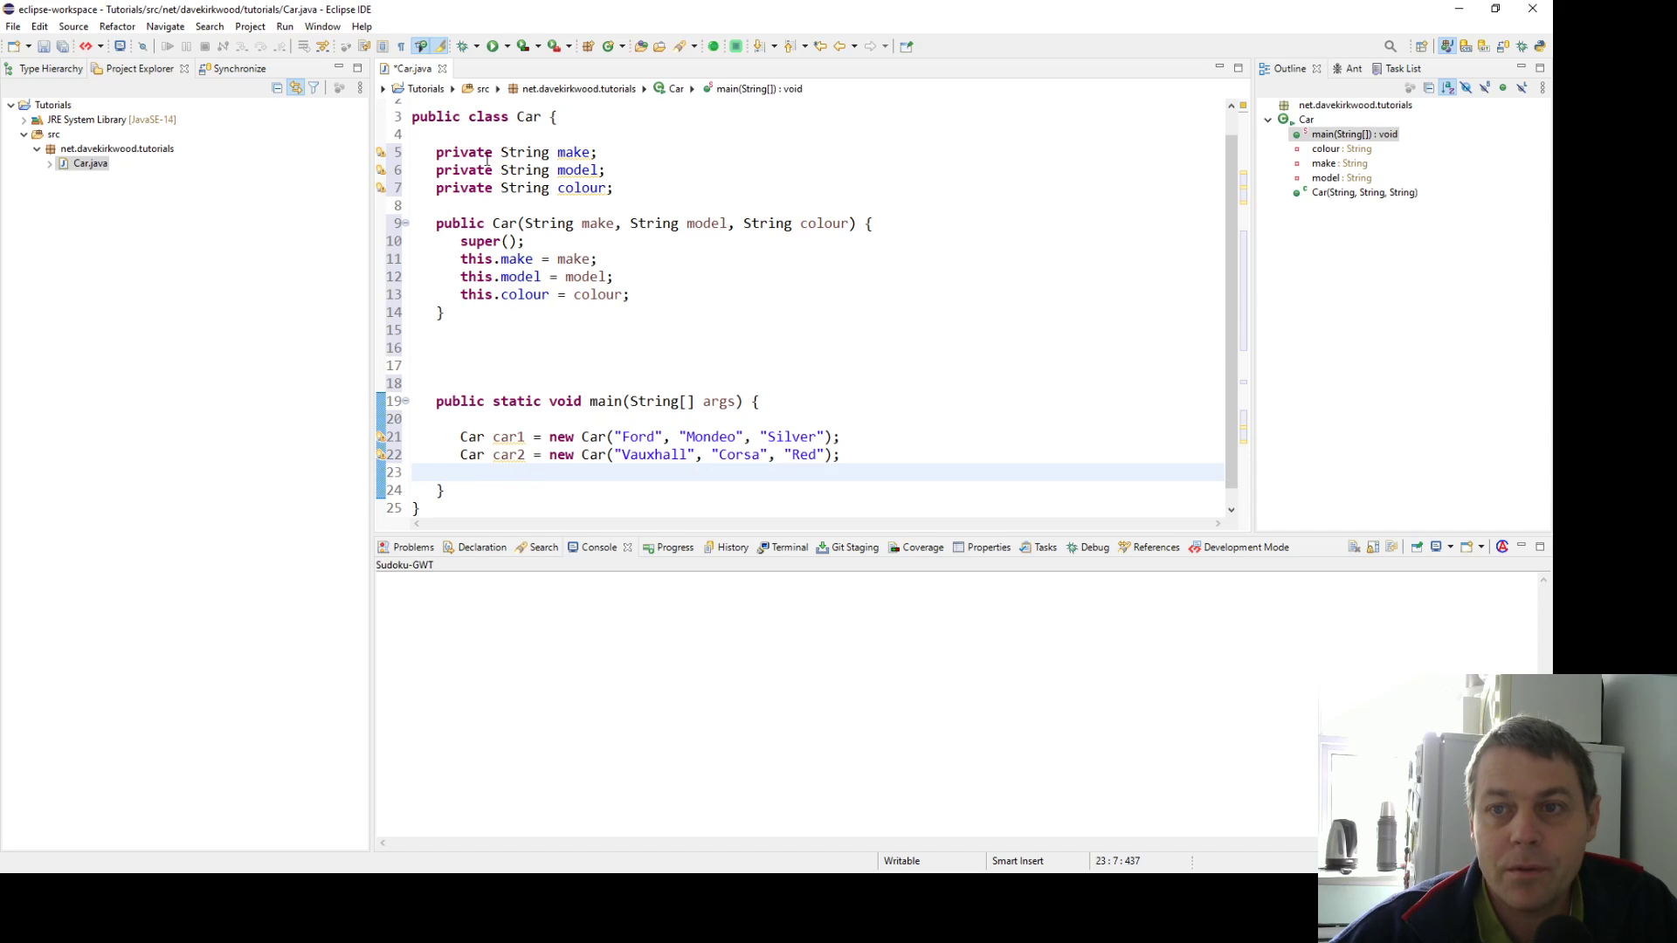
drag(435, 152, 618, 189)
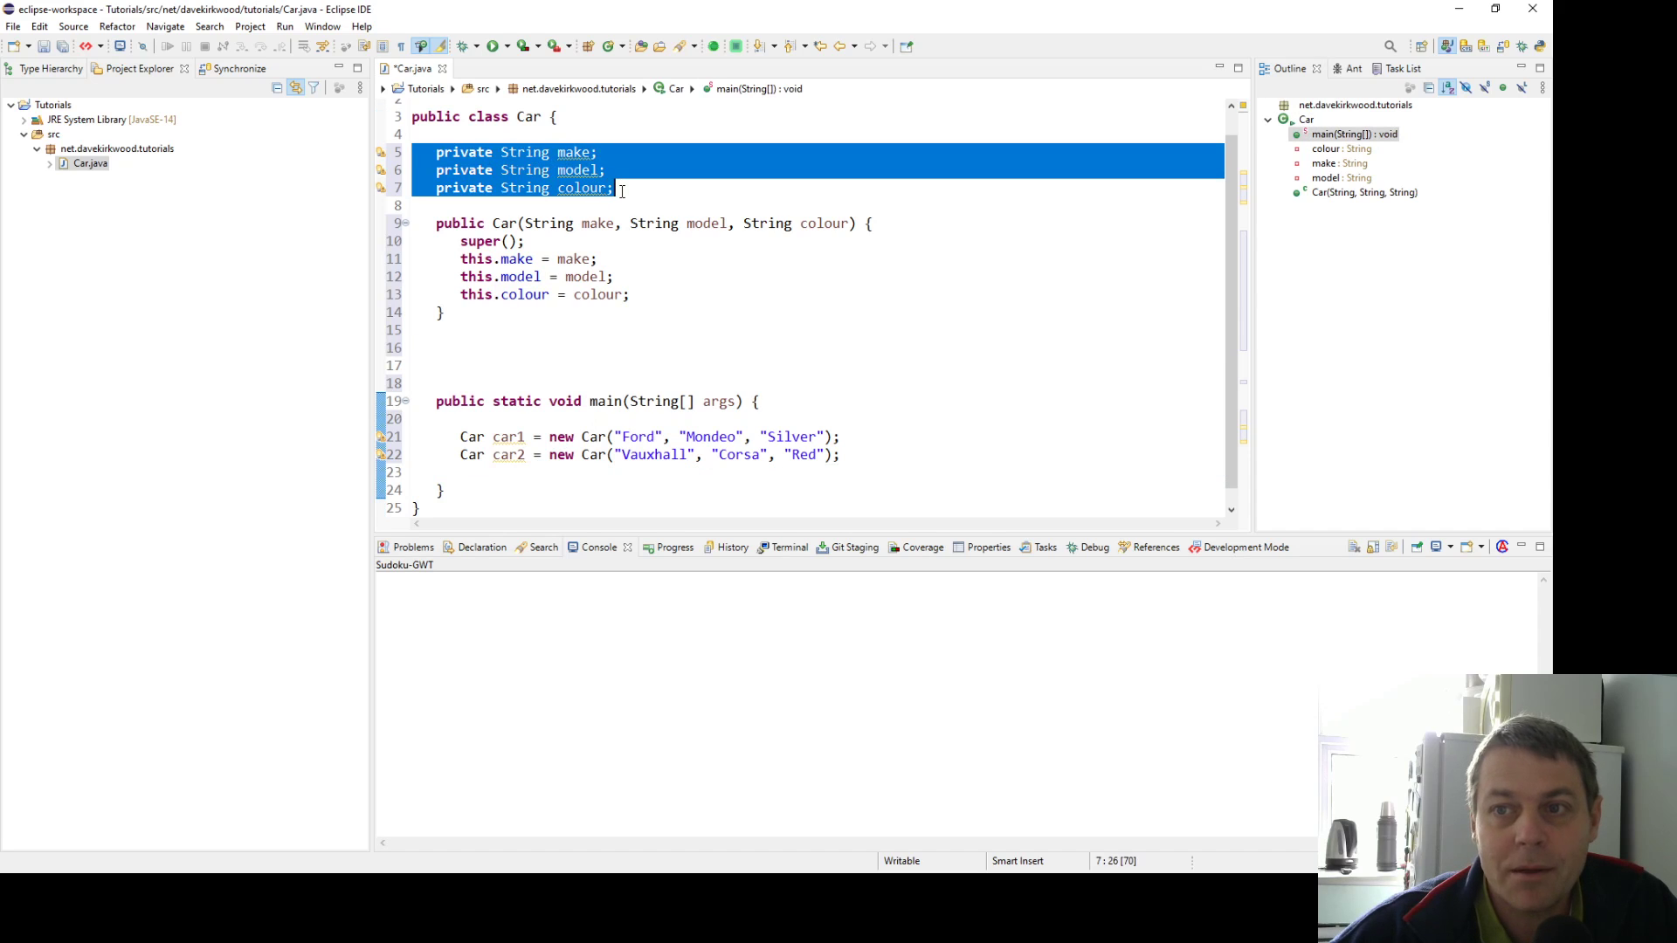
click(616, 189)
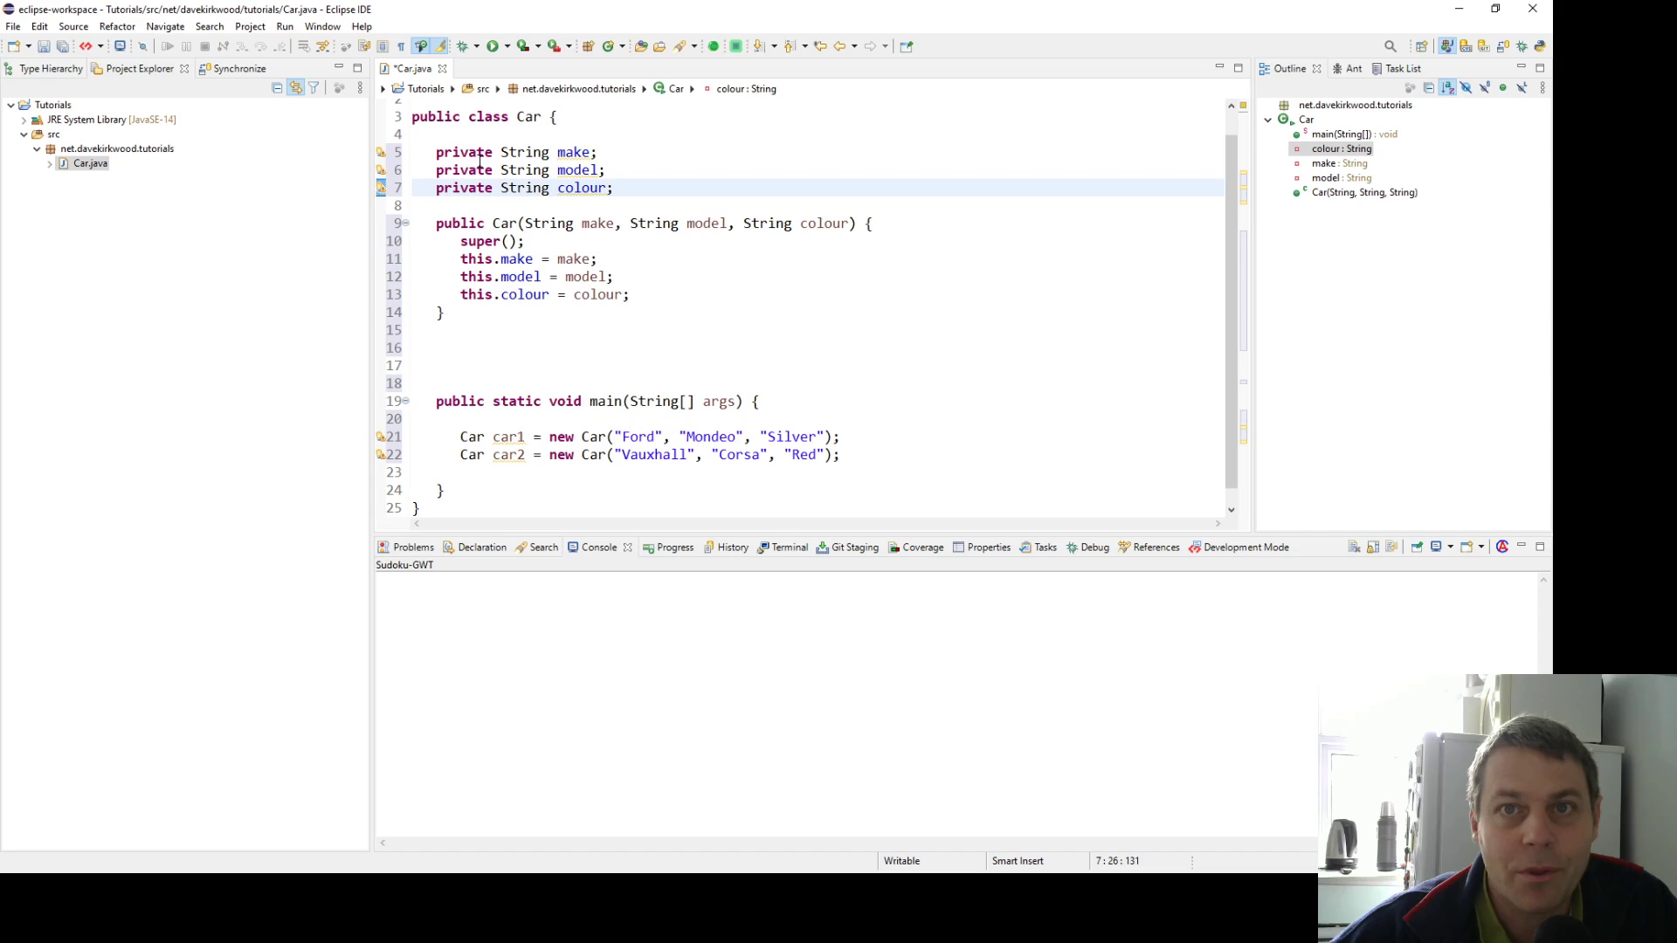
mouse_move(444, 346)
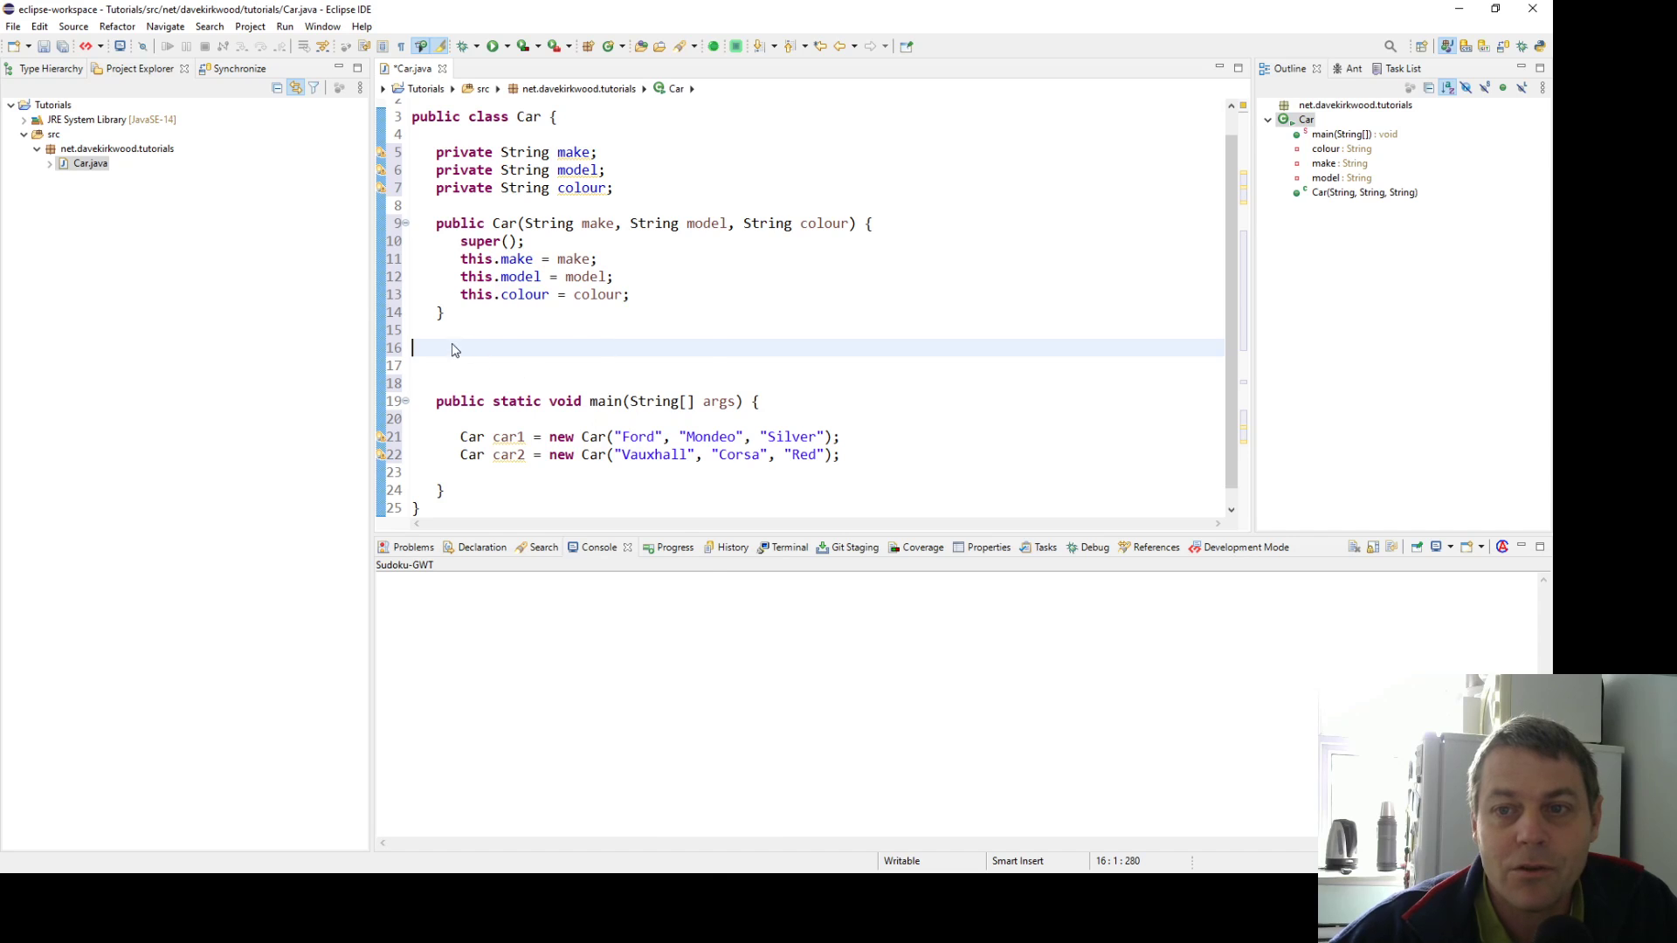
Generate all six getters and setters for colour, make and model via the Source menu
right_click(449, 348)
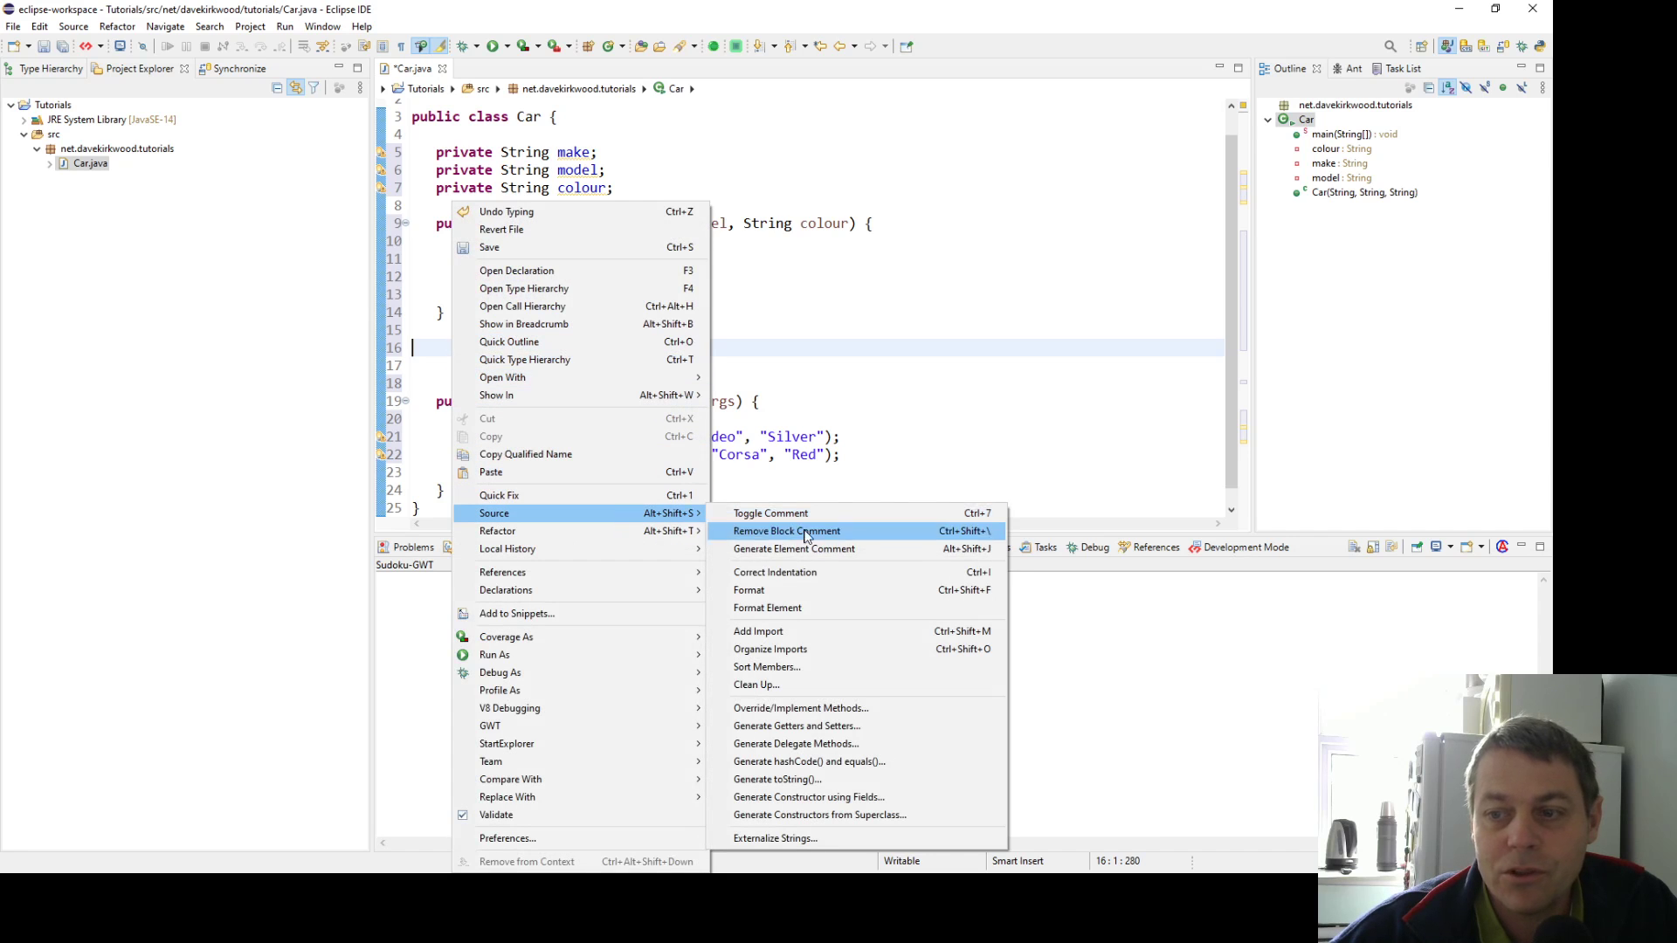
mouse_move(796, 725)
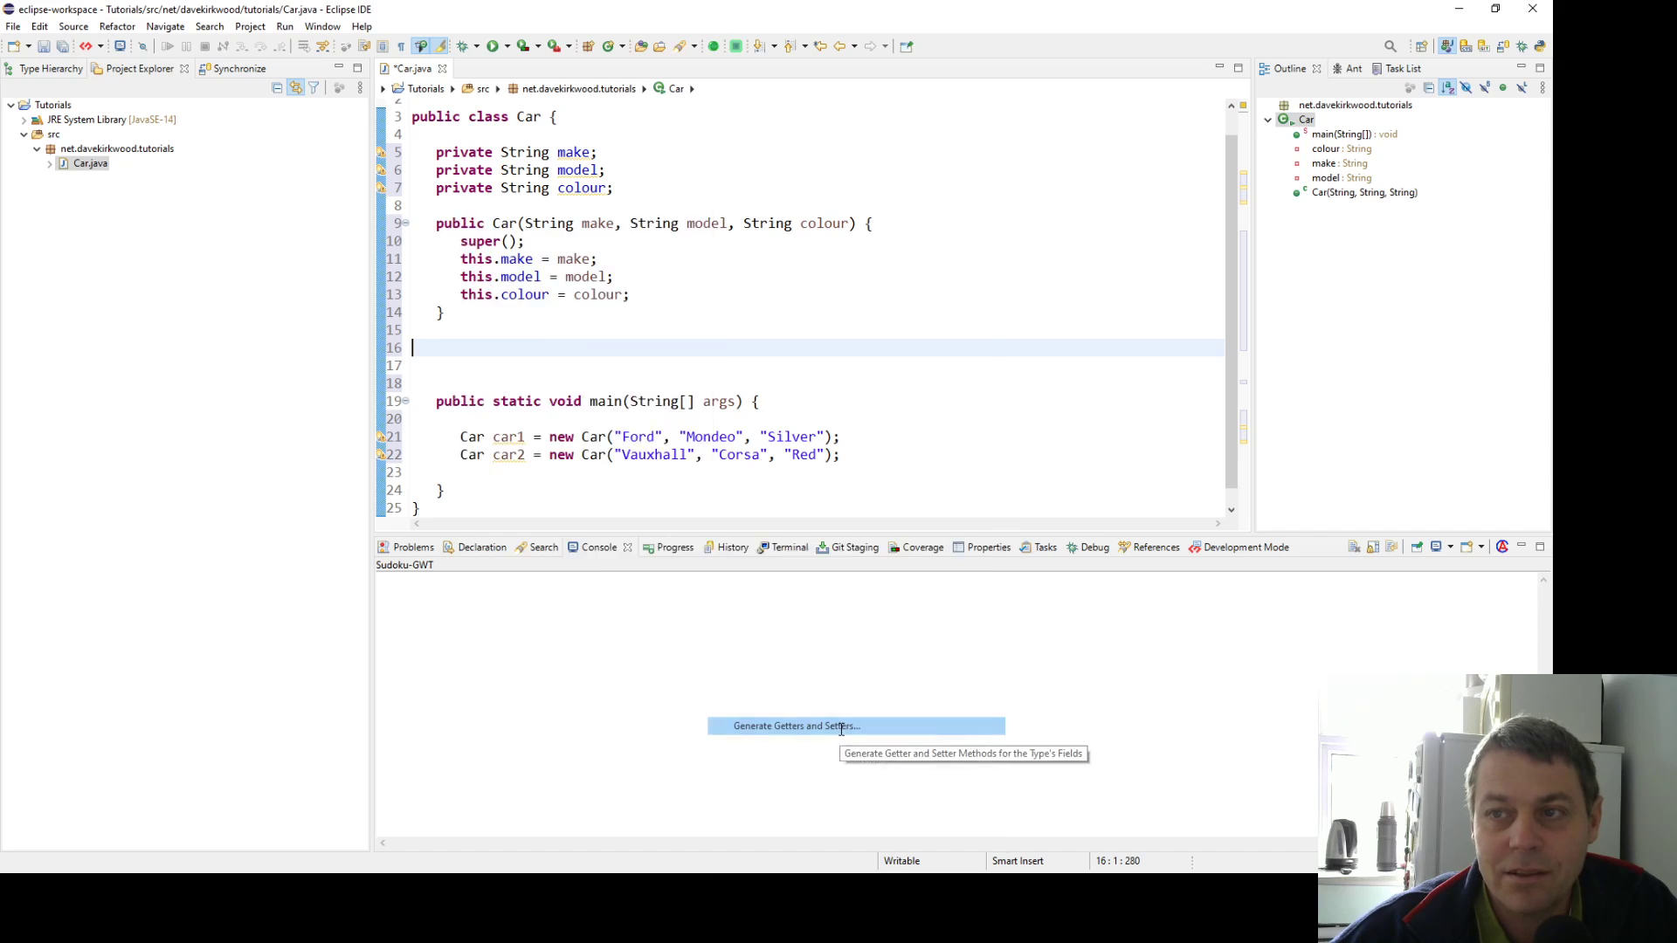
click(797, 725)
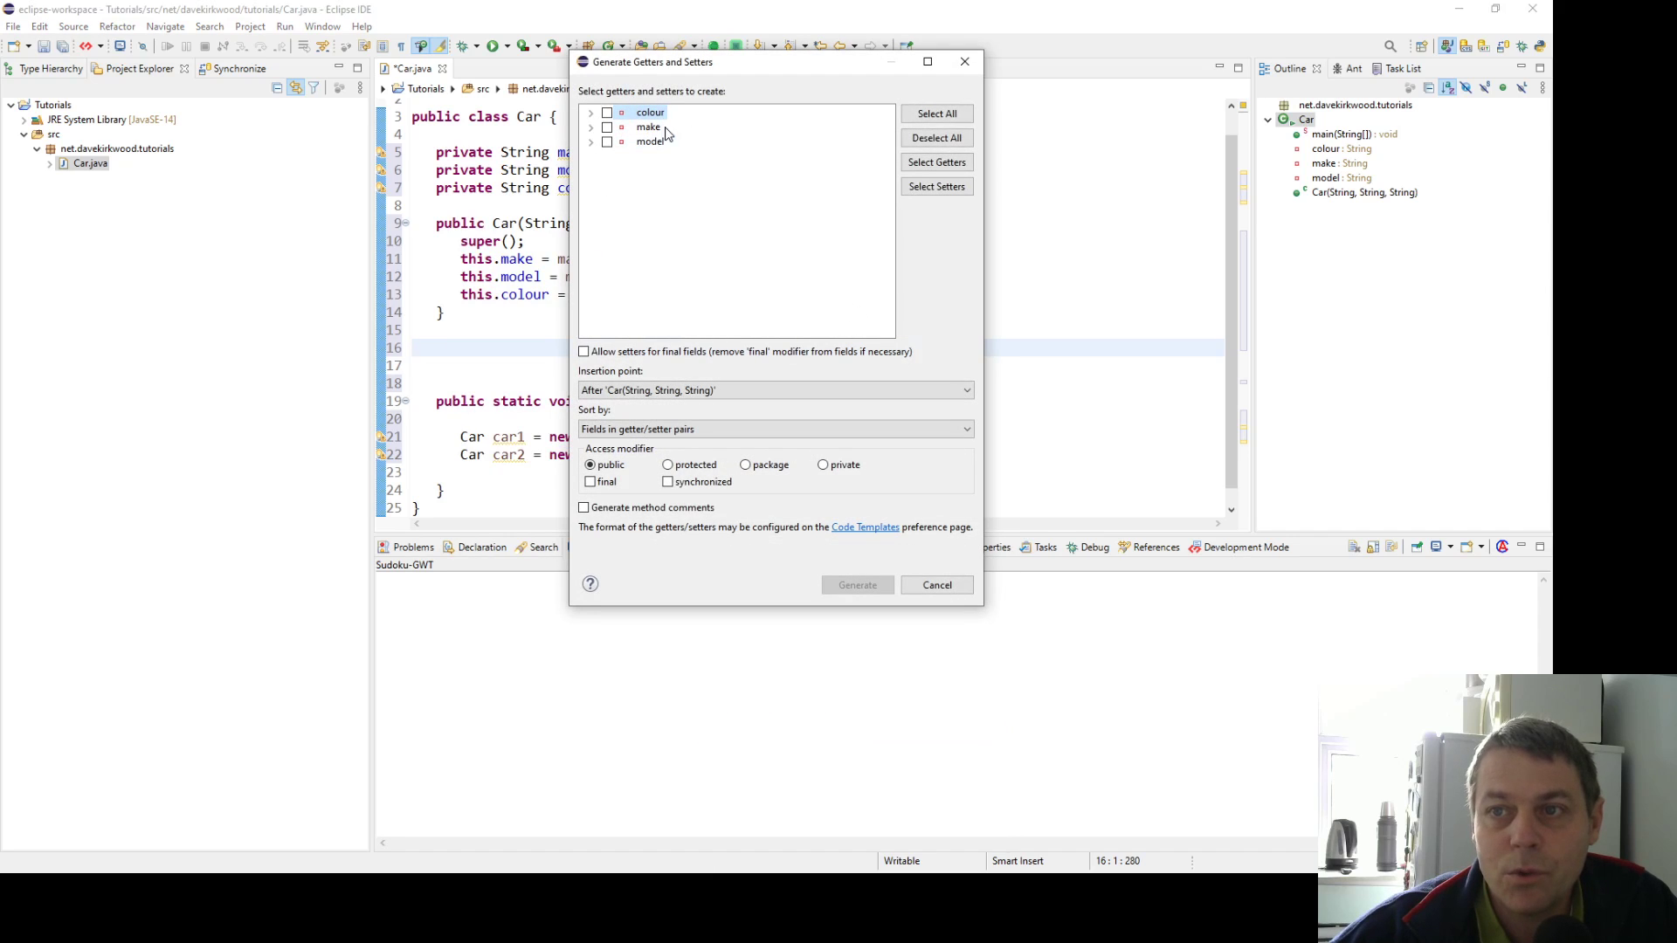
click(591, 112)
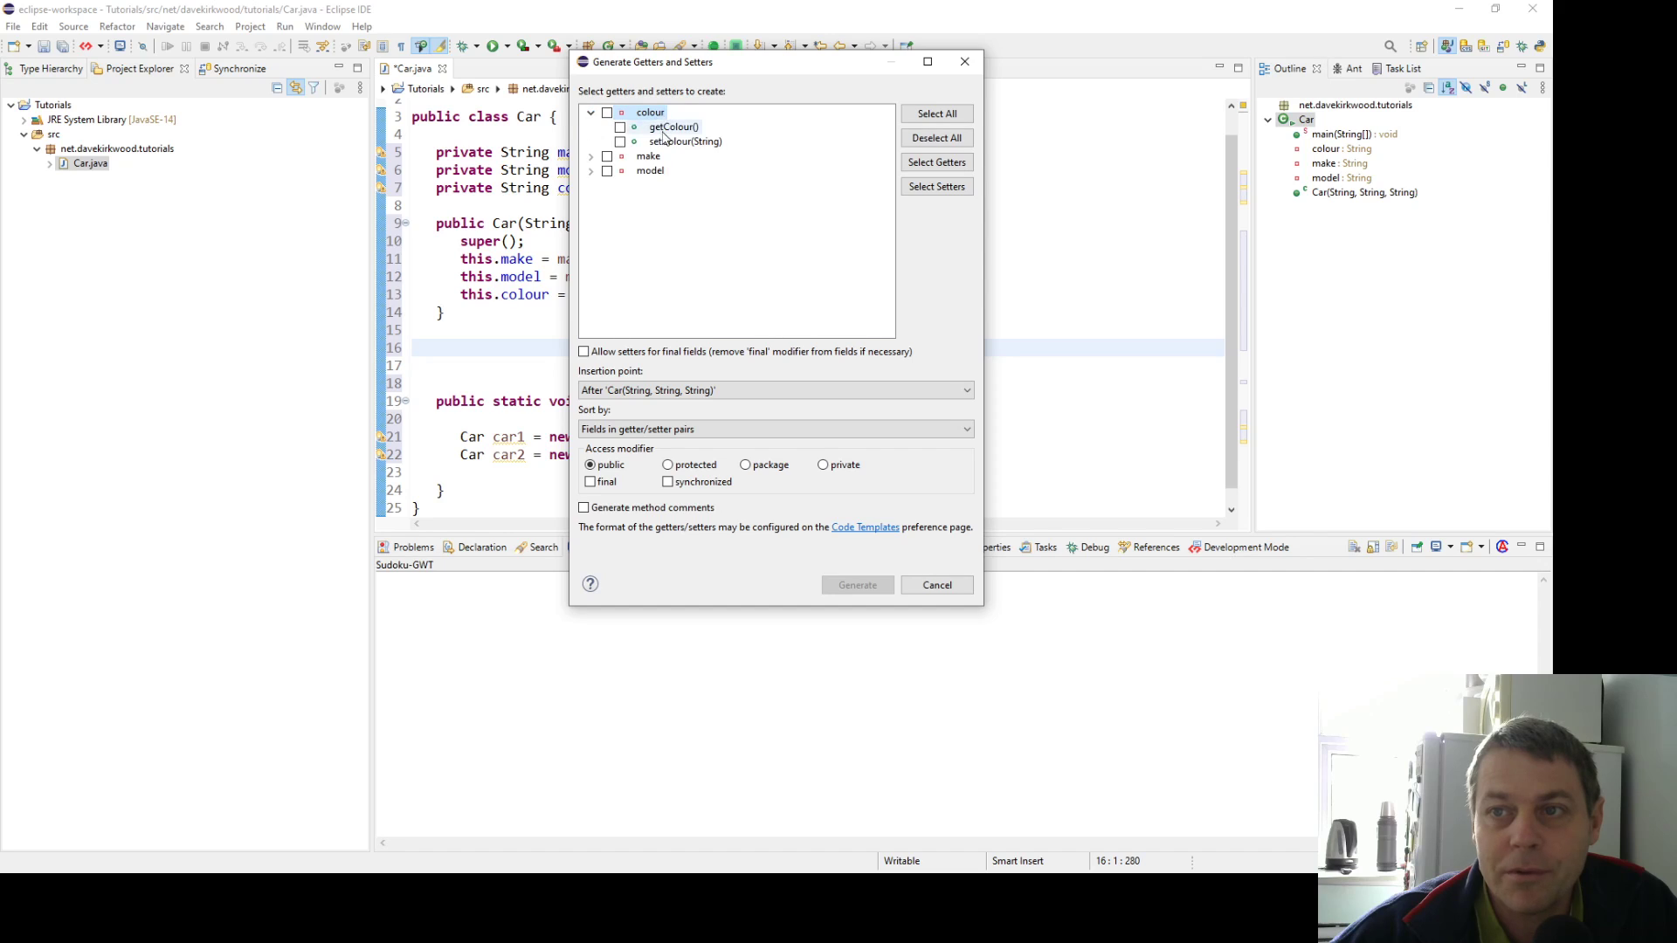
click(589, 156)
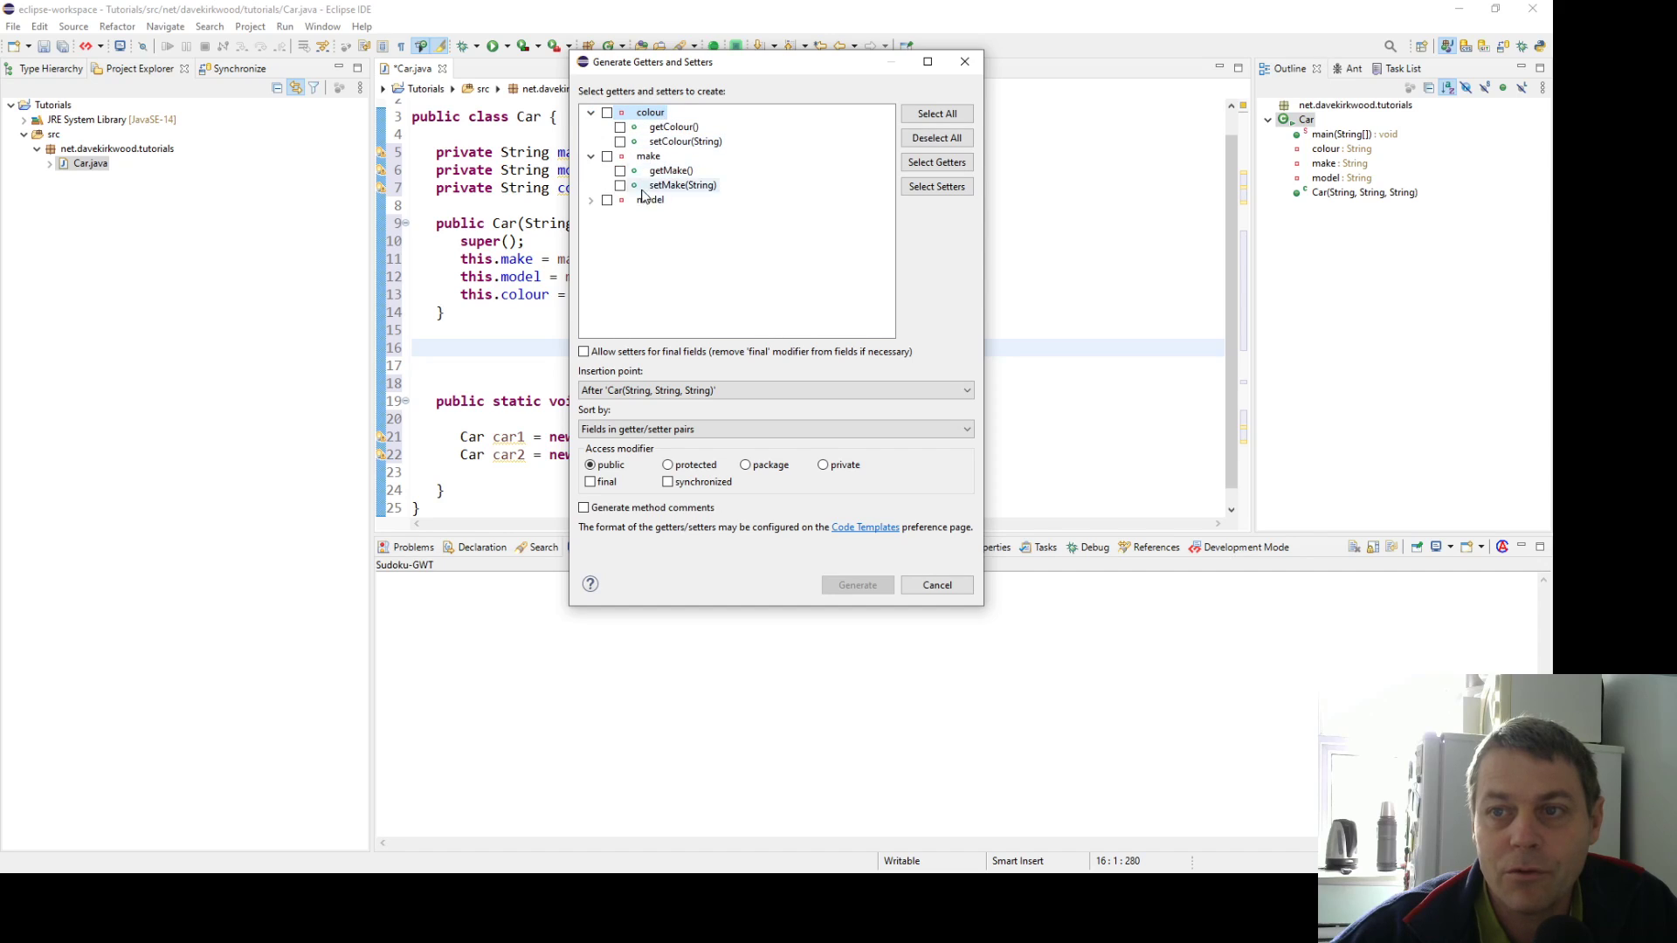
click(590, 199)
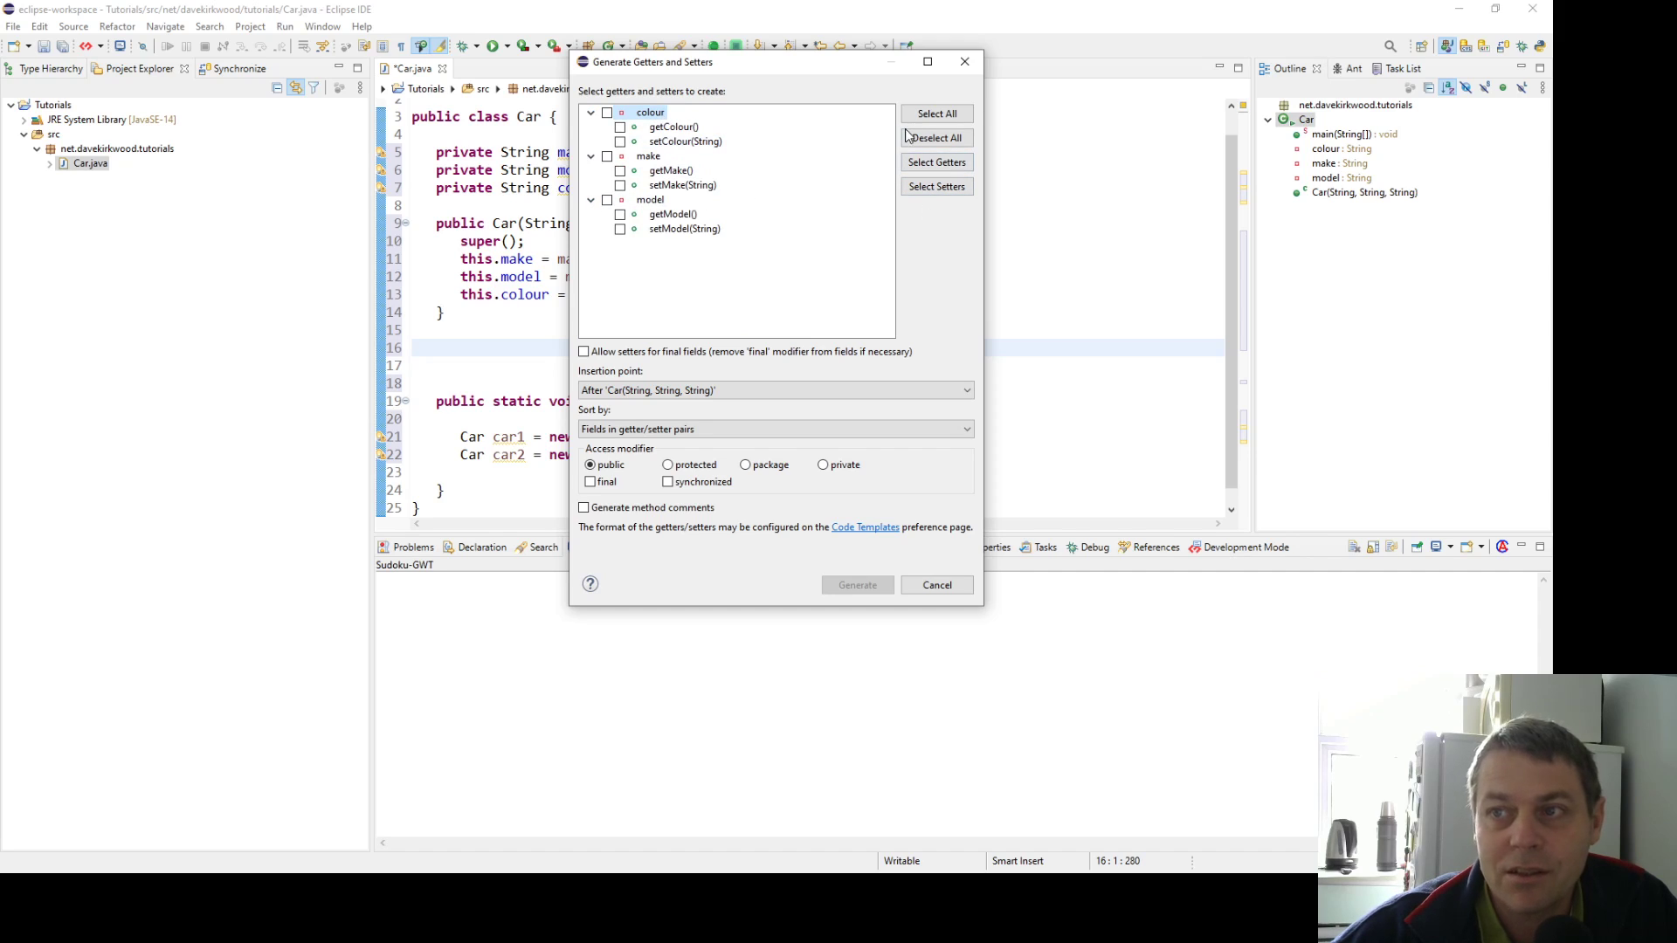
click(936, 114)
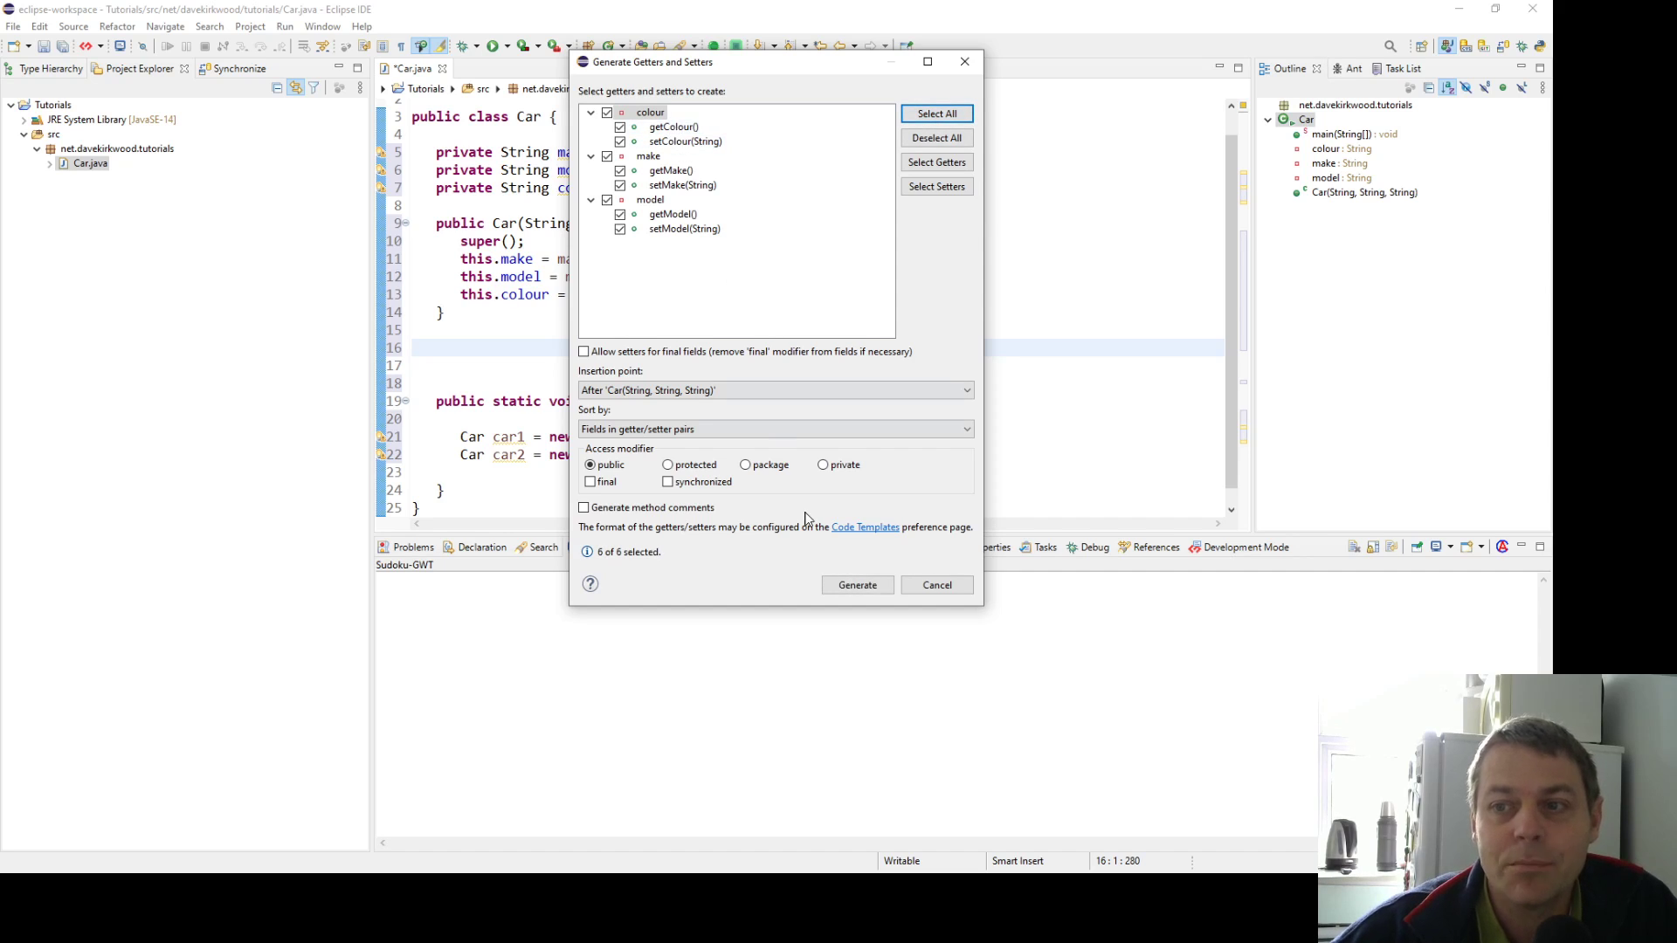
click(856, 585)
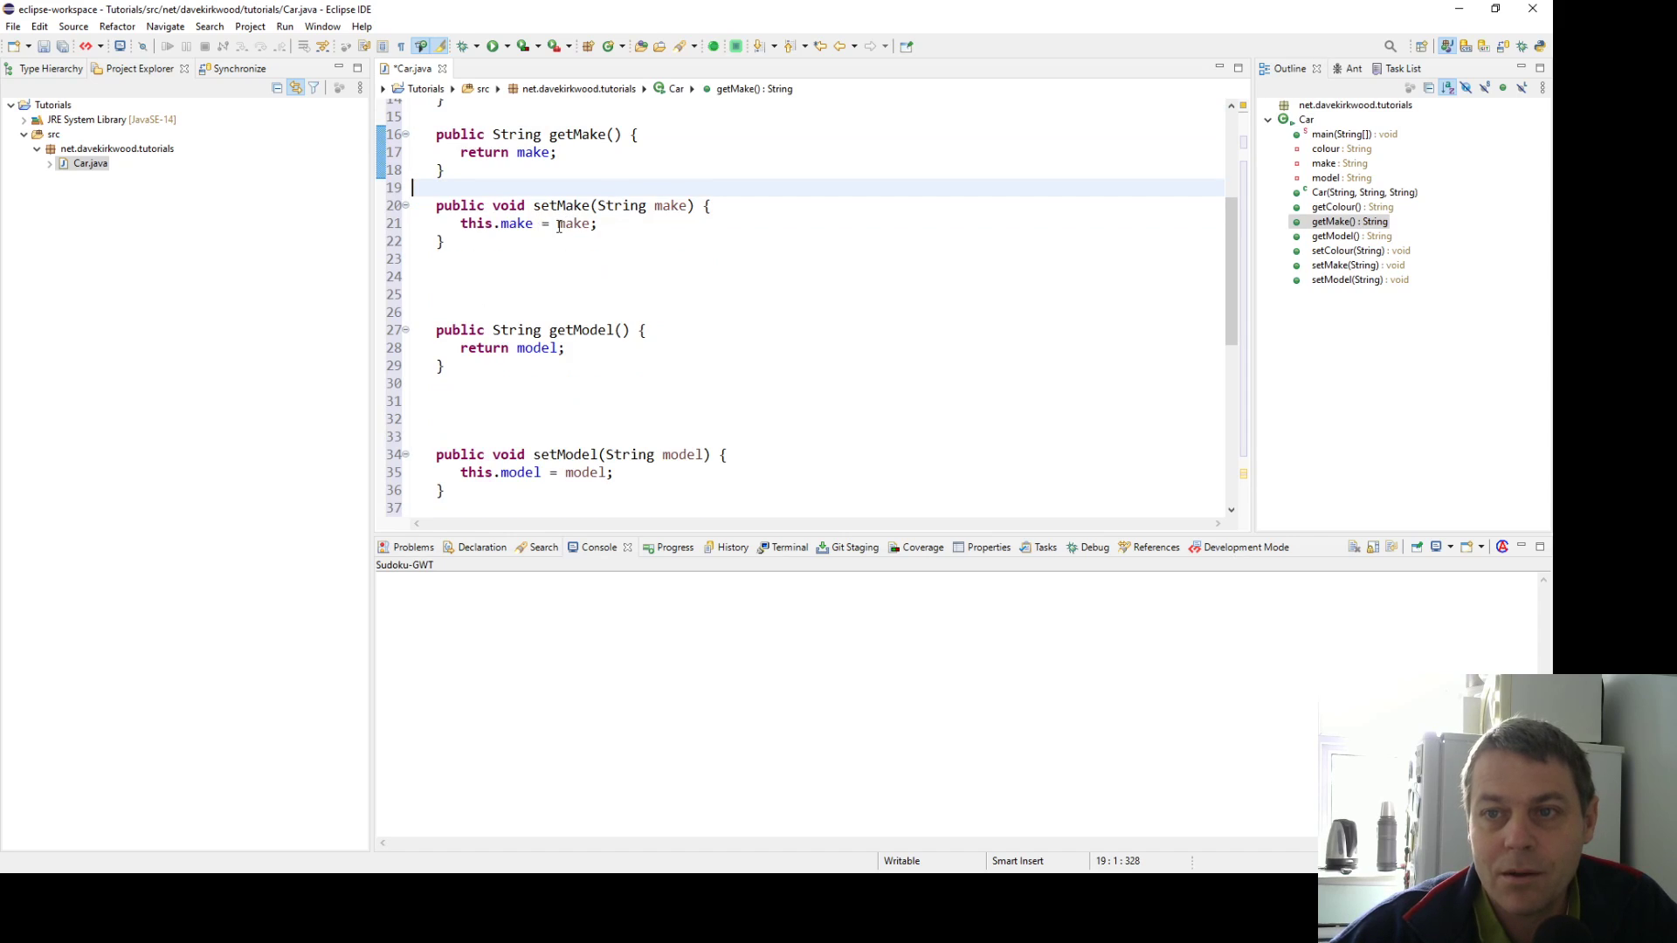
Delete the surplus blank lines between the generated accessor methods
double_click(513, 223)
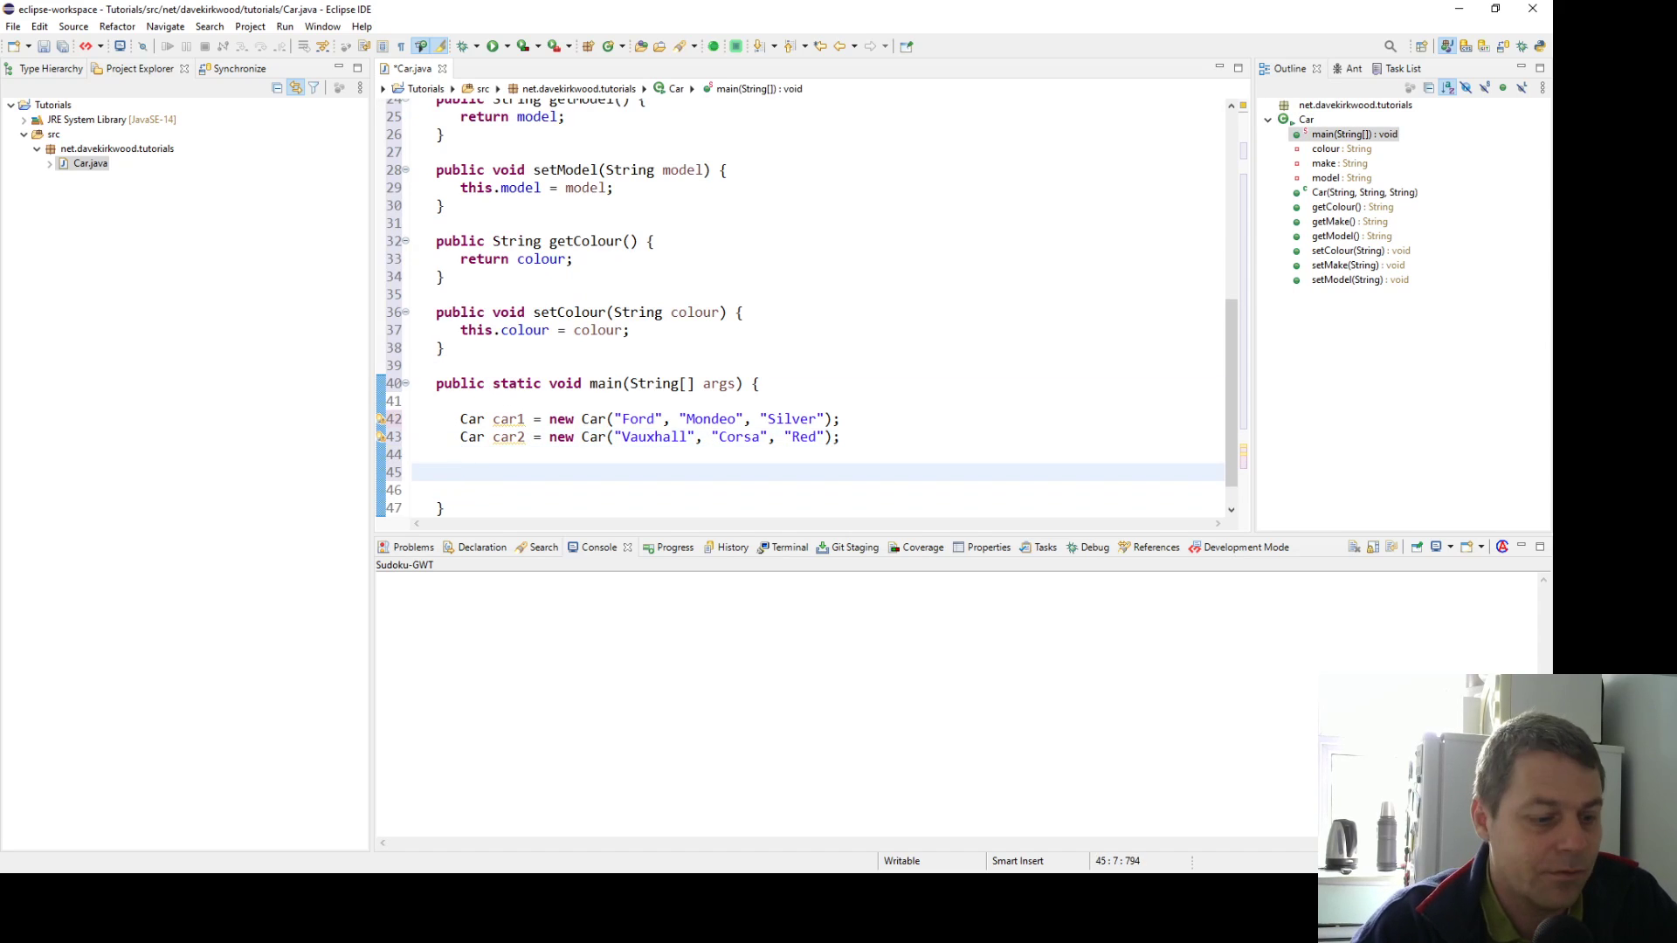
Print "Car 1's make", model and colour via car1's getters and run to show Ford, Mondeo, Silver
text(System.out.println(")
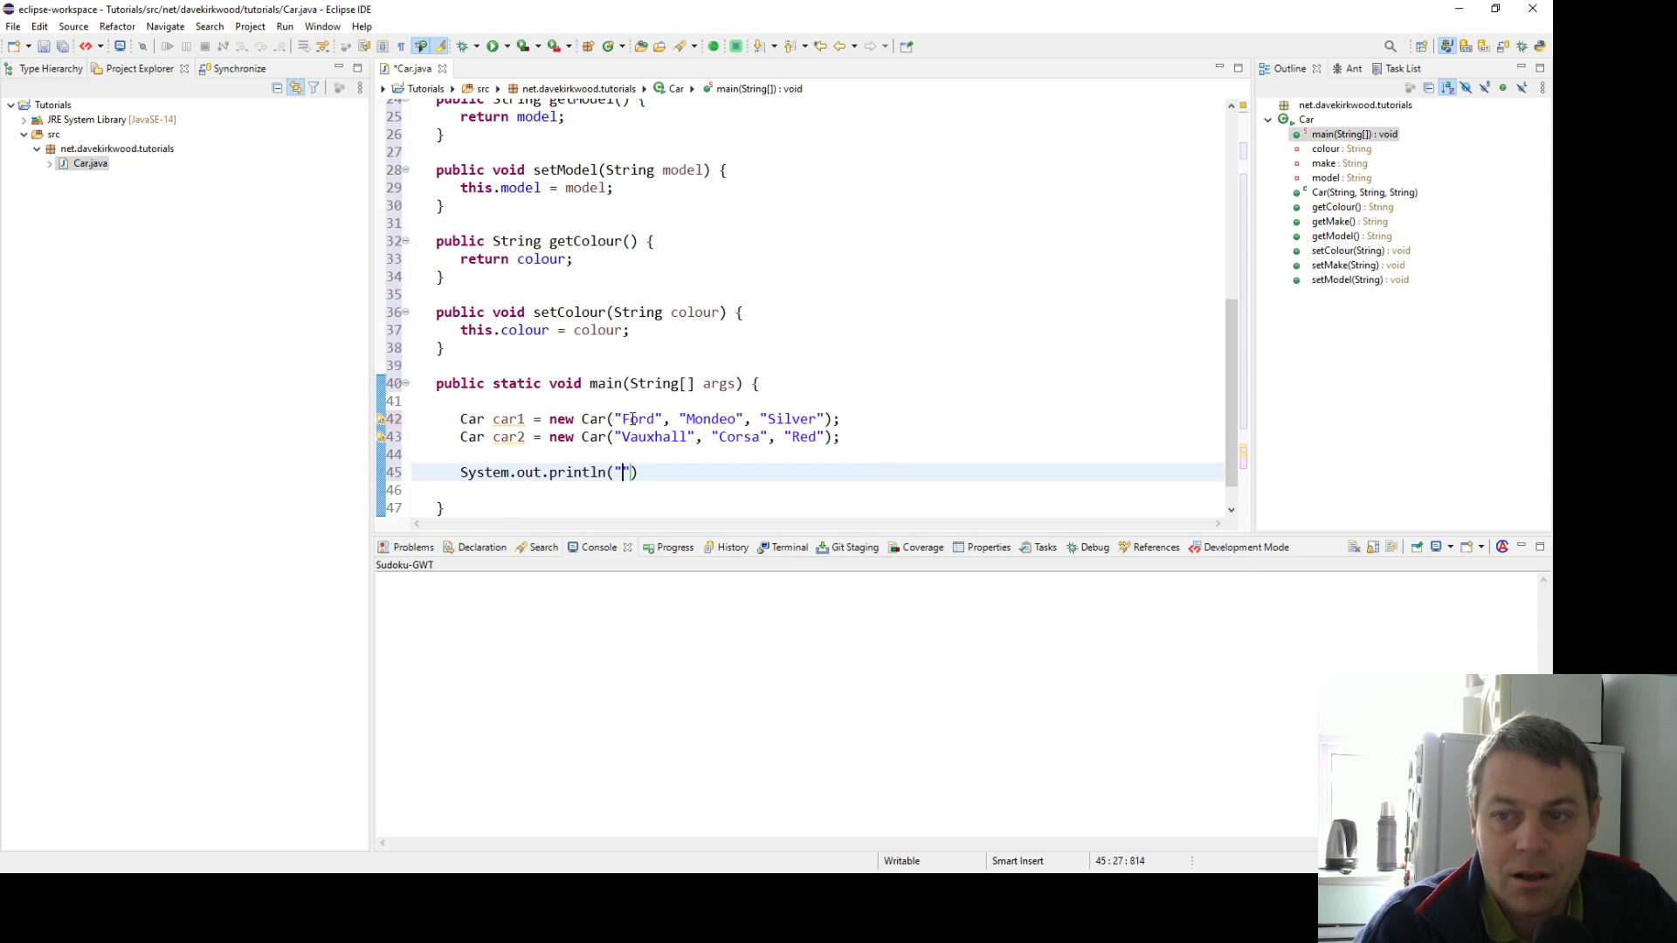
text(Car 1)
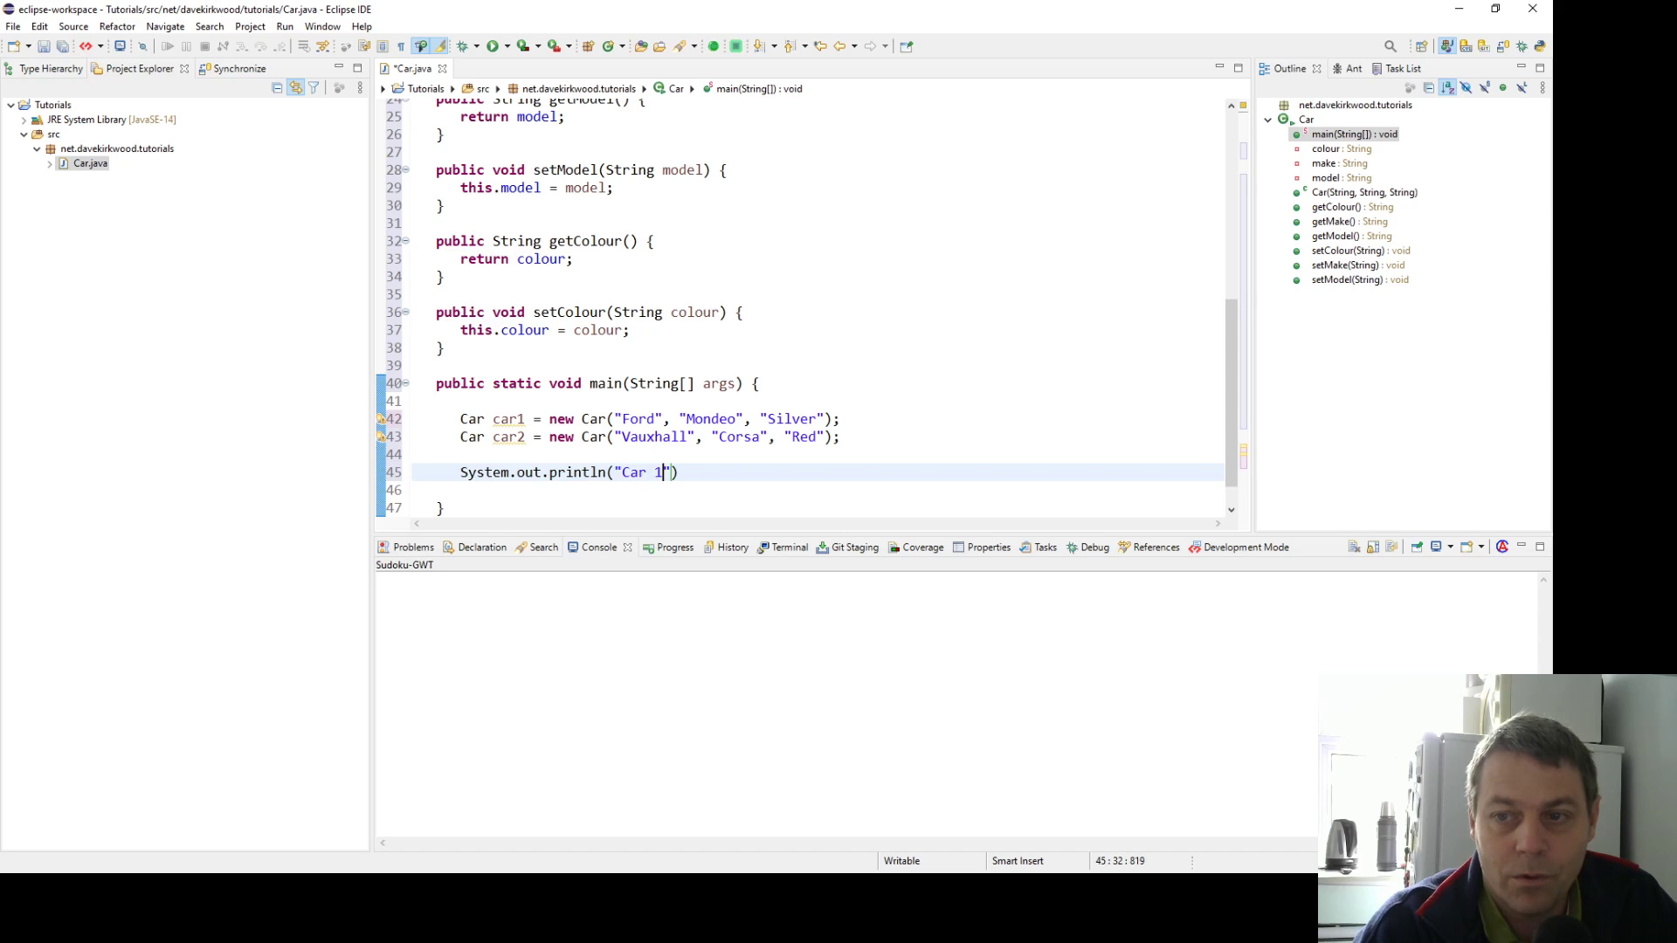
text('s make is)
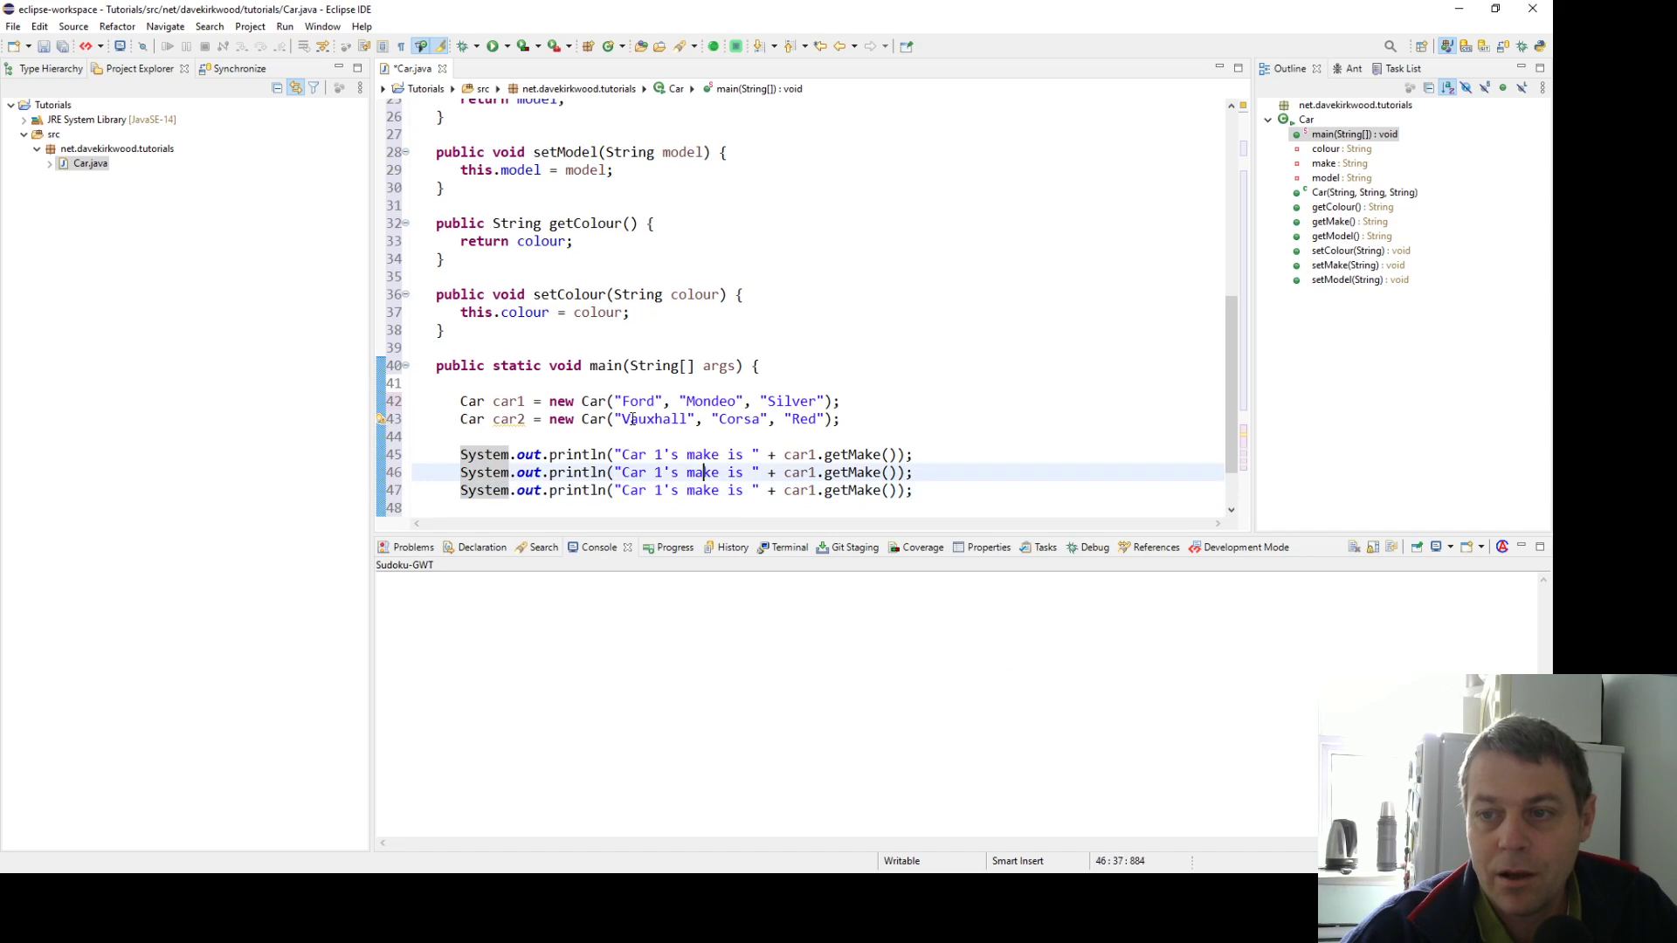
text(model)
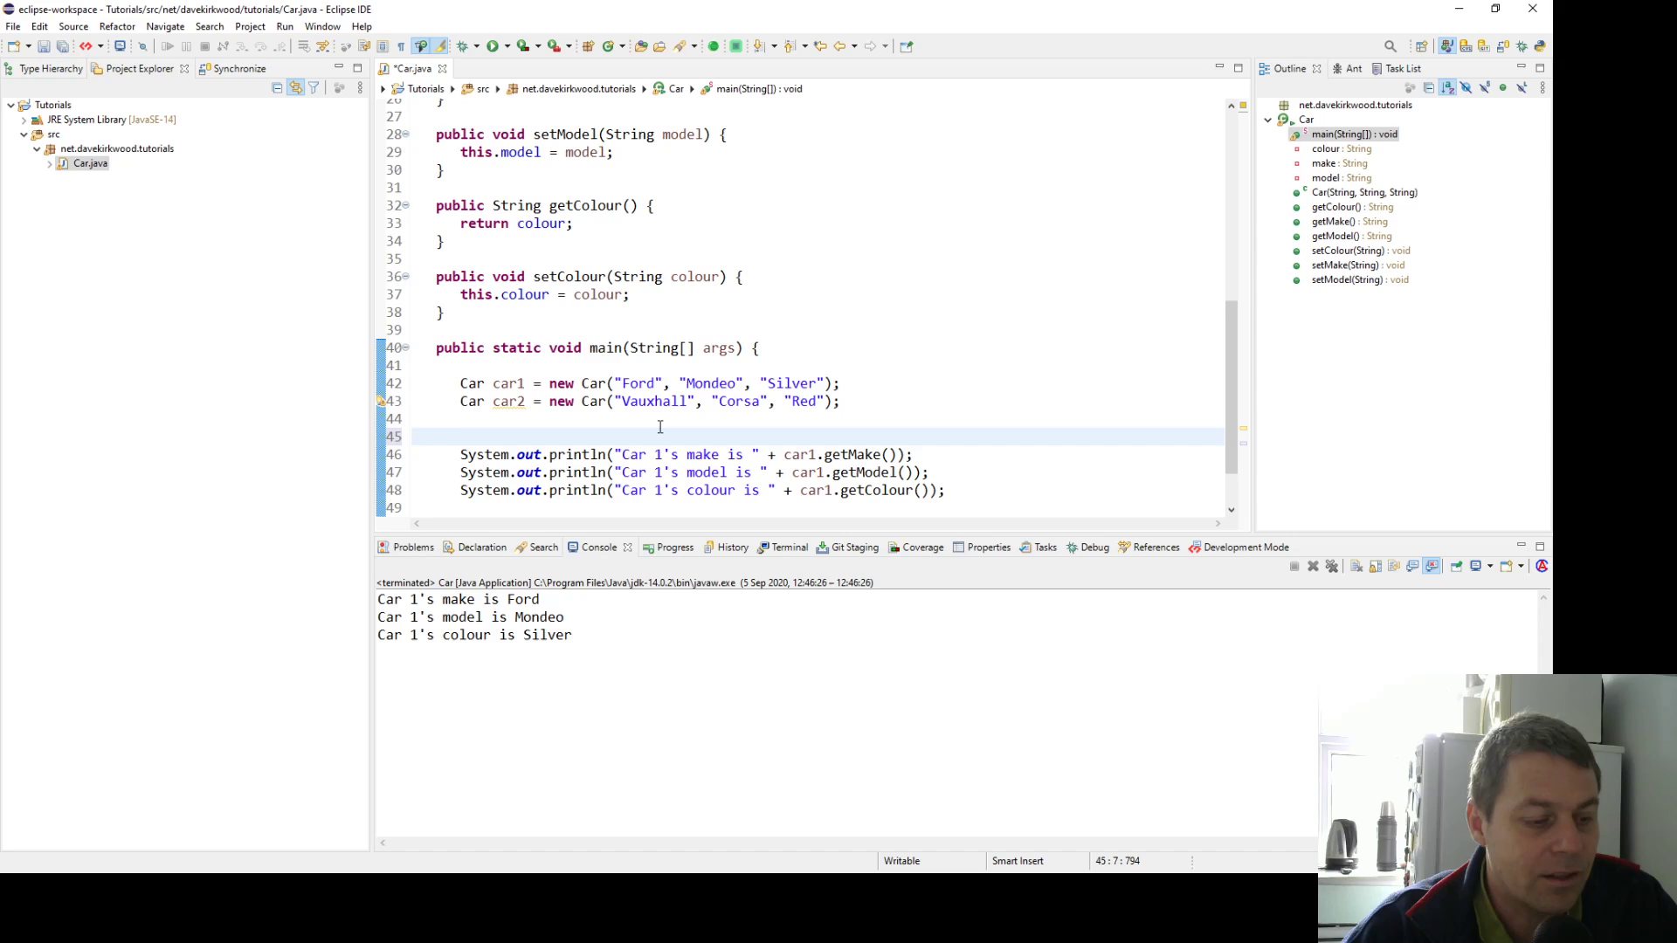
Add car1.setColour("Green"); before the prints and rerun so the colour shows Green
text(car1.)
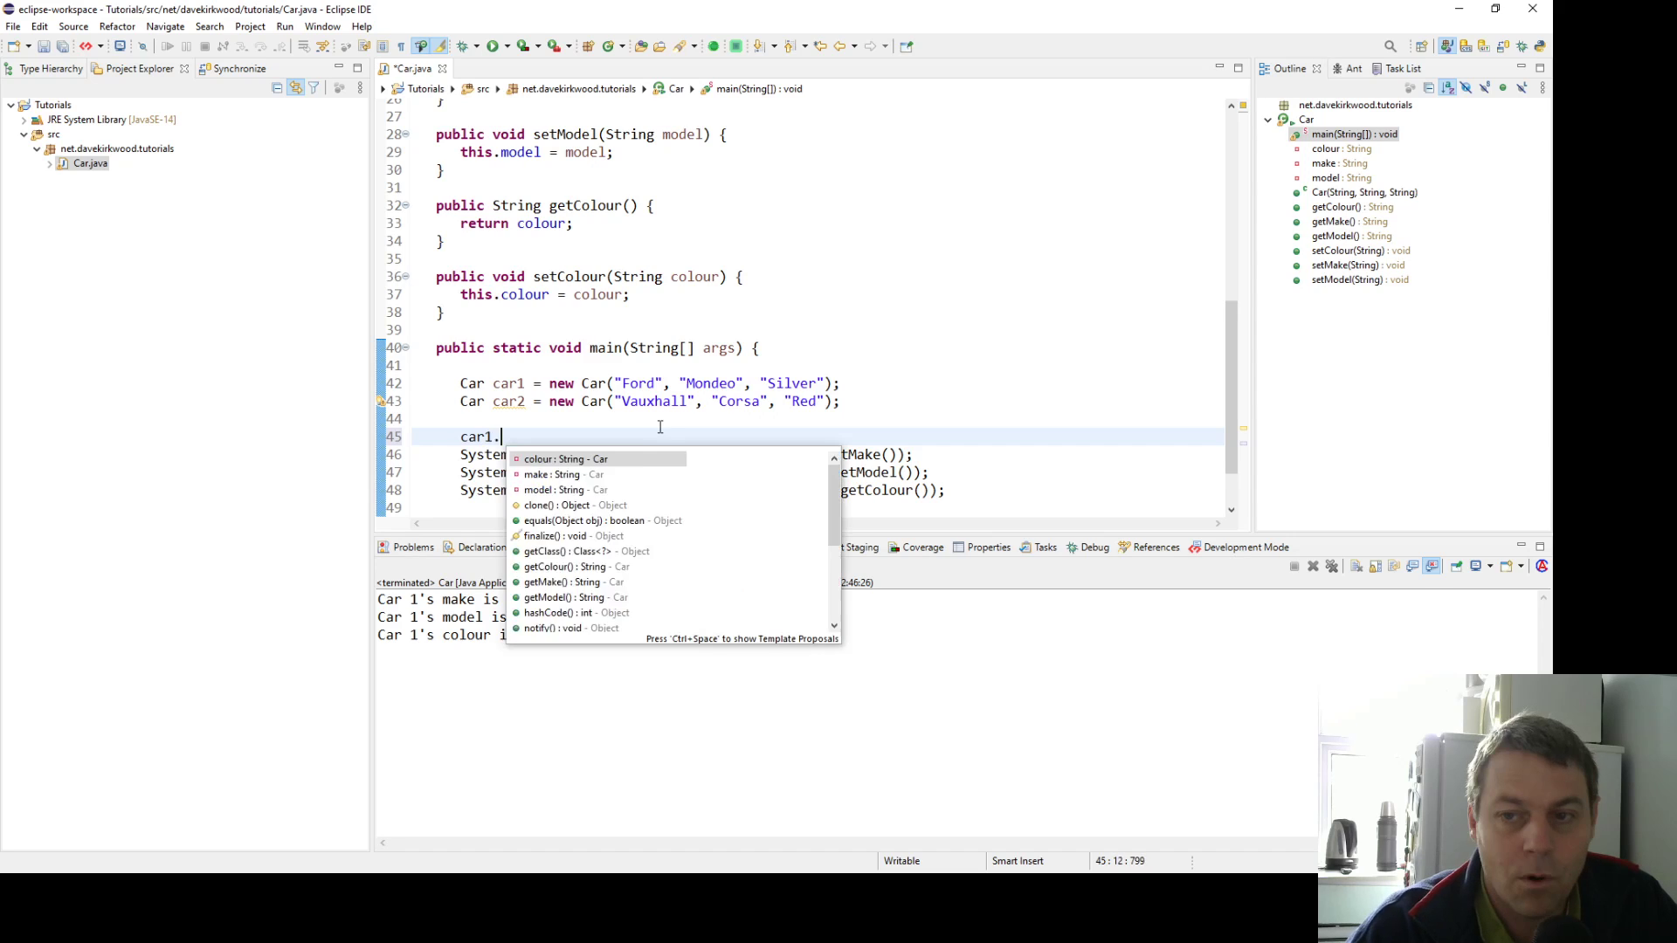
text(setColour("Green");)
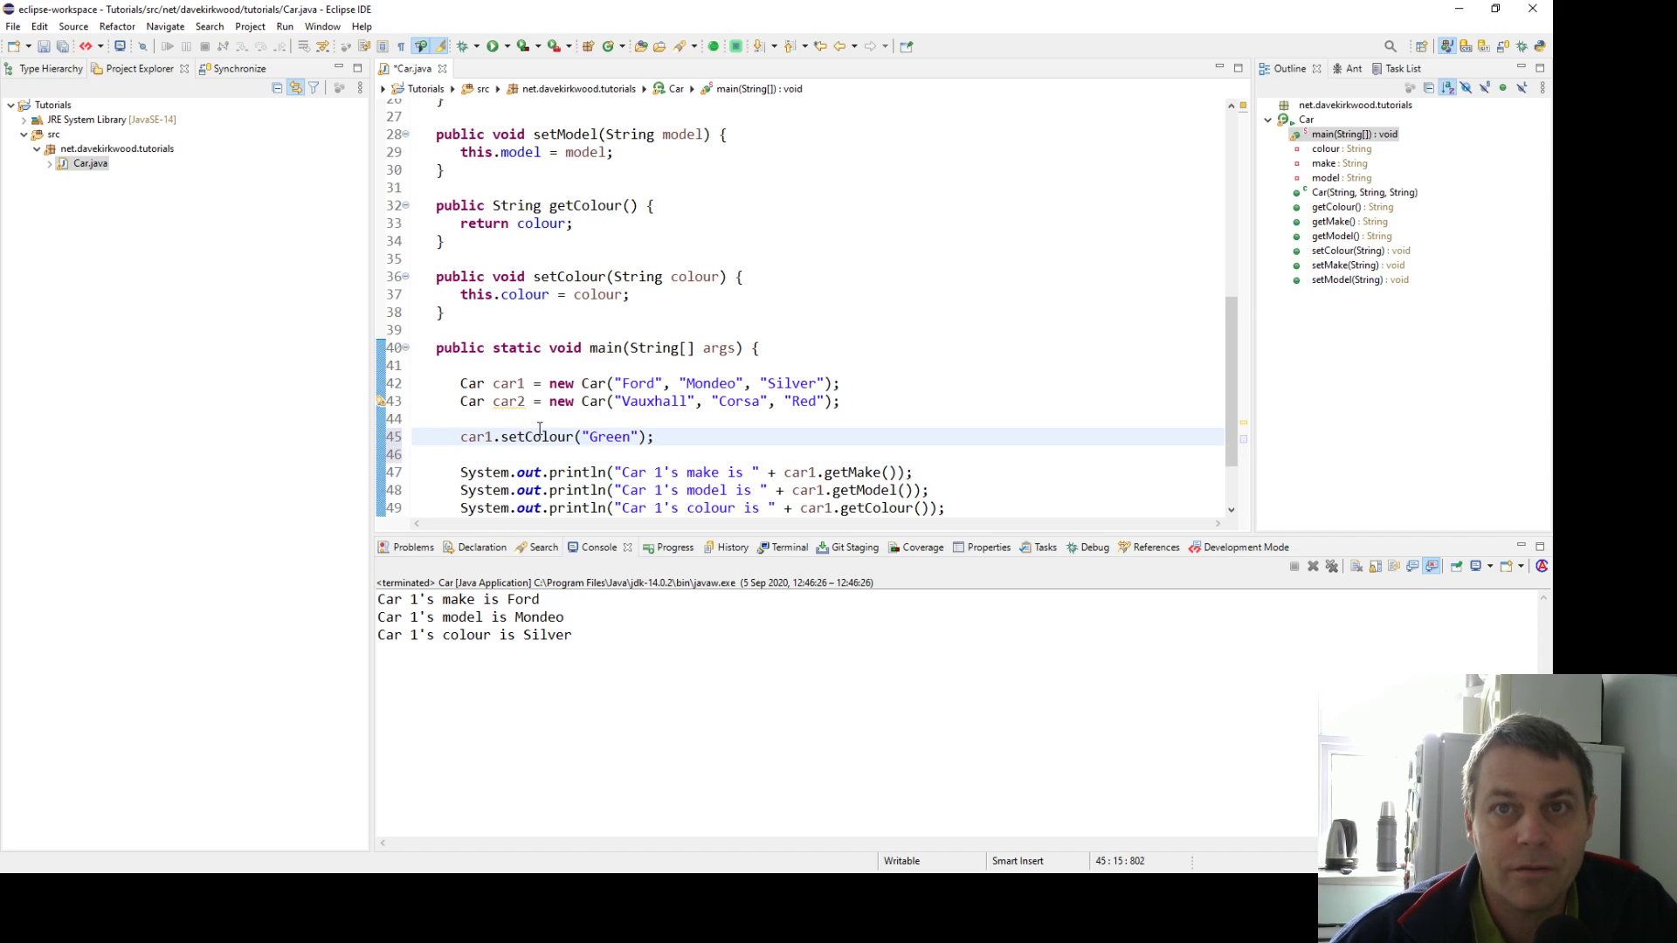
click(491, 46)
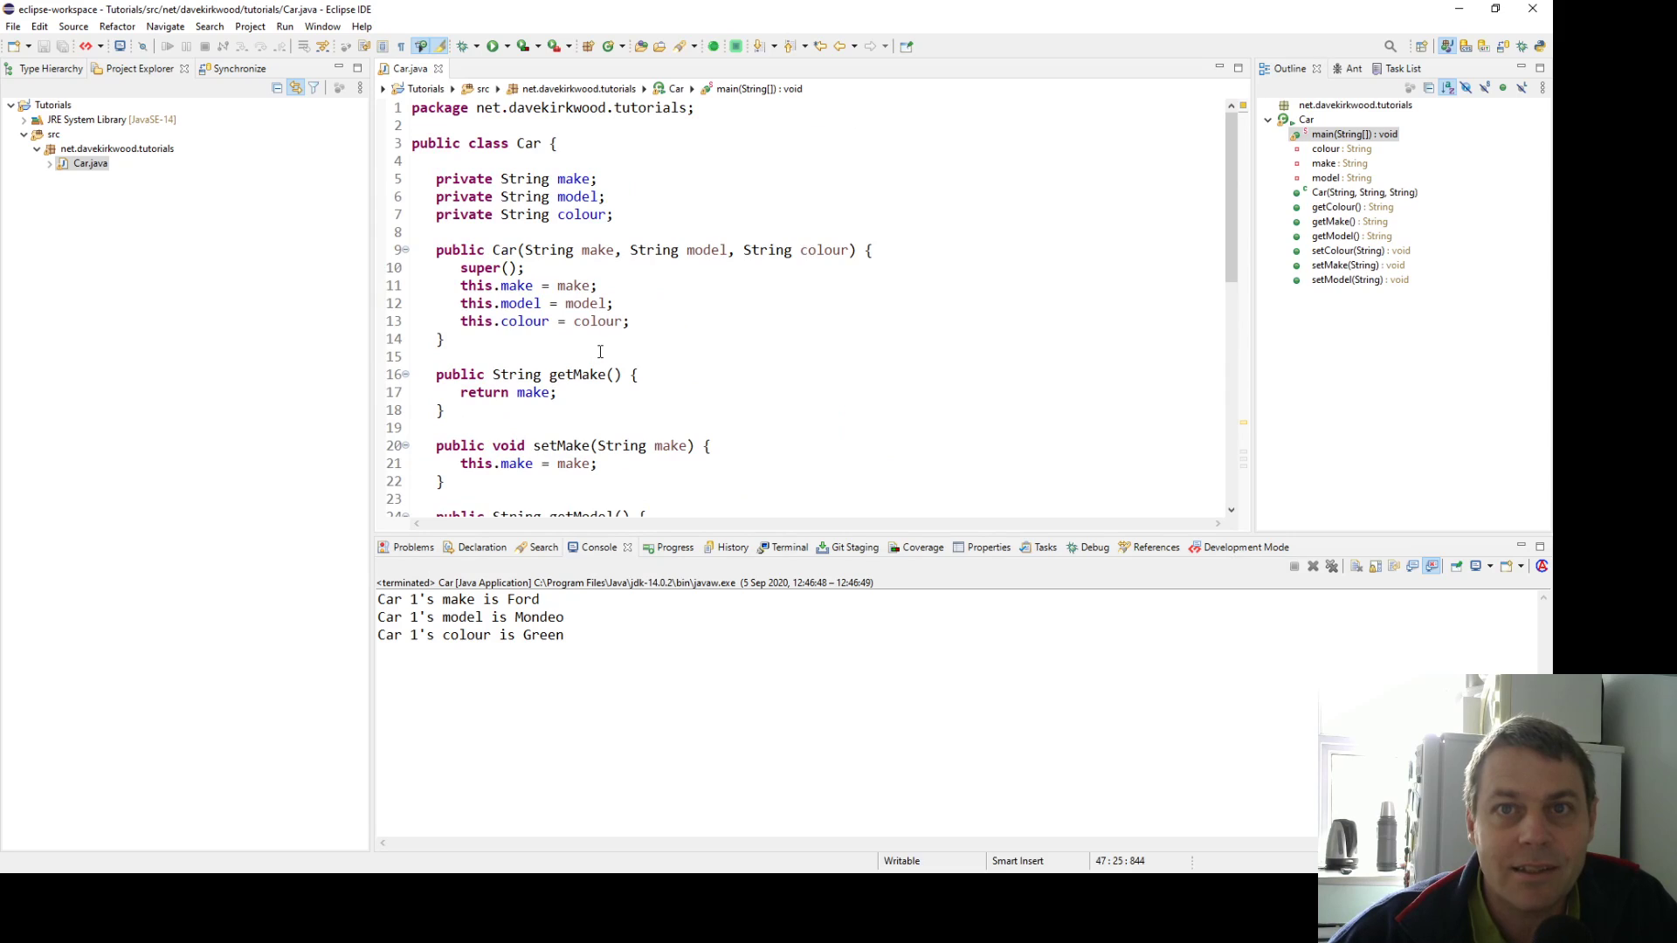
Delete the setMake method so make keeps only its getter
scroll(down, 3)
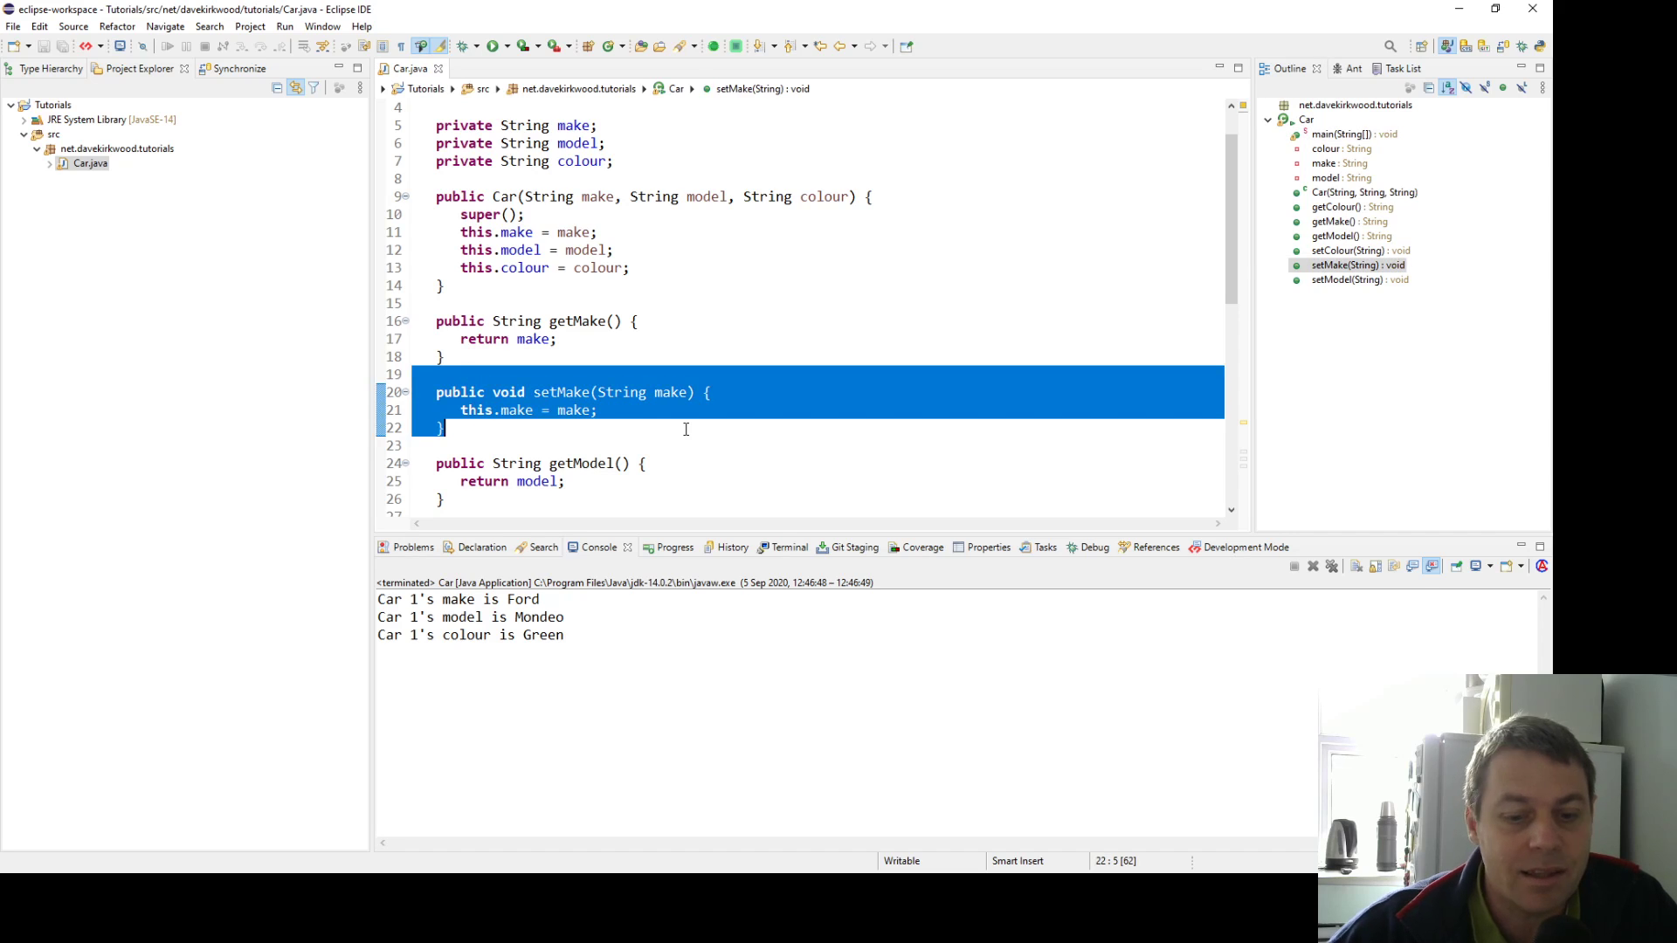
key(Delete)
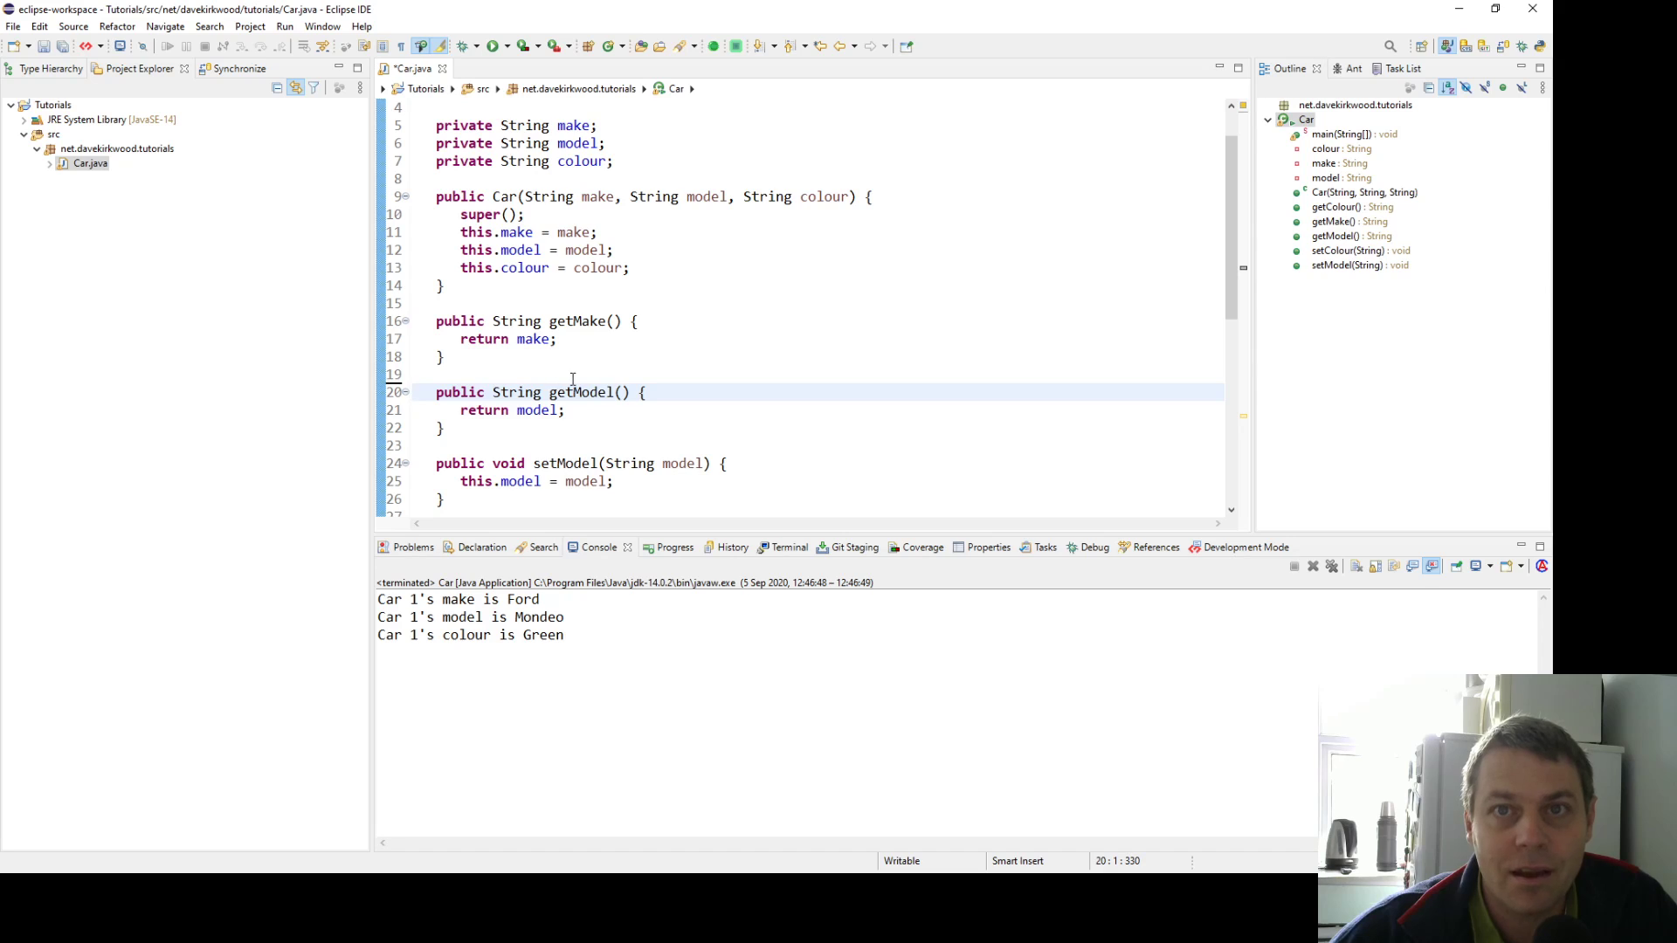
scroll(down, 3)
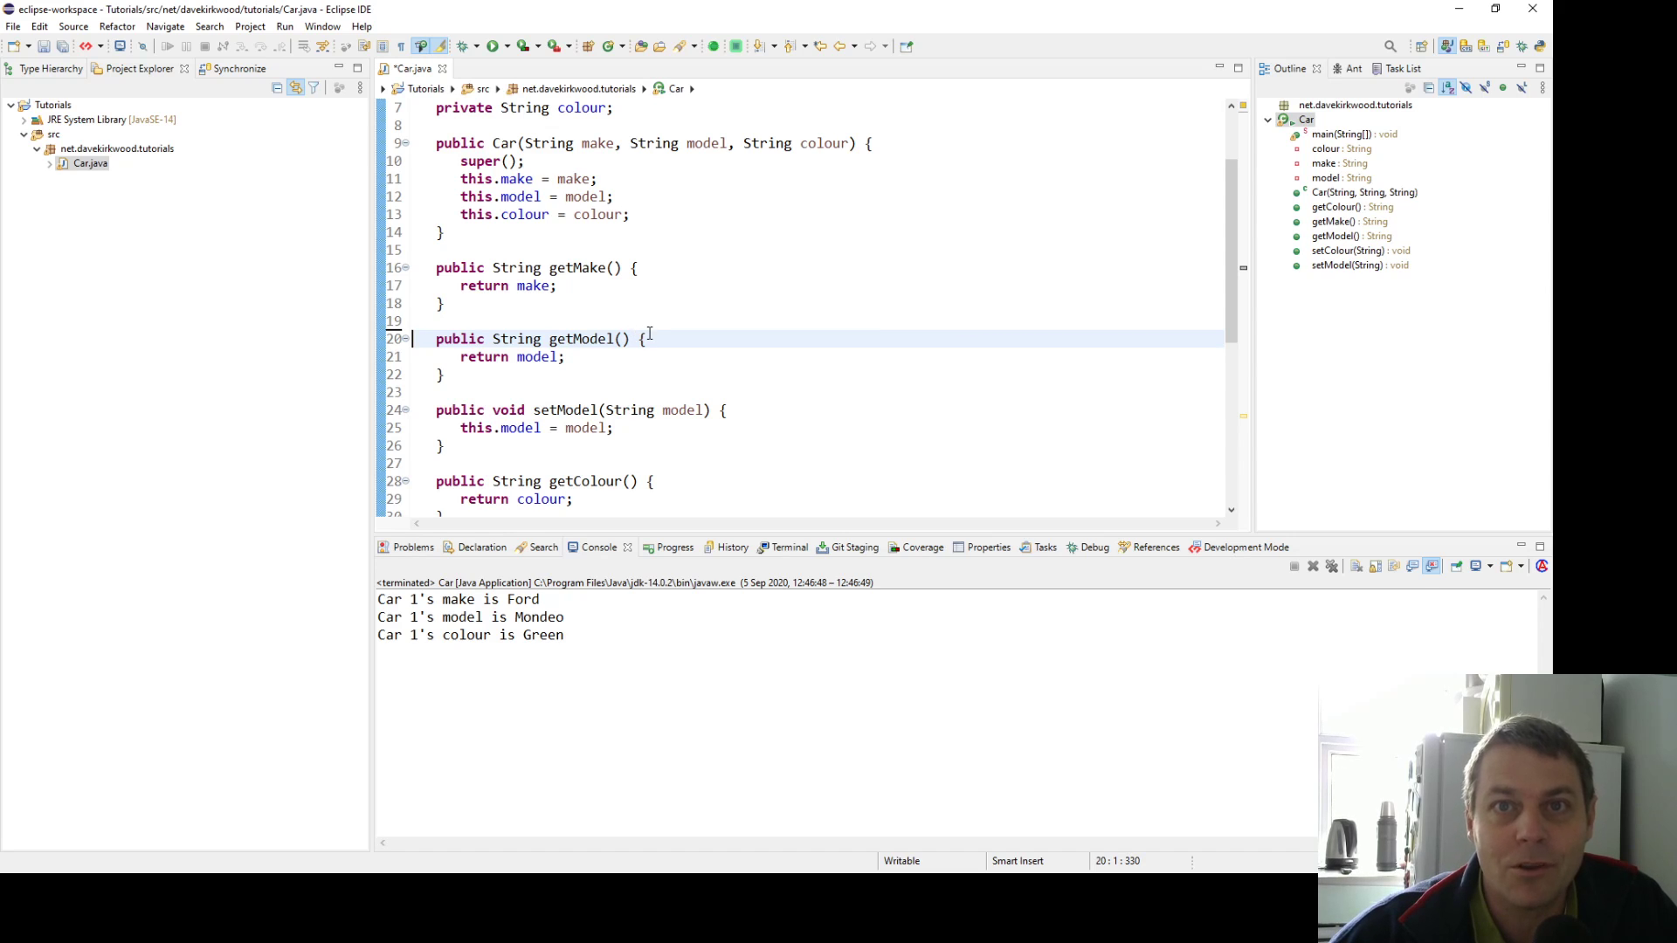
scroll(down, 3)
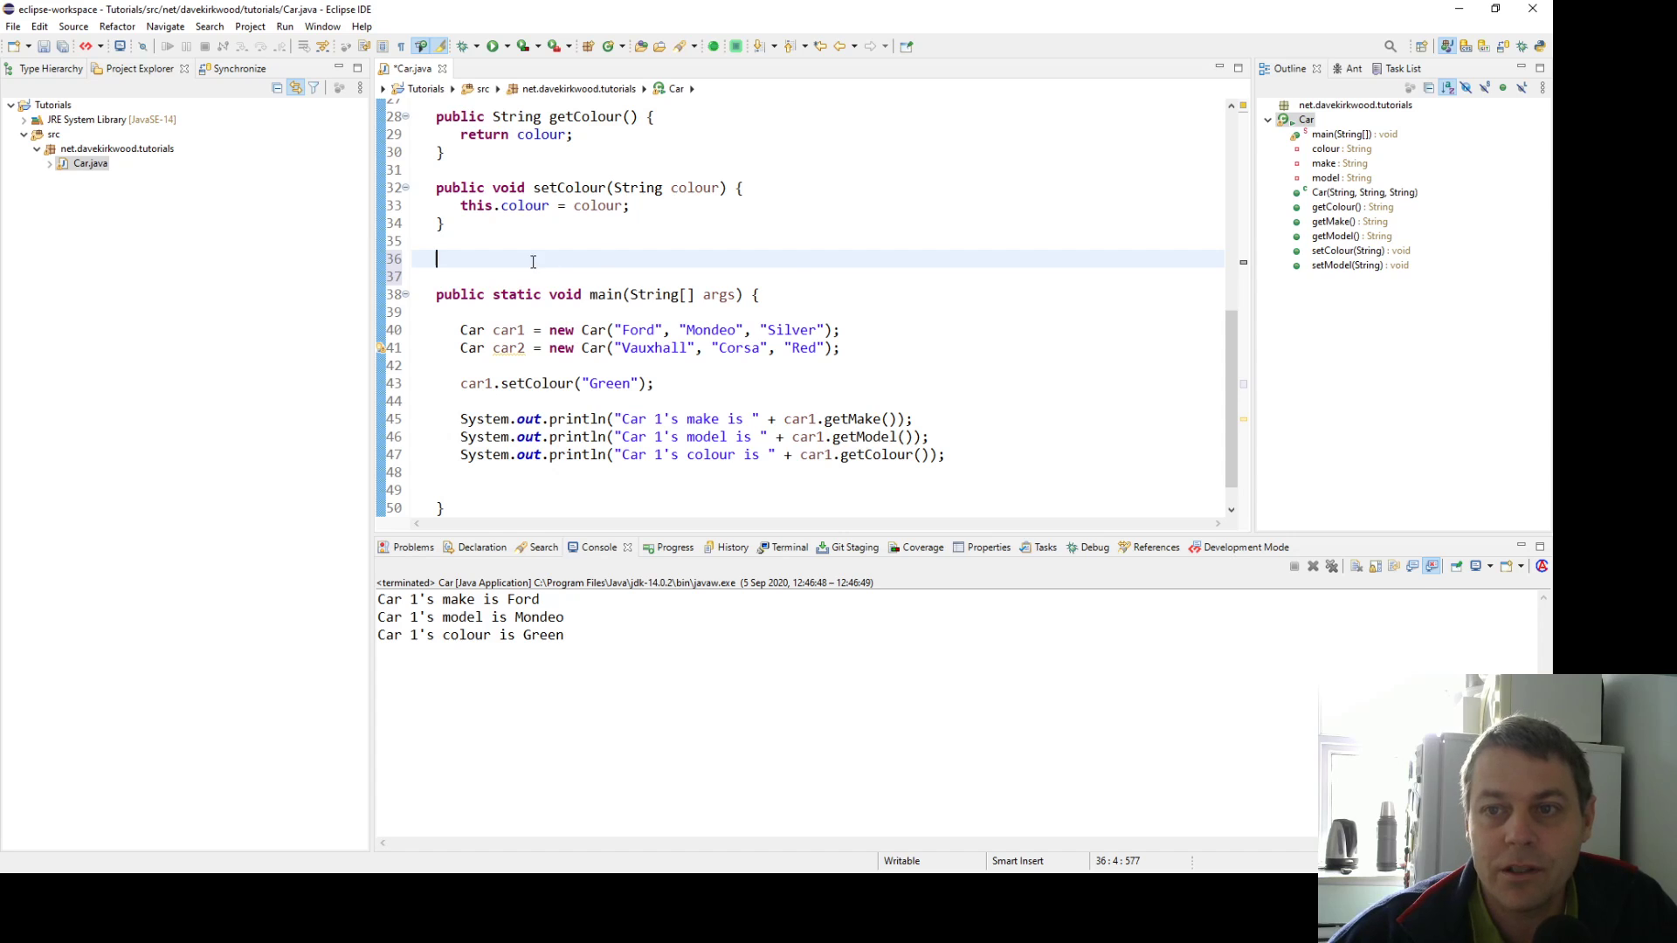
Generate a toString override returning make, model and colour via the Source menu
right_click(531, 258)
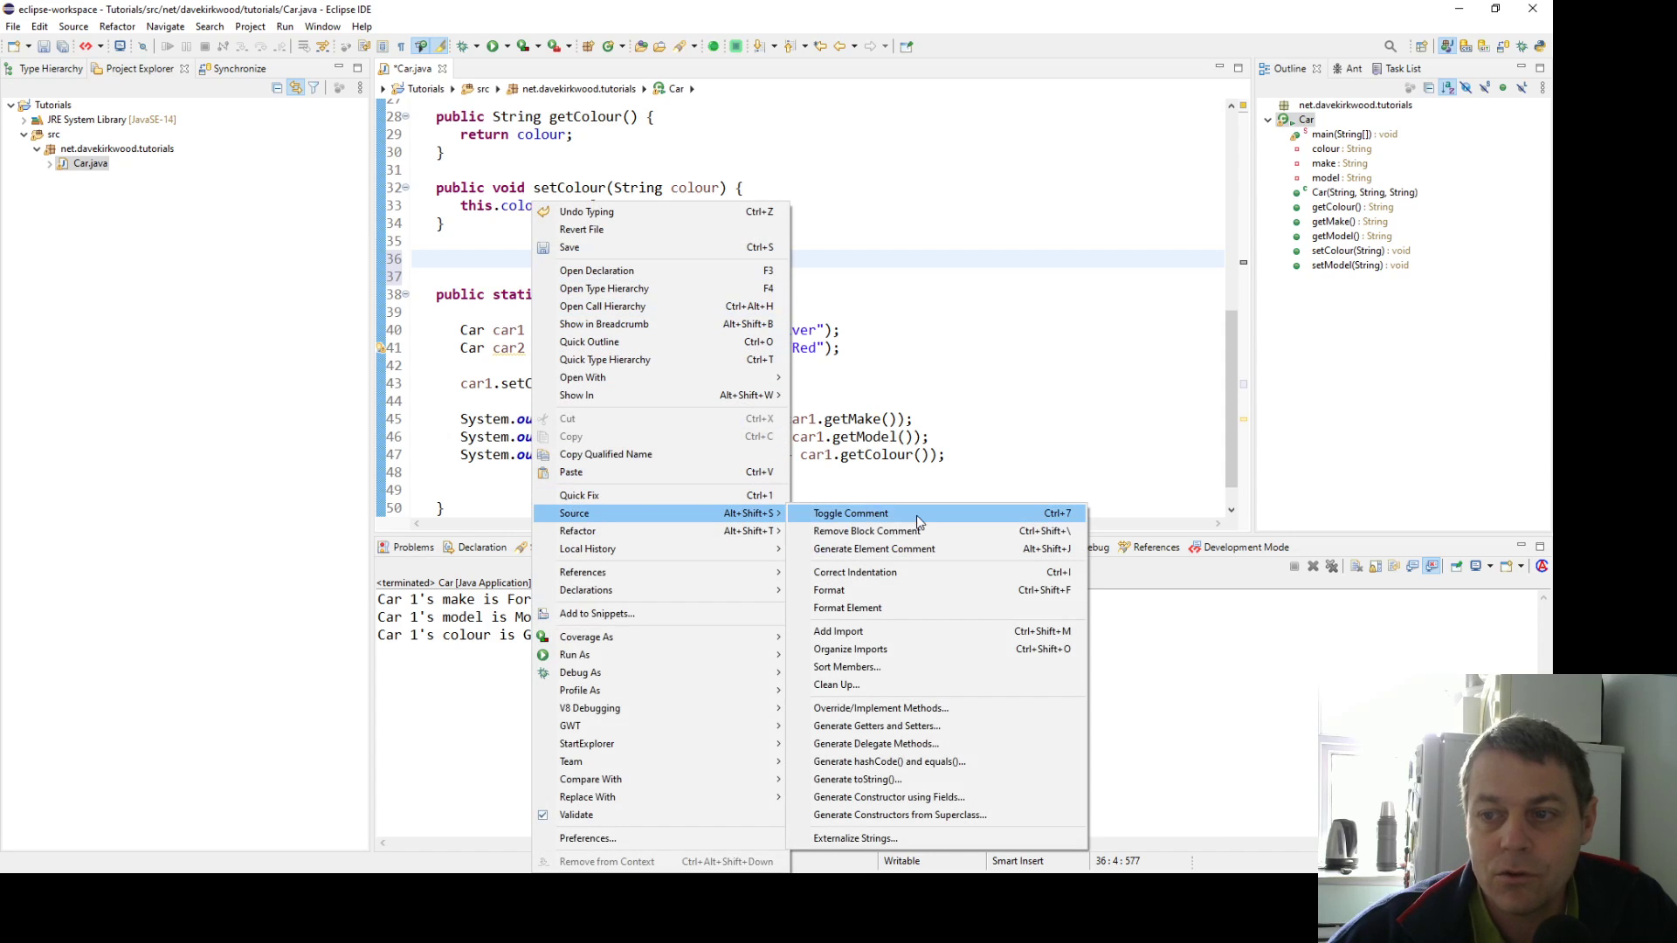
click(857, 779)
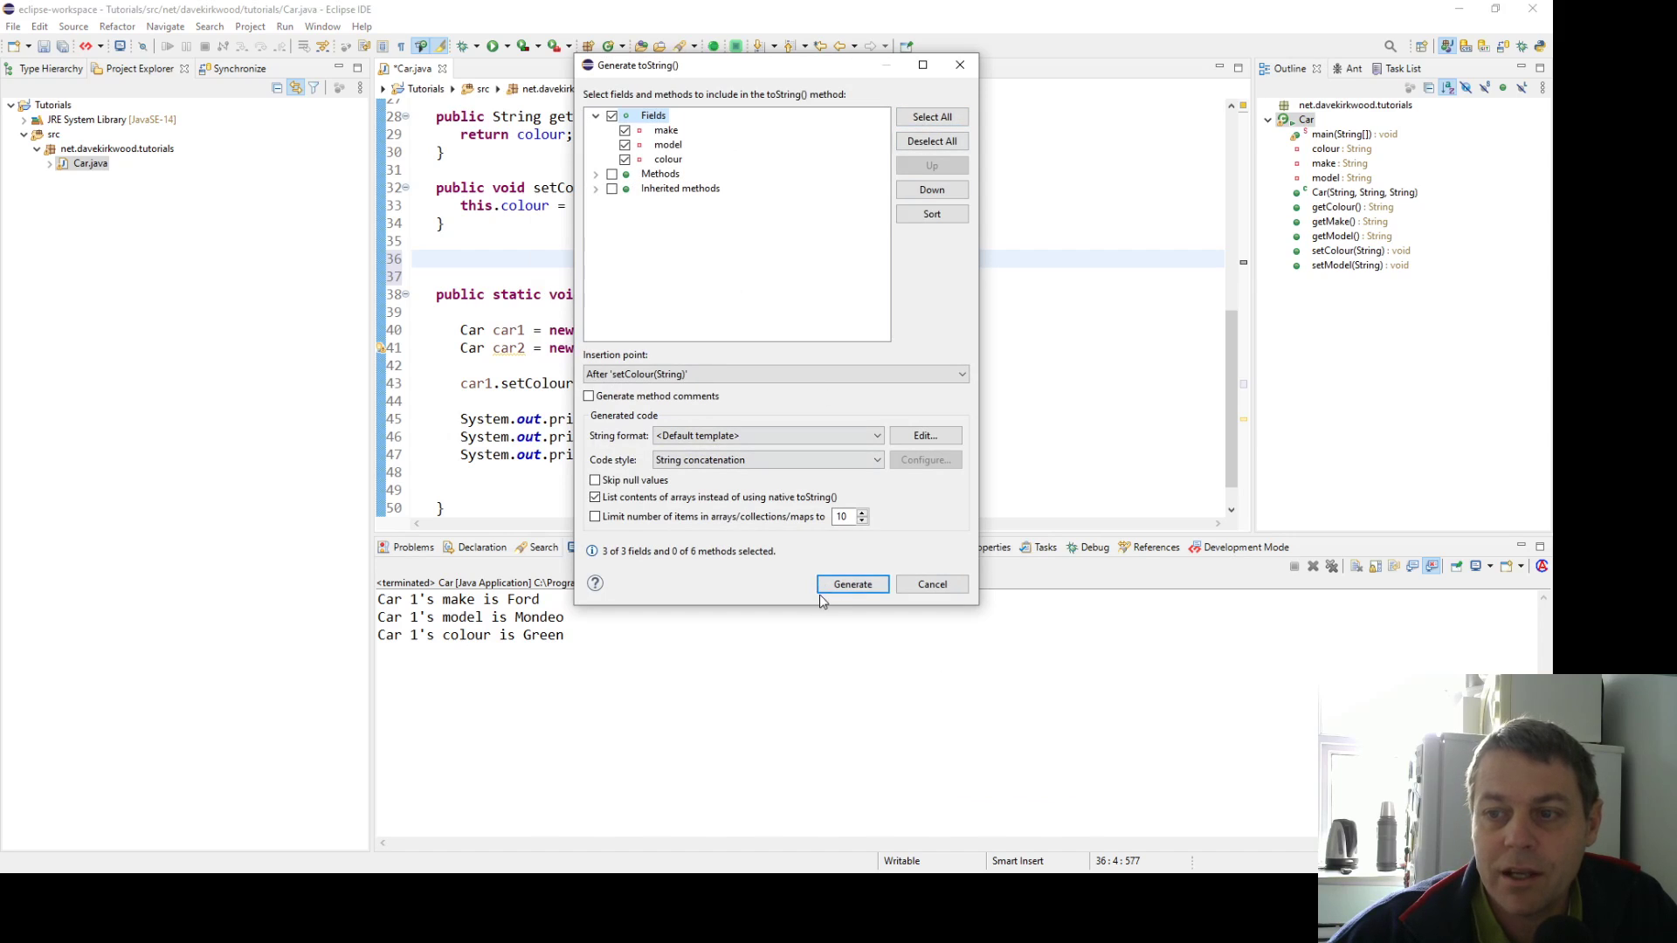
click(851, 583)
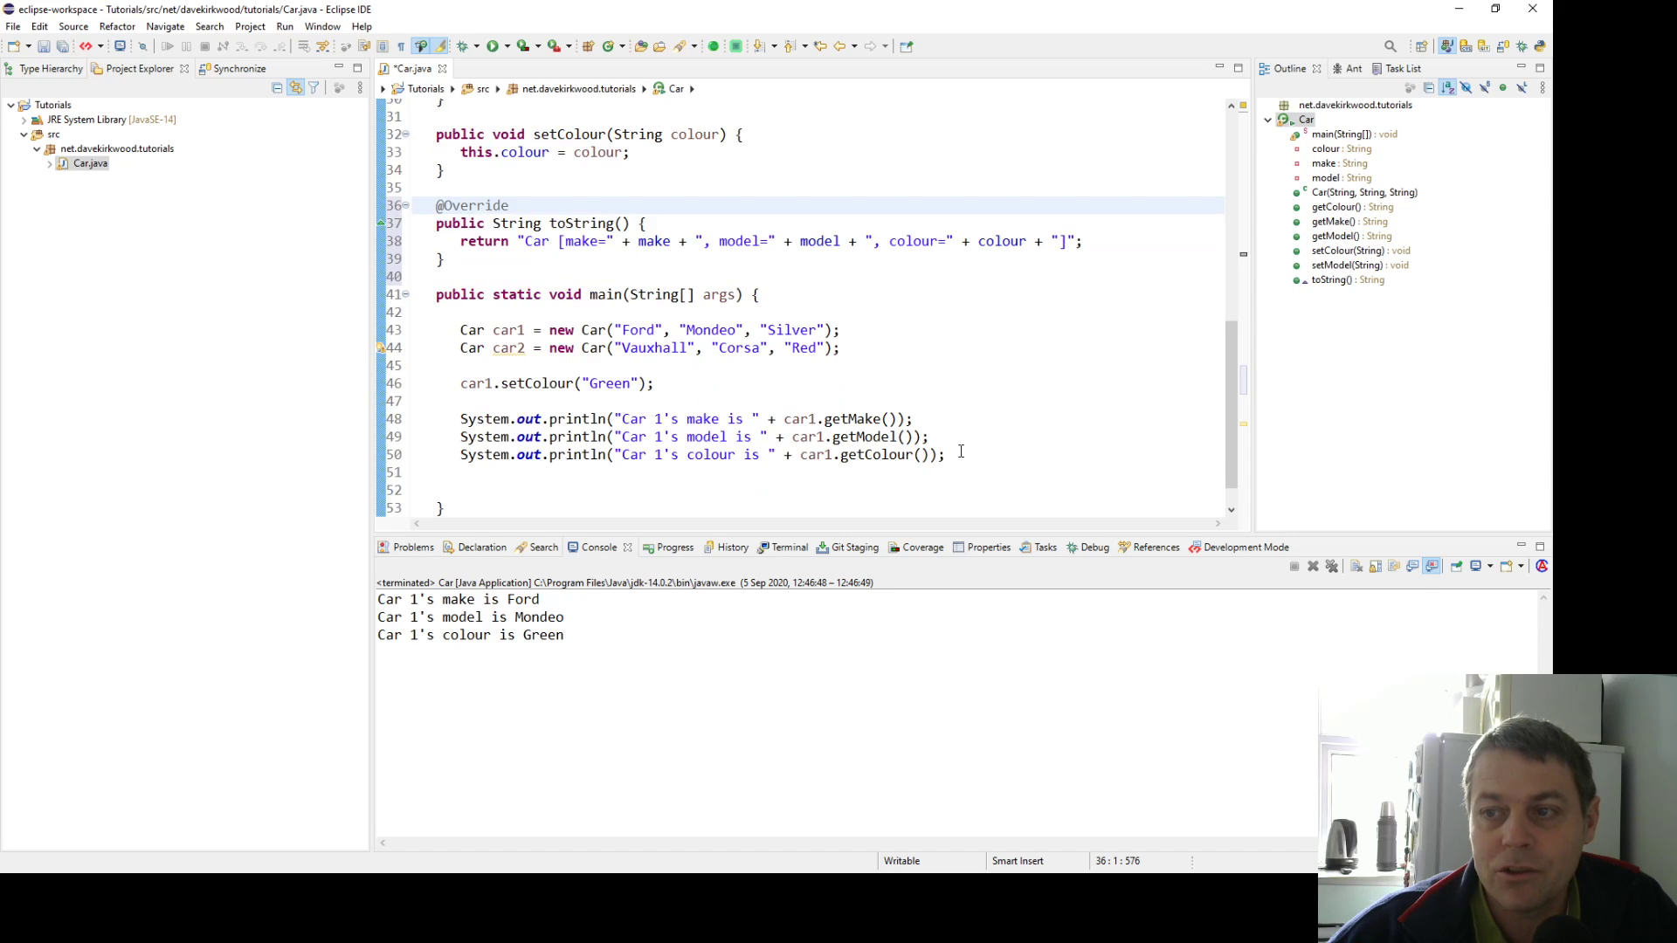
Replace the setColour and println lines with System.out.println(car1); and System.out.println(car2);
drag(459, 383, 944, 454)
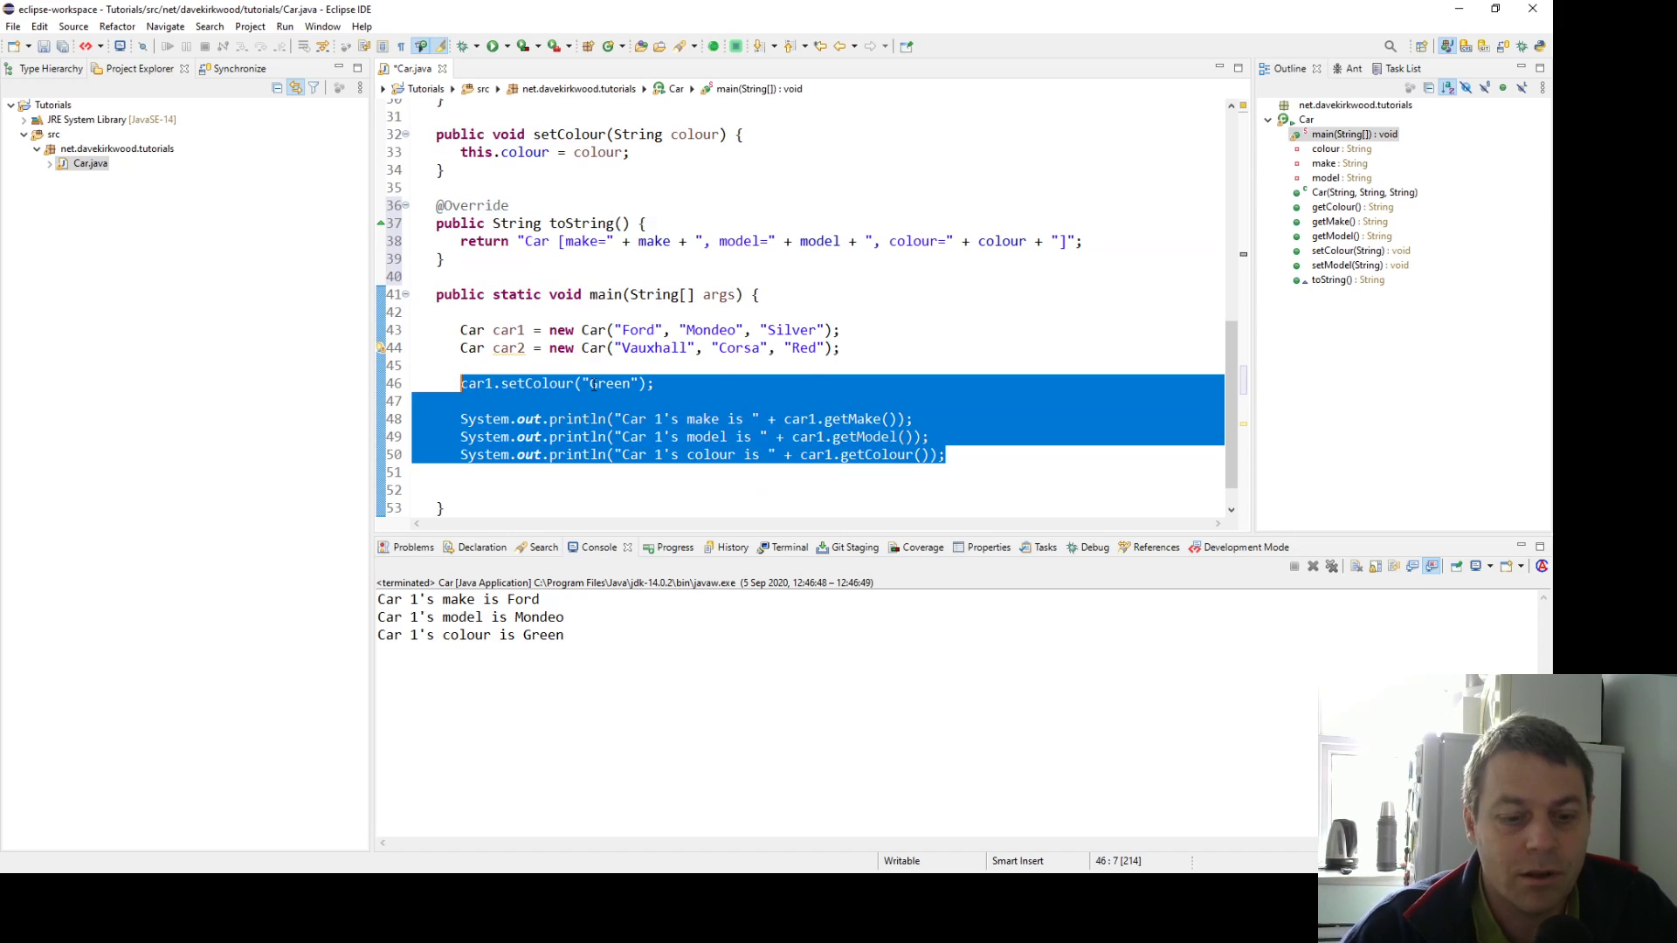
text(S)
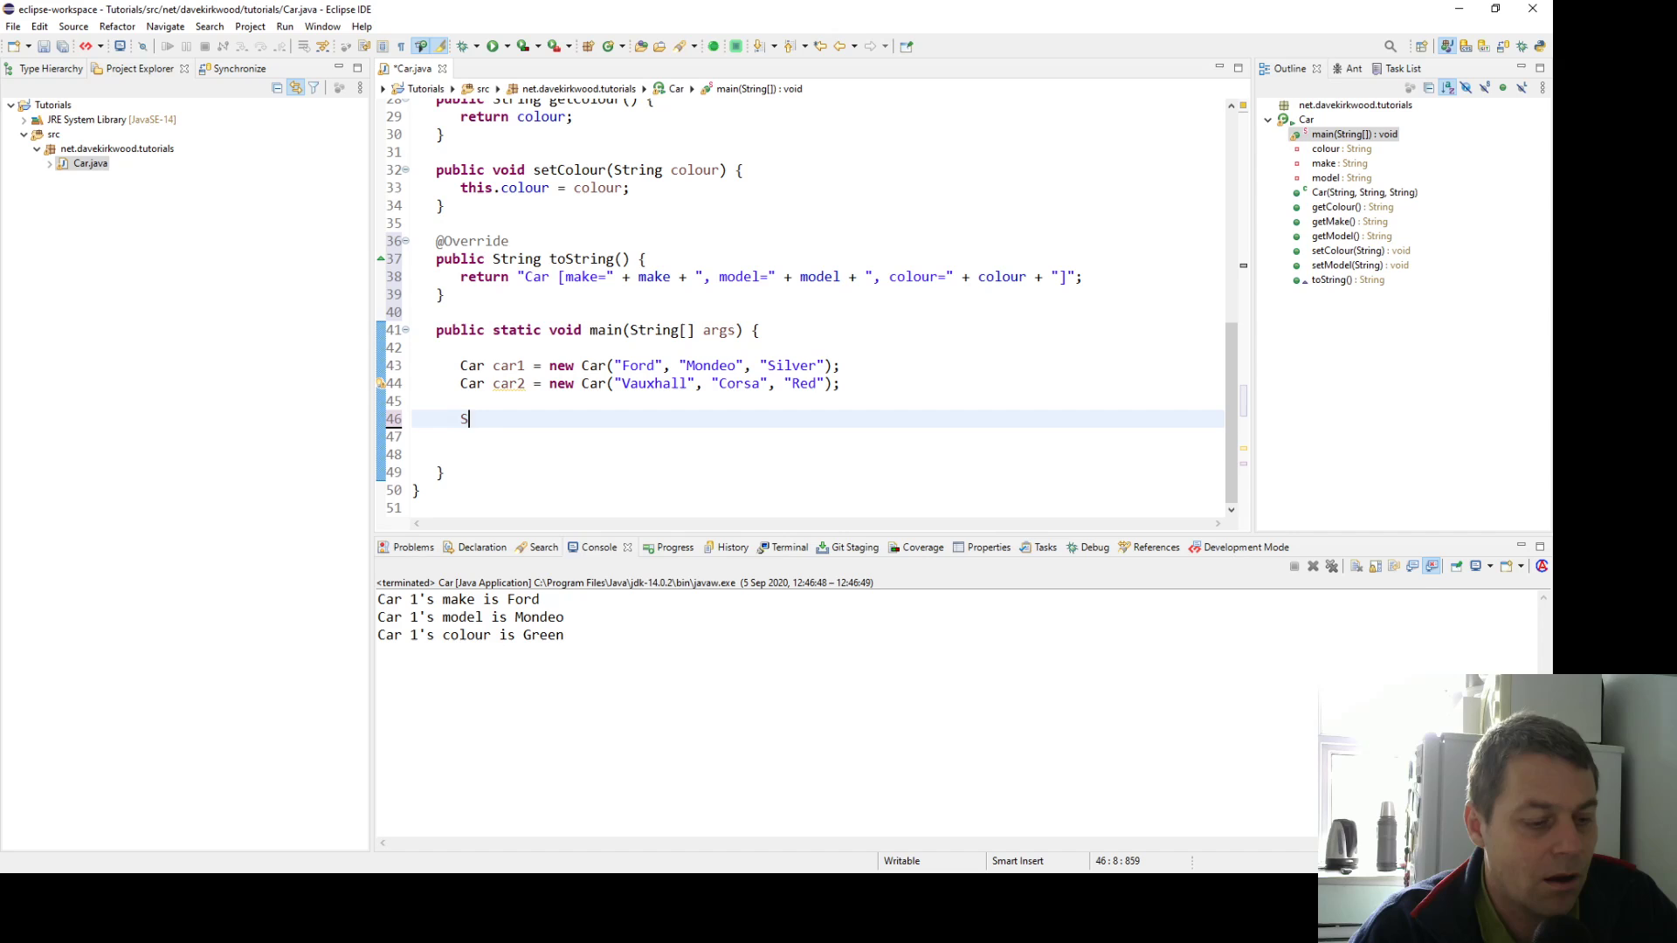
text(ystem.out.println)
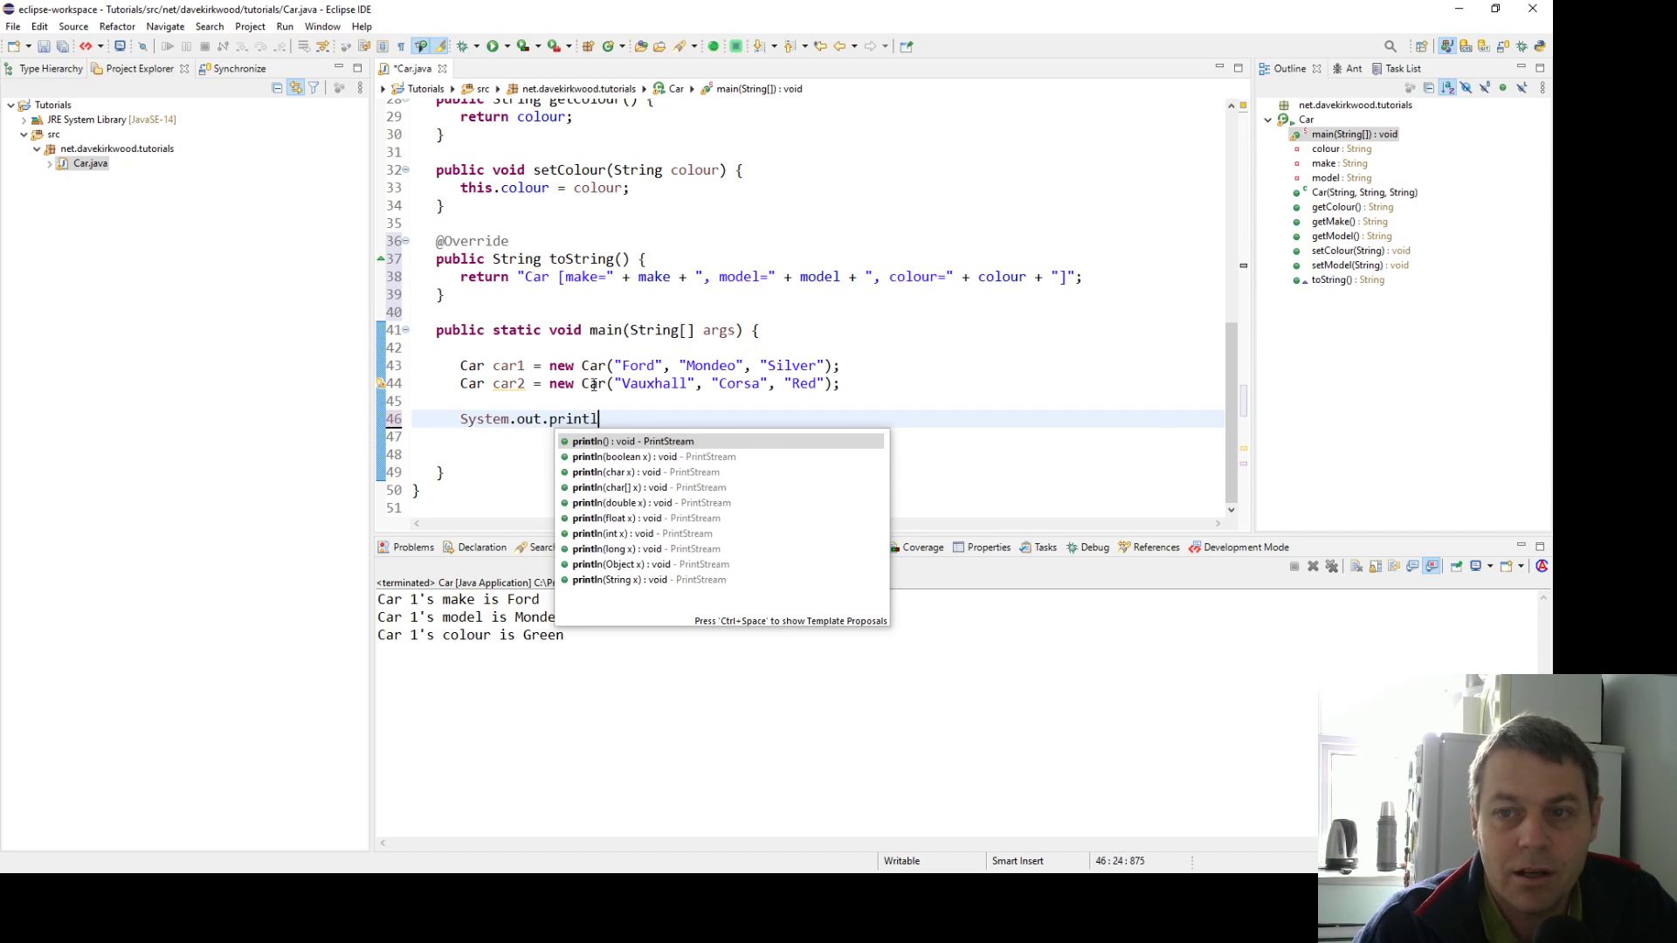
text((car1);)
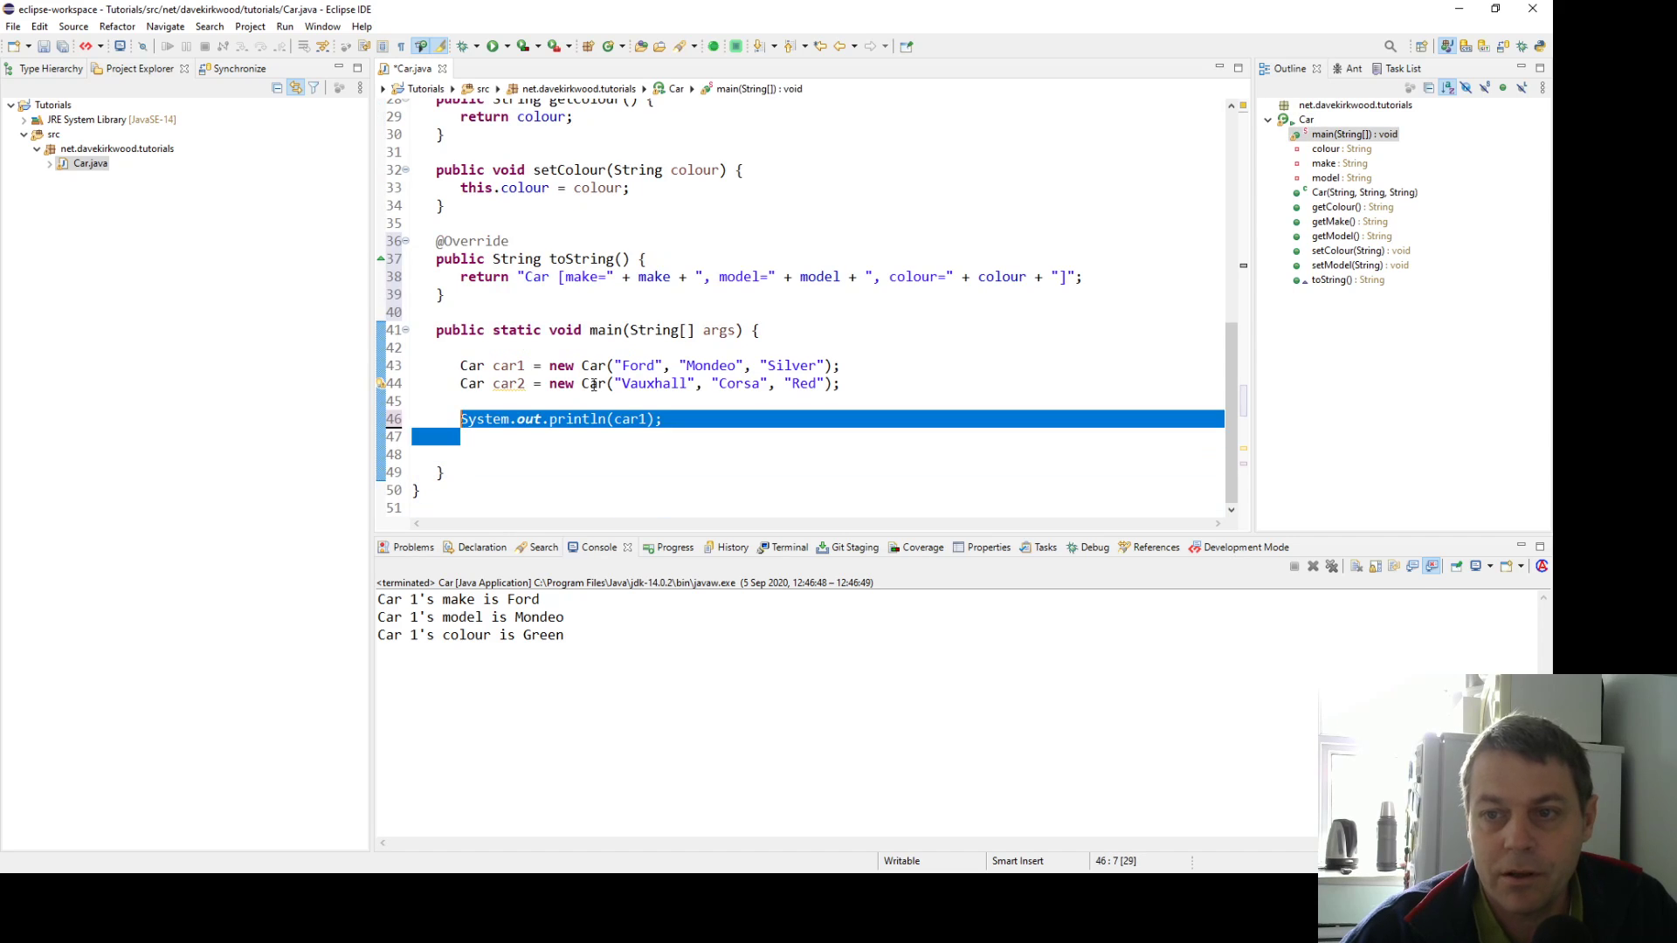
text(System.out.println(car2);)
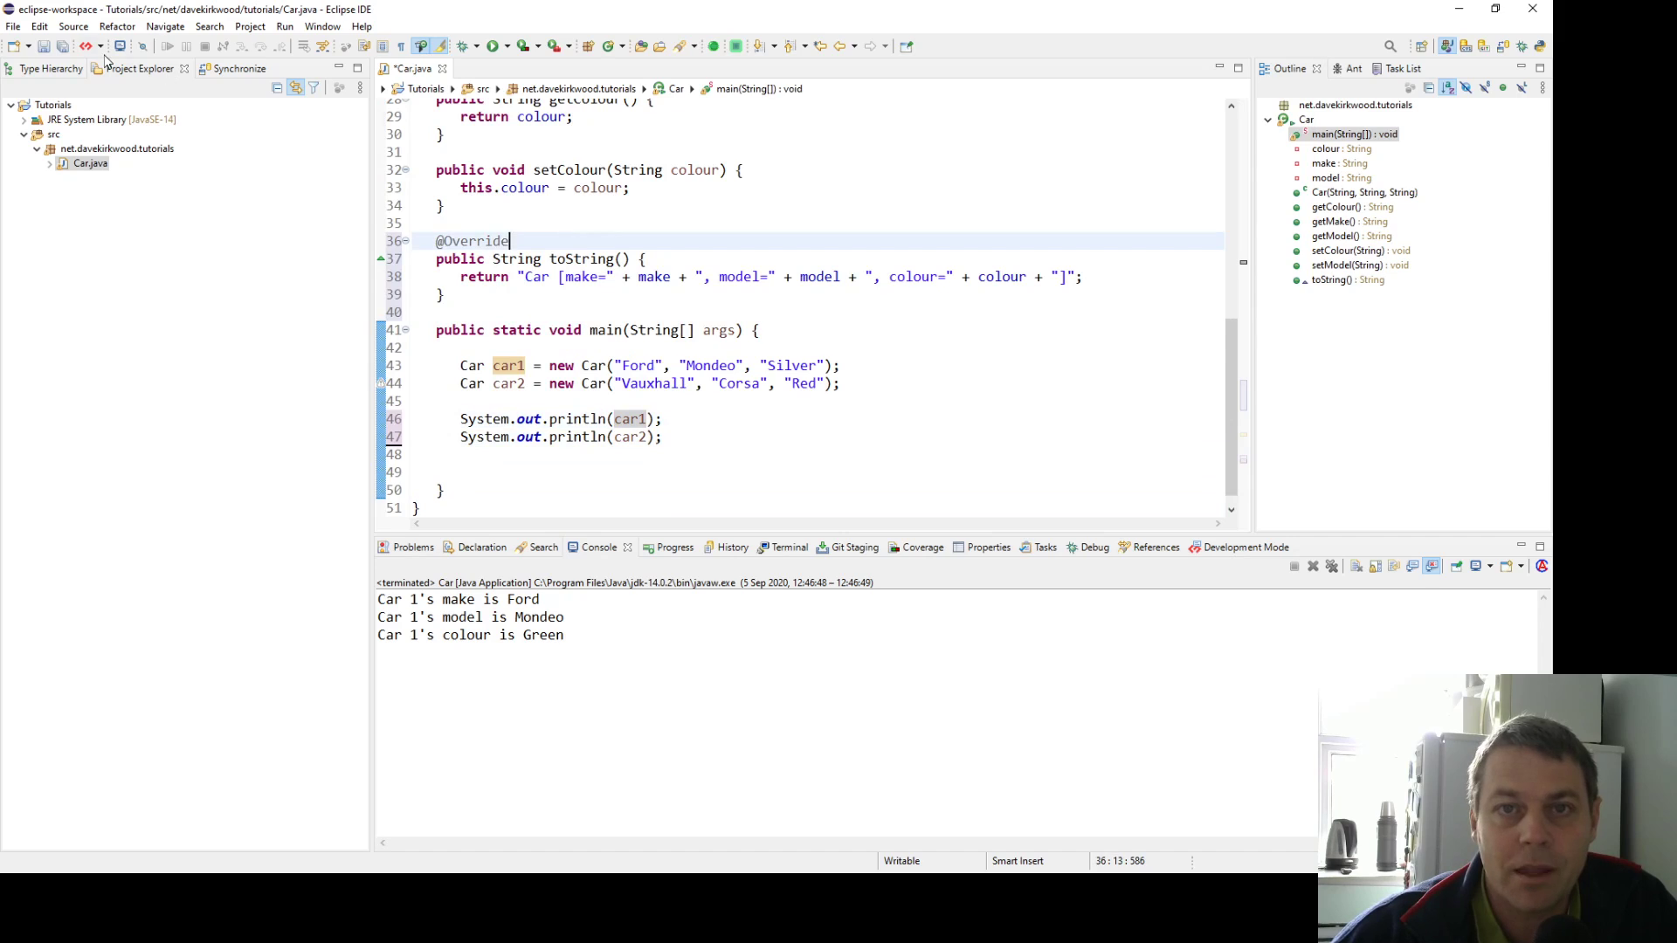
Save the Car class and run it so both cars print through toString
click(495, 45)
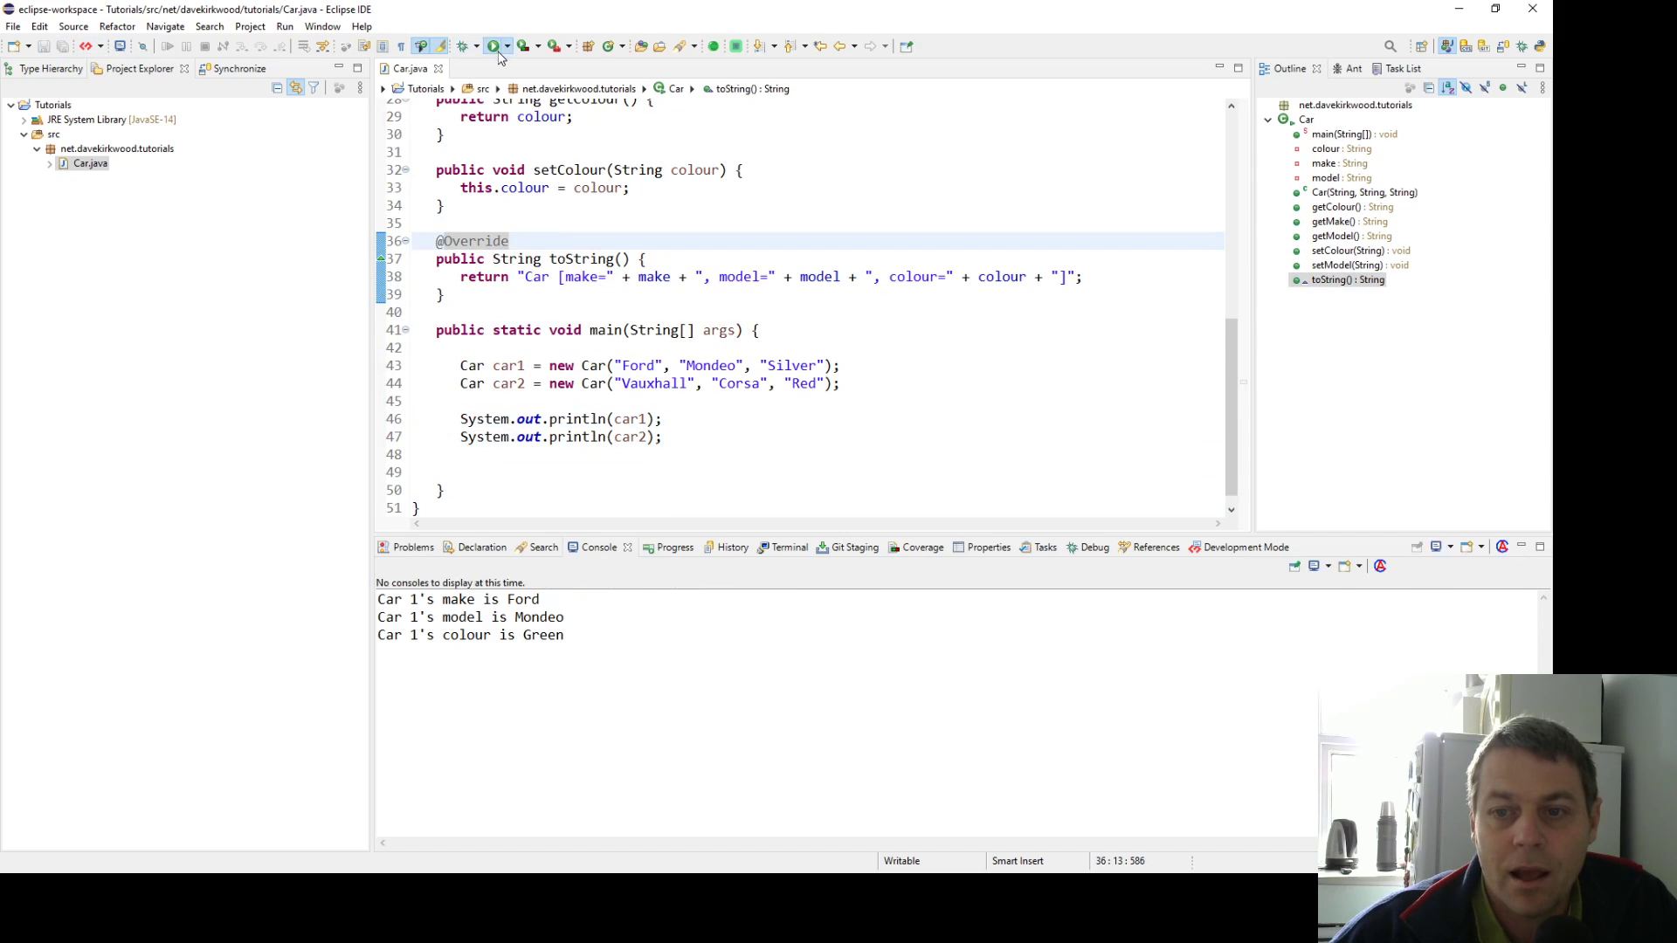
click(492, 45)
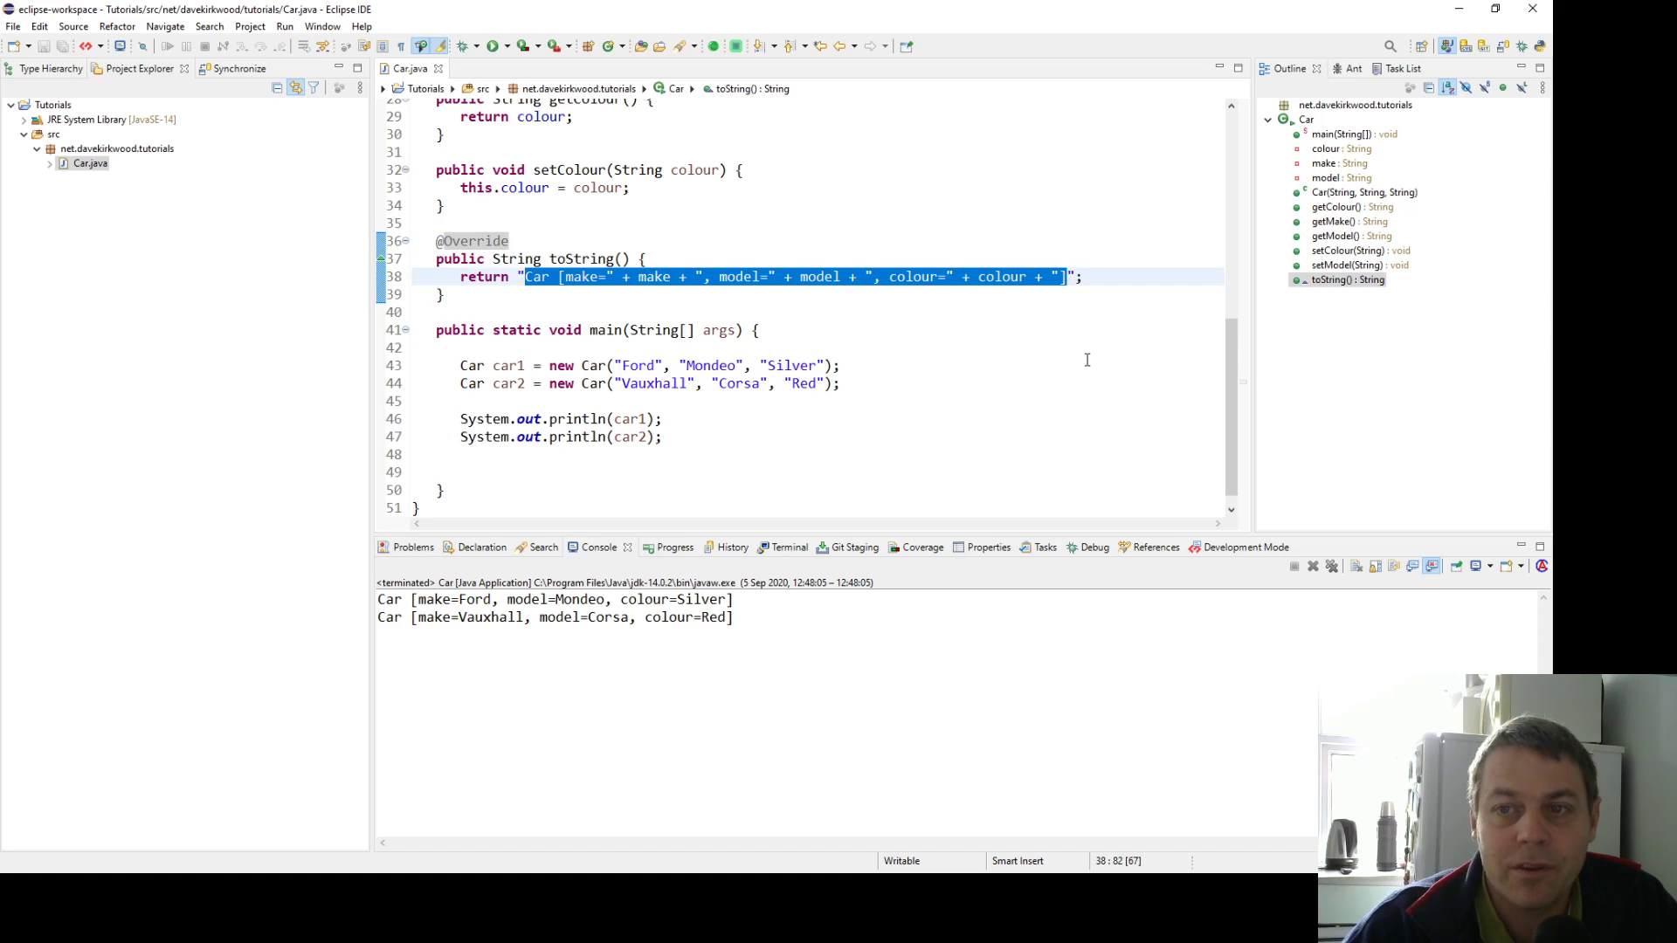
Replace the toString return with colour + " " + make + " " + model and rerun to print "Silver Ford Mondeo"
key(Delete)
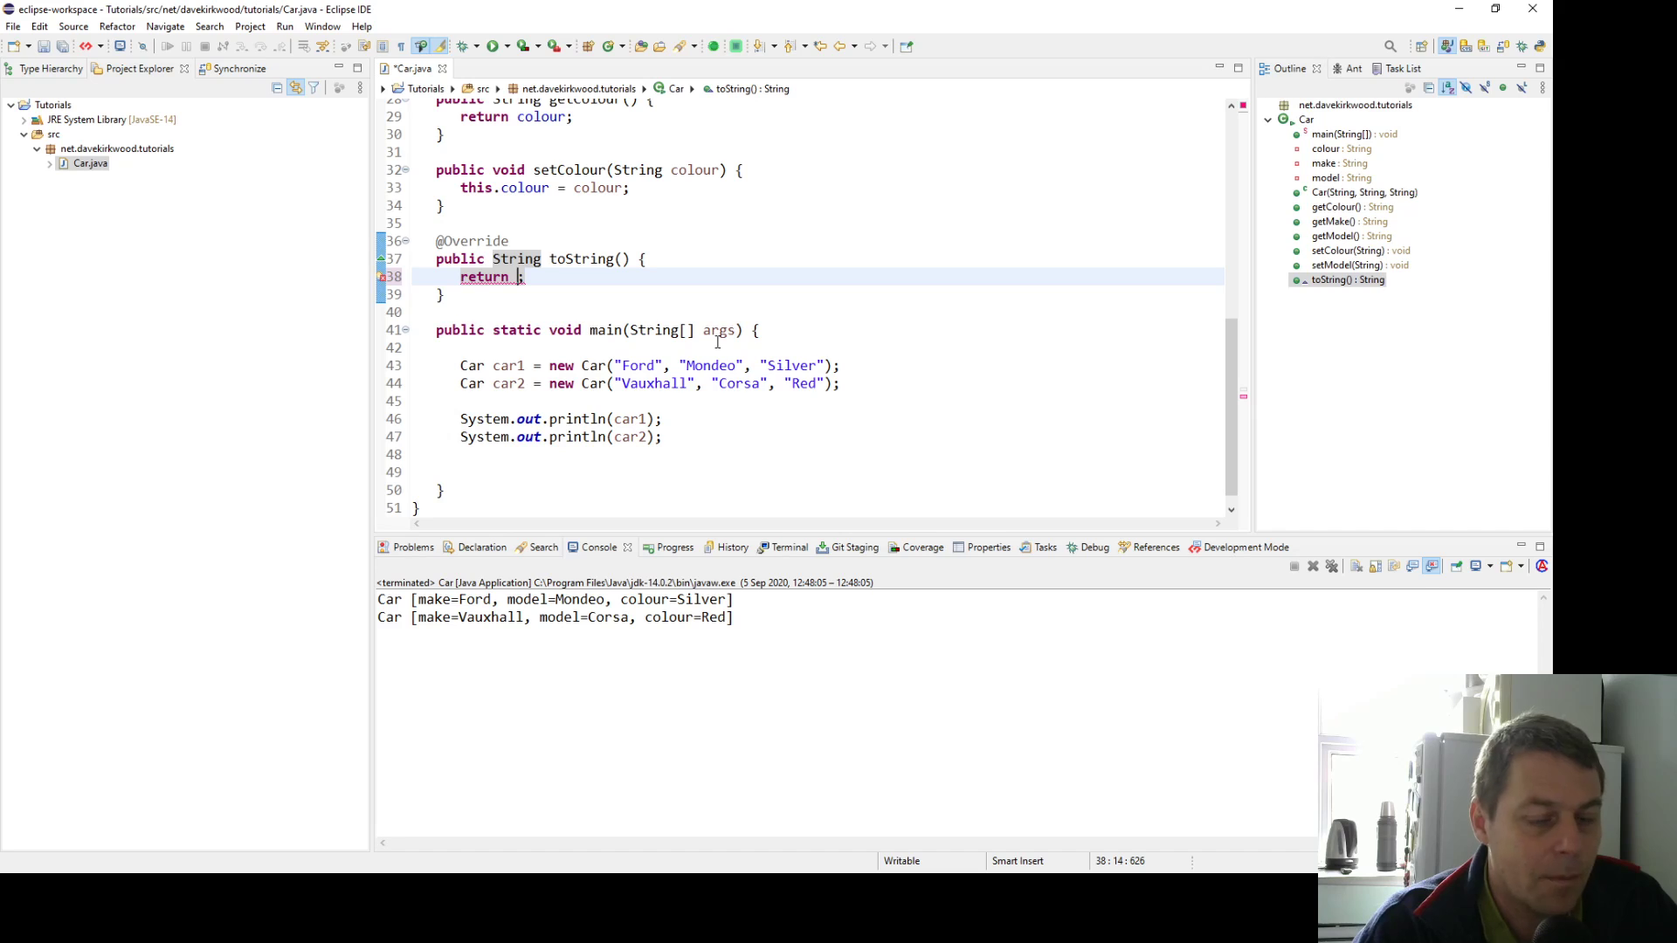
text(colour)
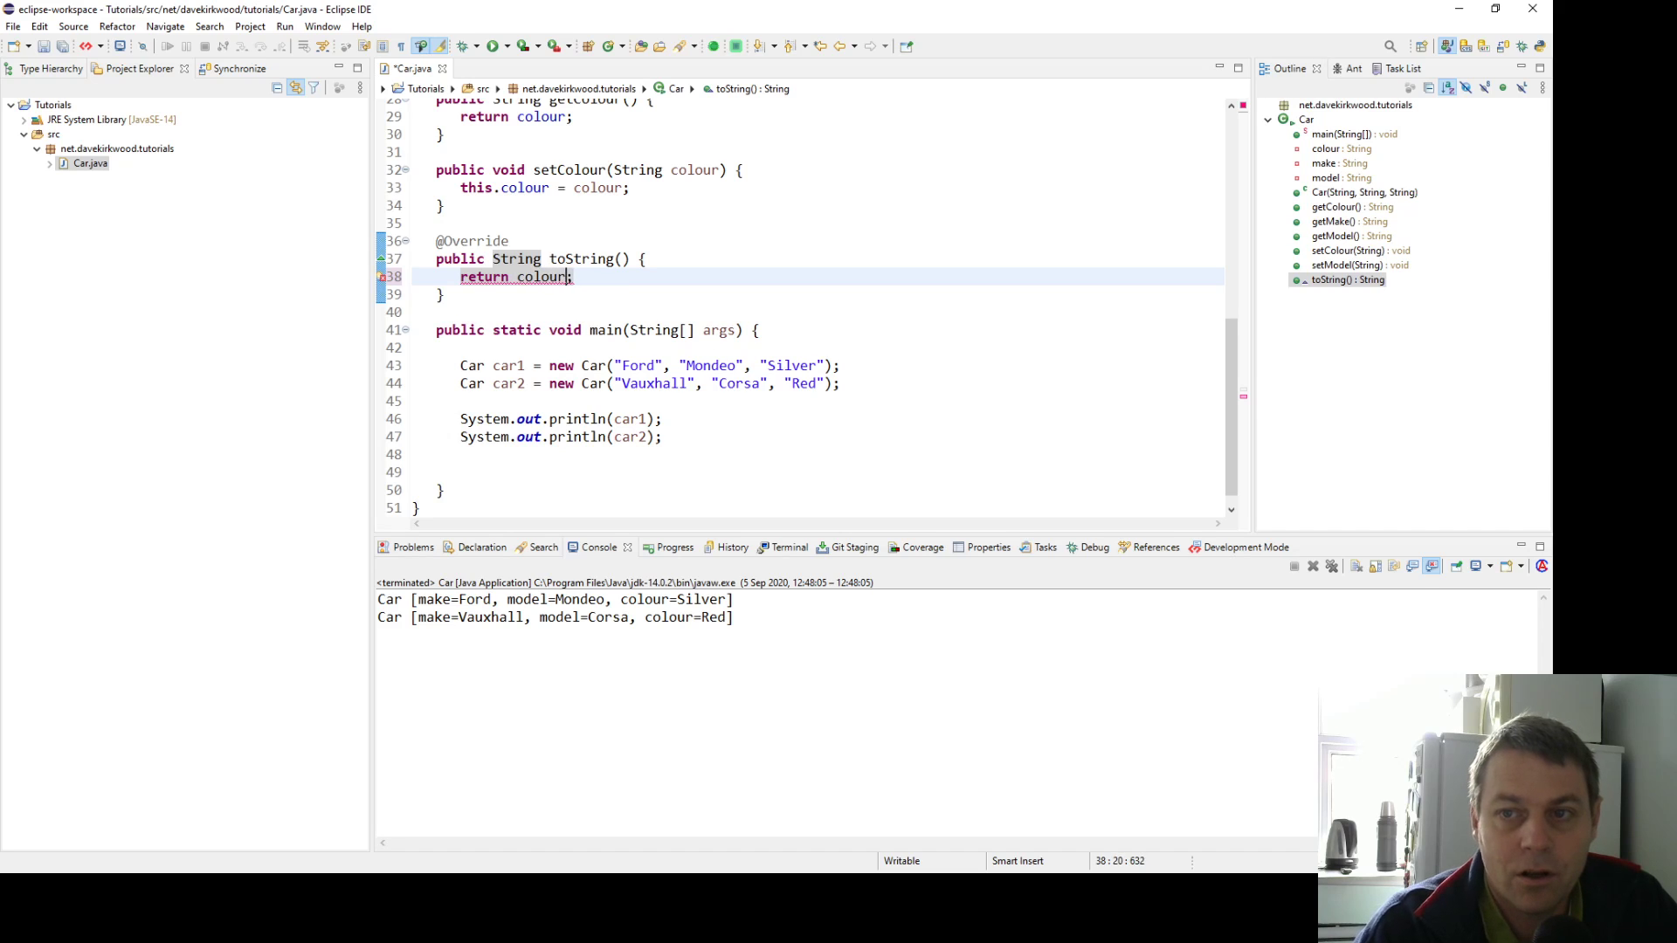
text(+ " " +)
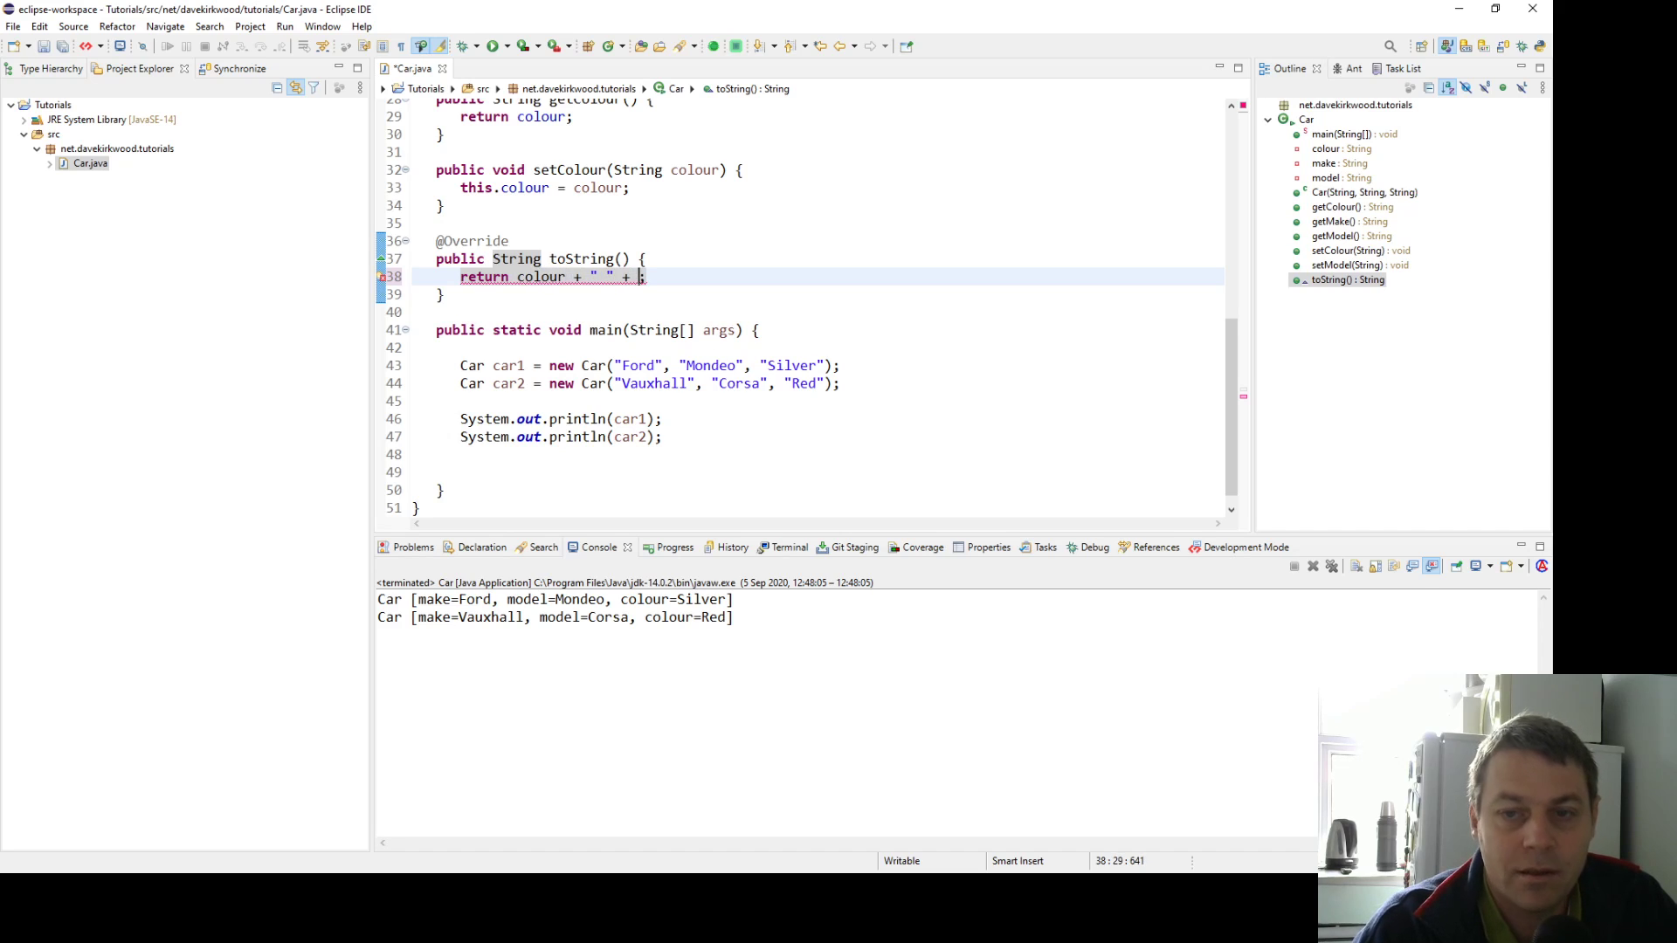
text(make + " " + mo)
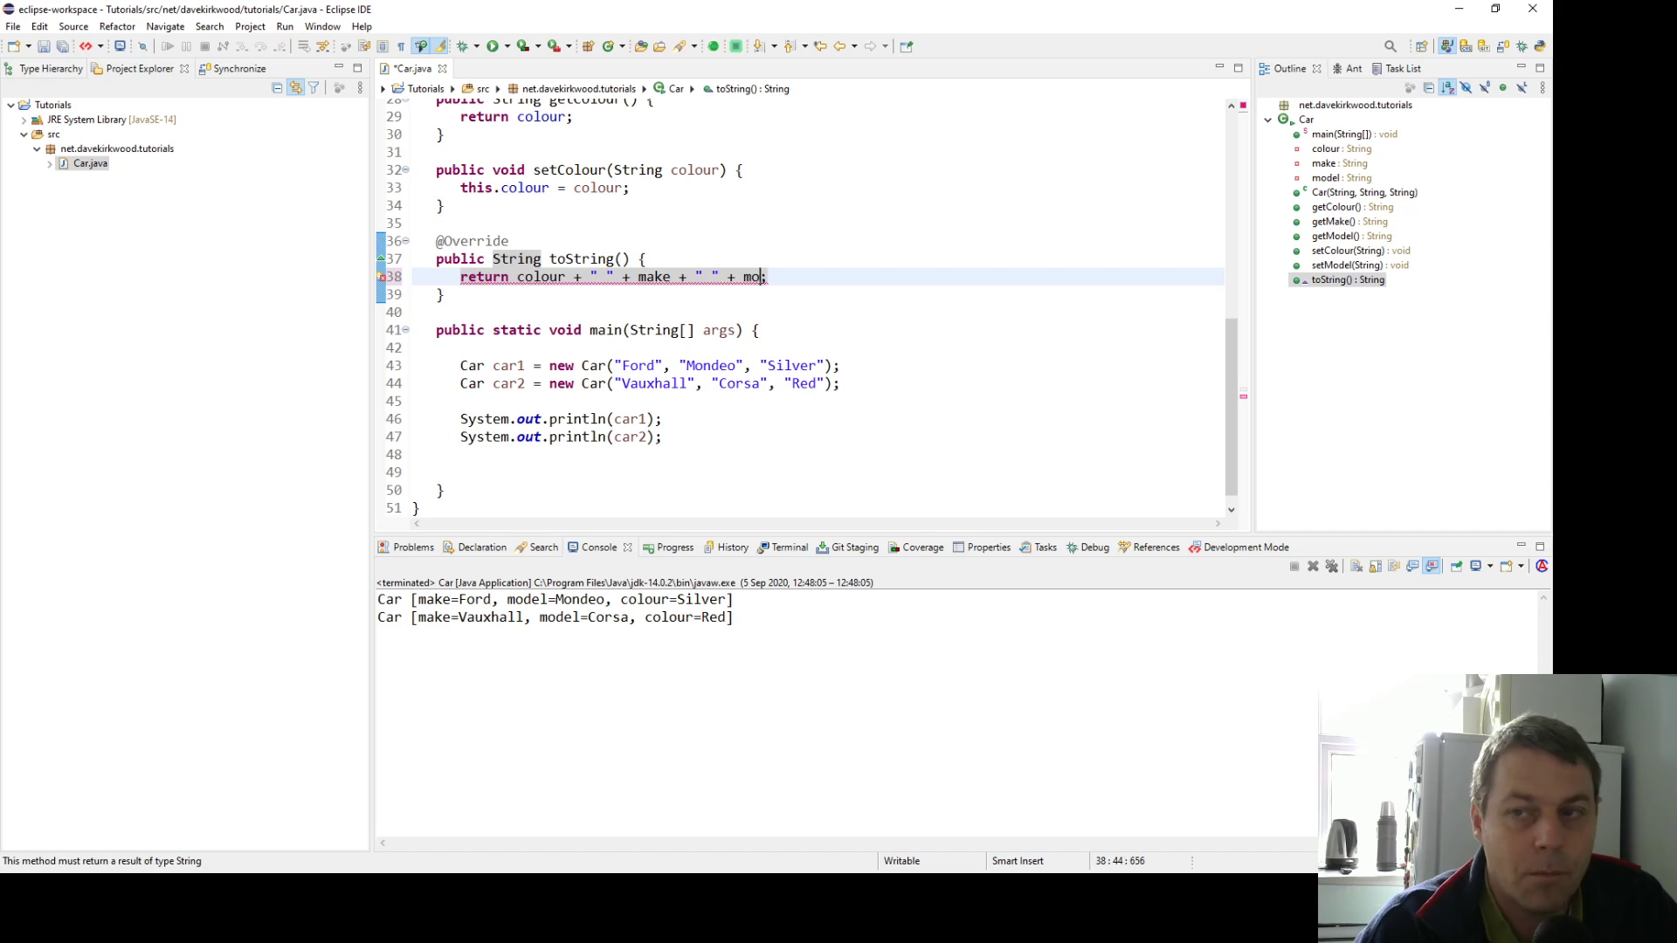
text(del)
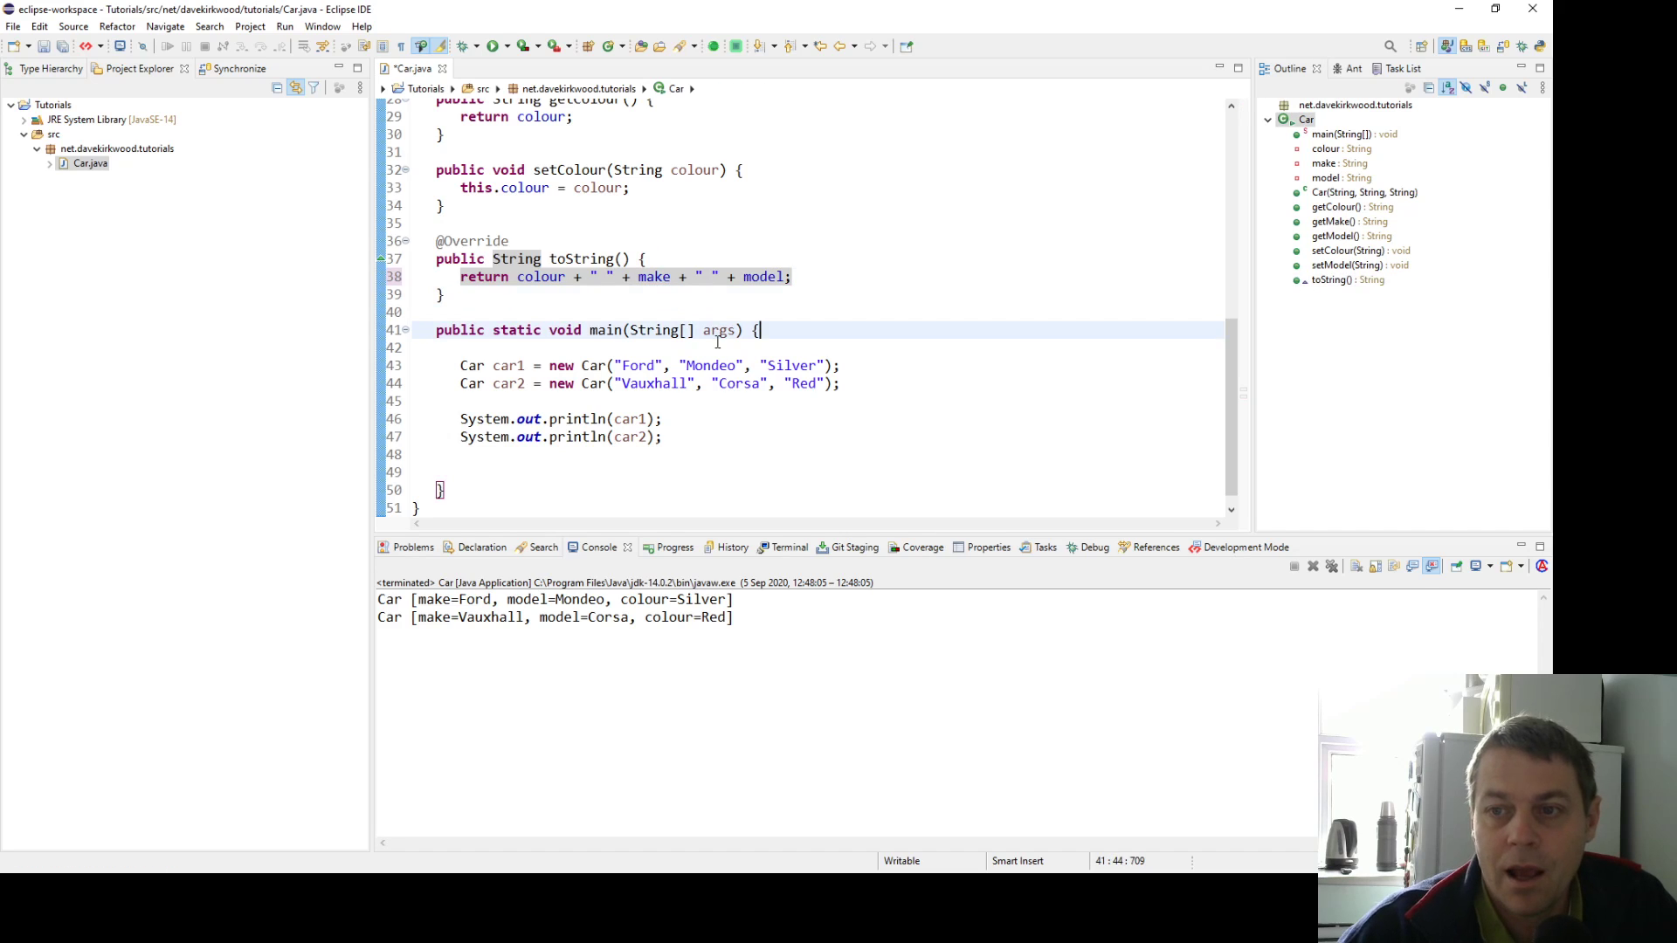
click(636, 417)
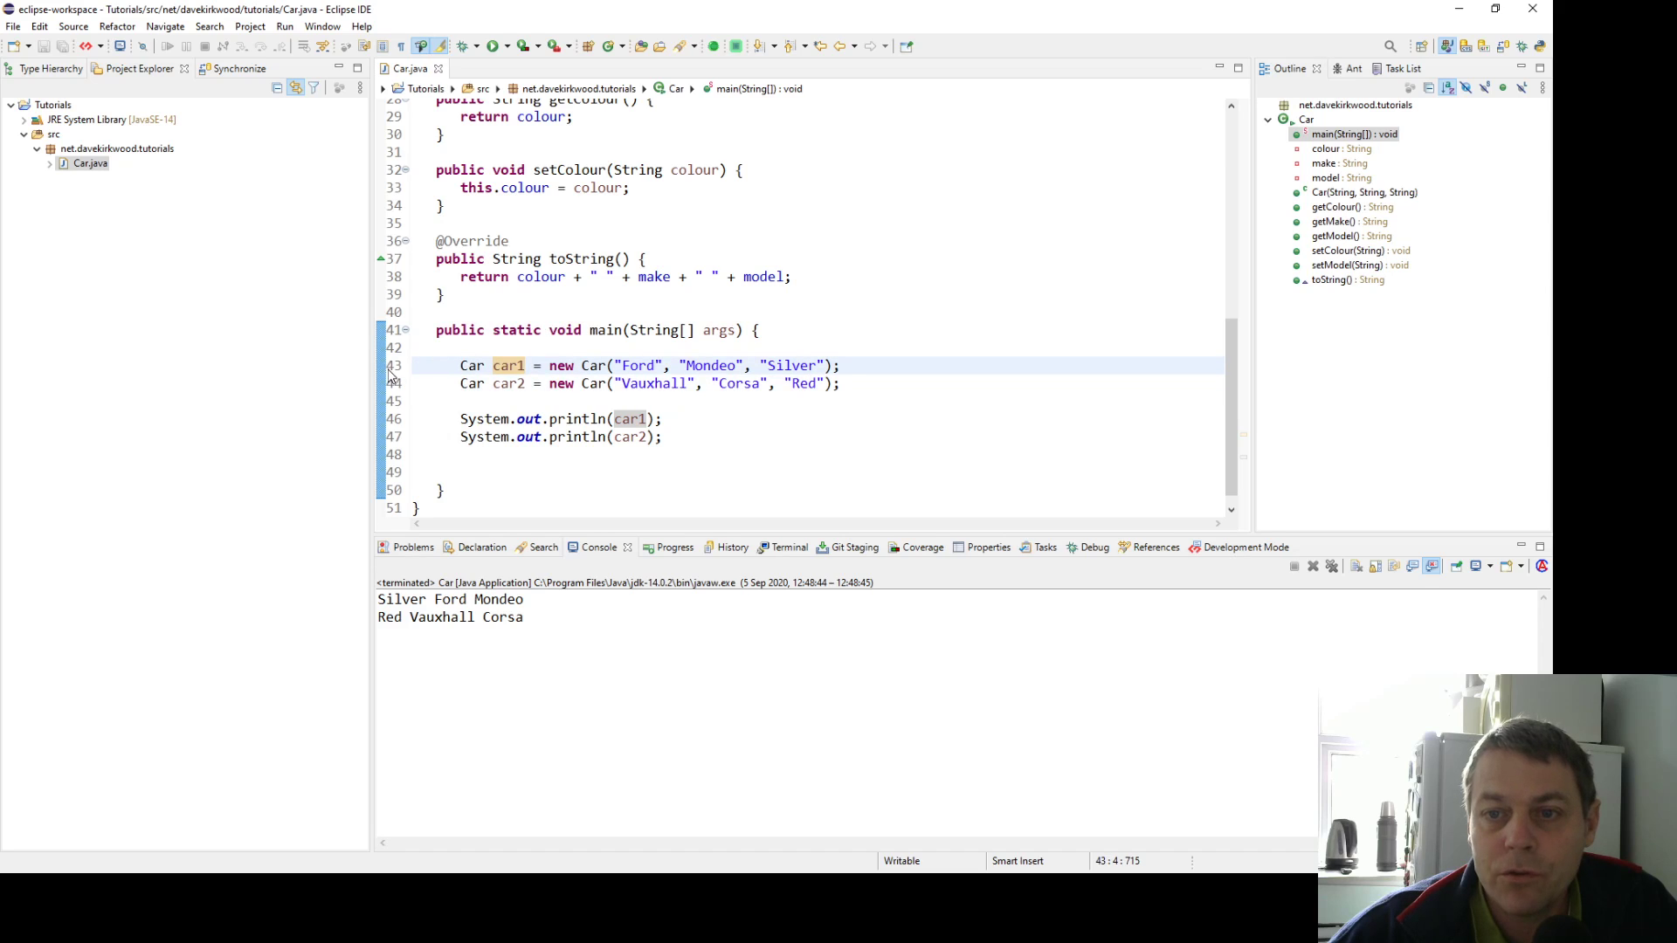
Set a breakpoint on the car1 line, launch Debug > Car and switch to the Debug perspective
click(461, 45)
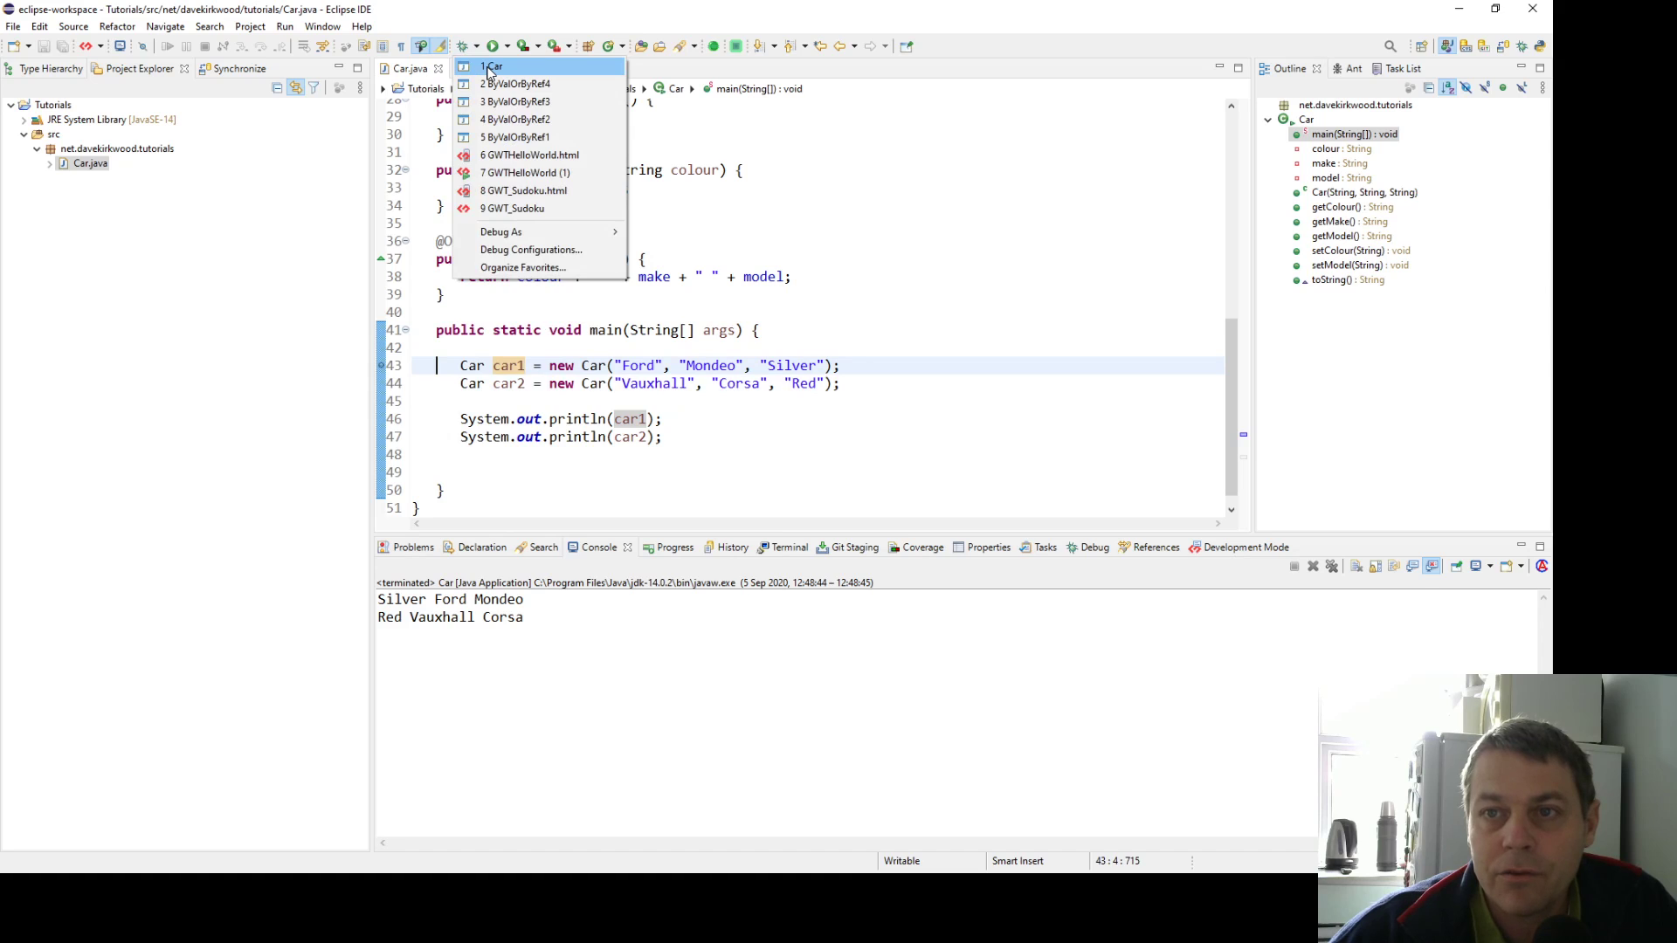
click(494, 66)
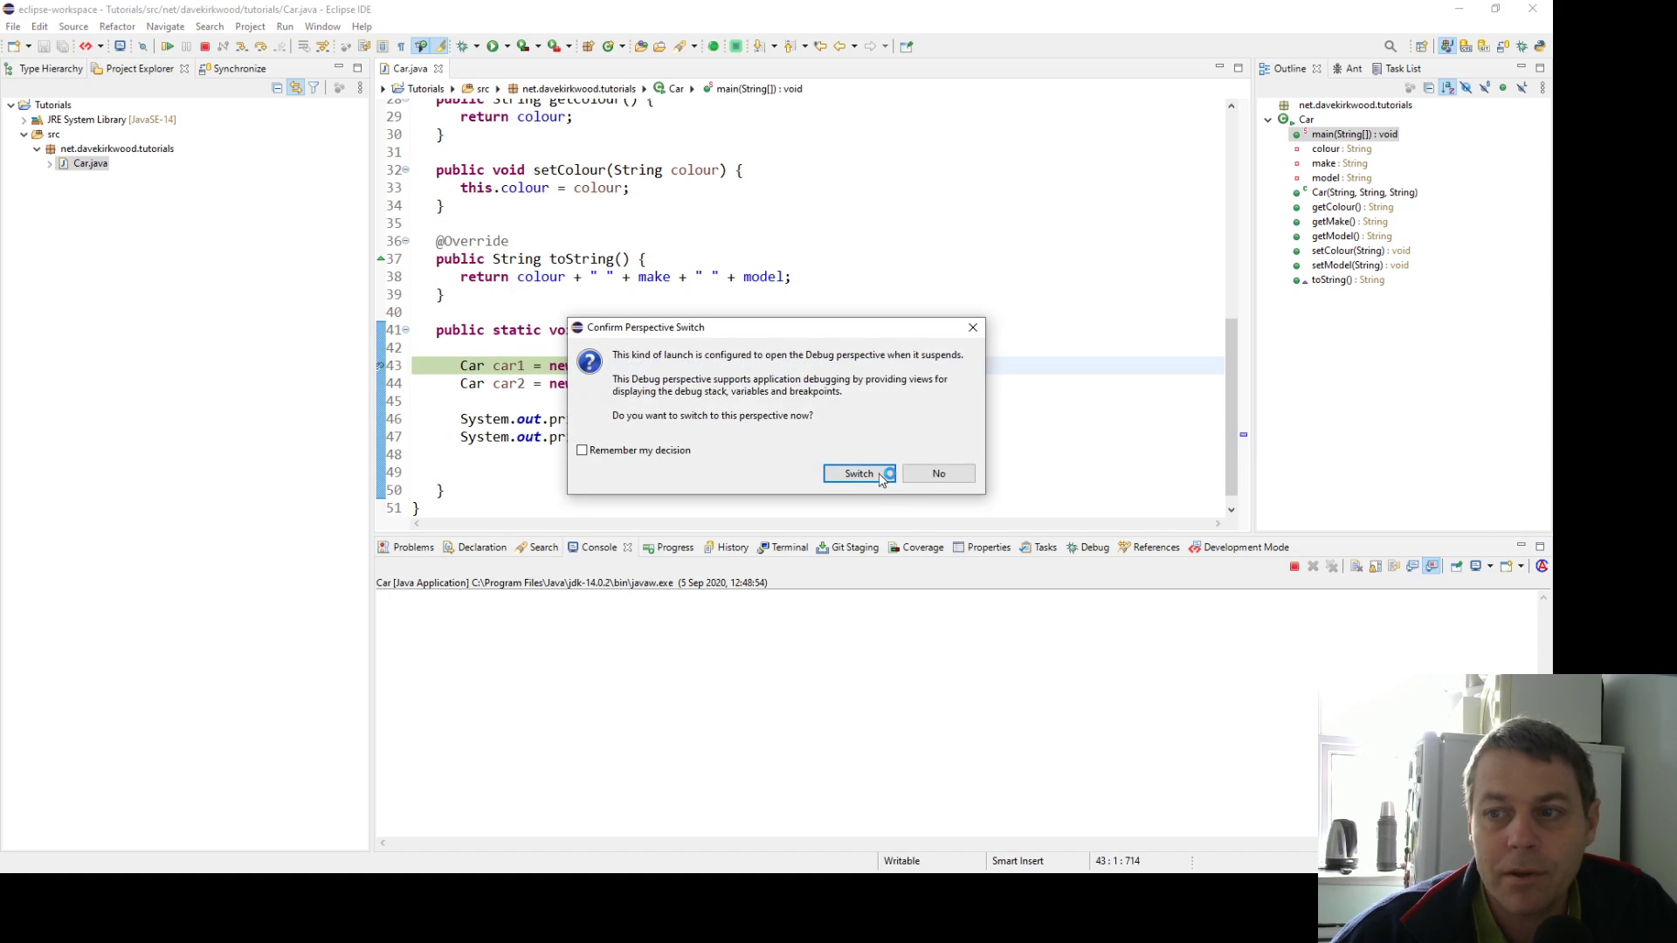
click(859, 473)
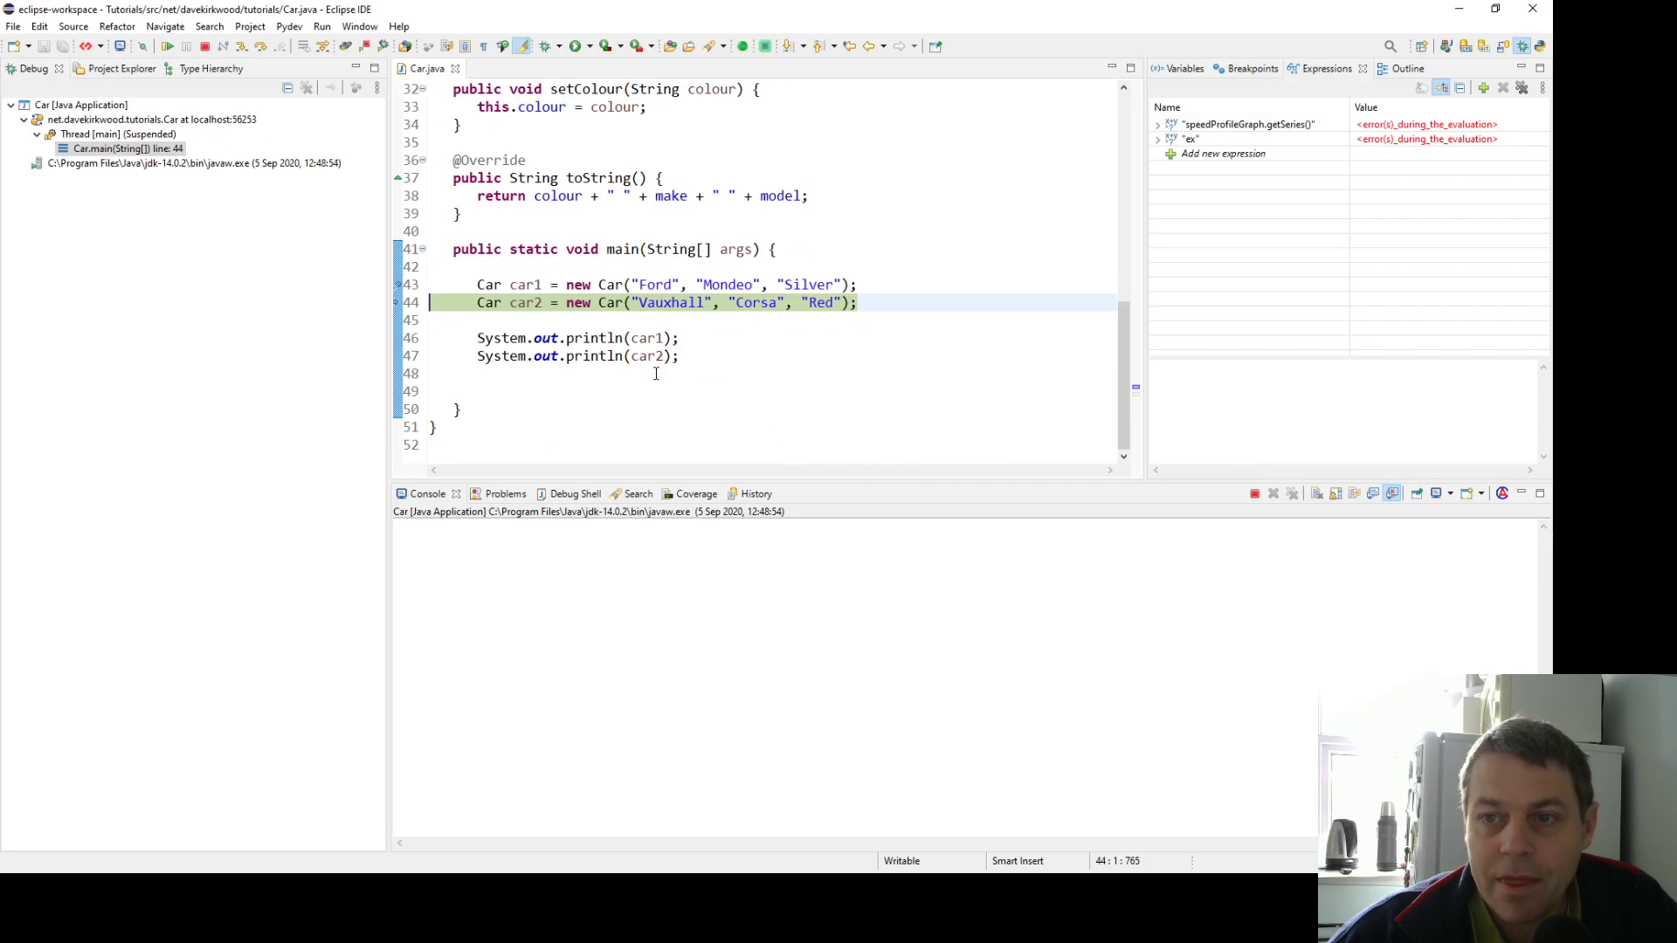
mouse_move(527, 284)
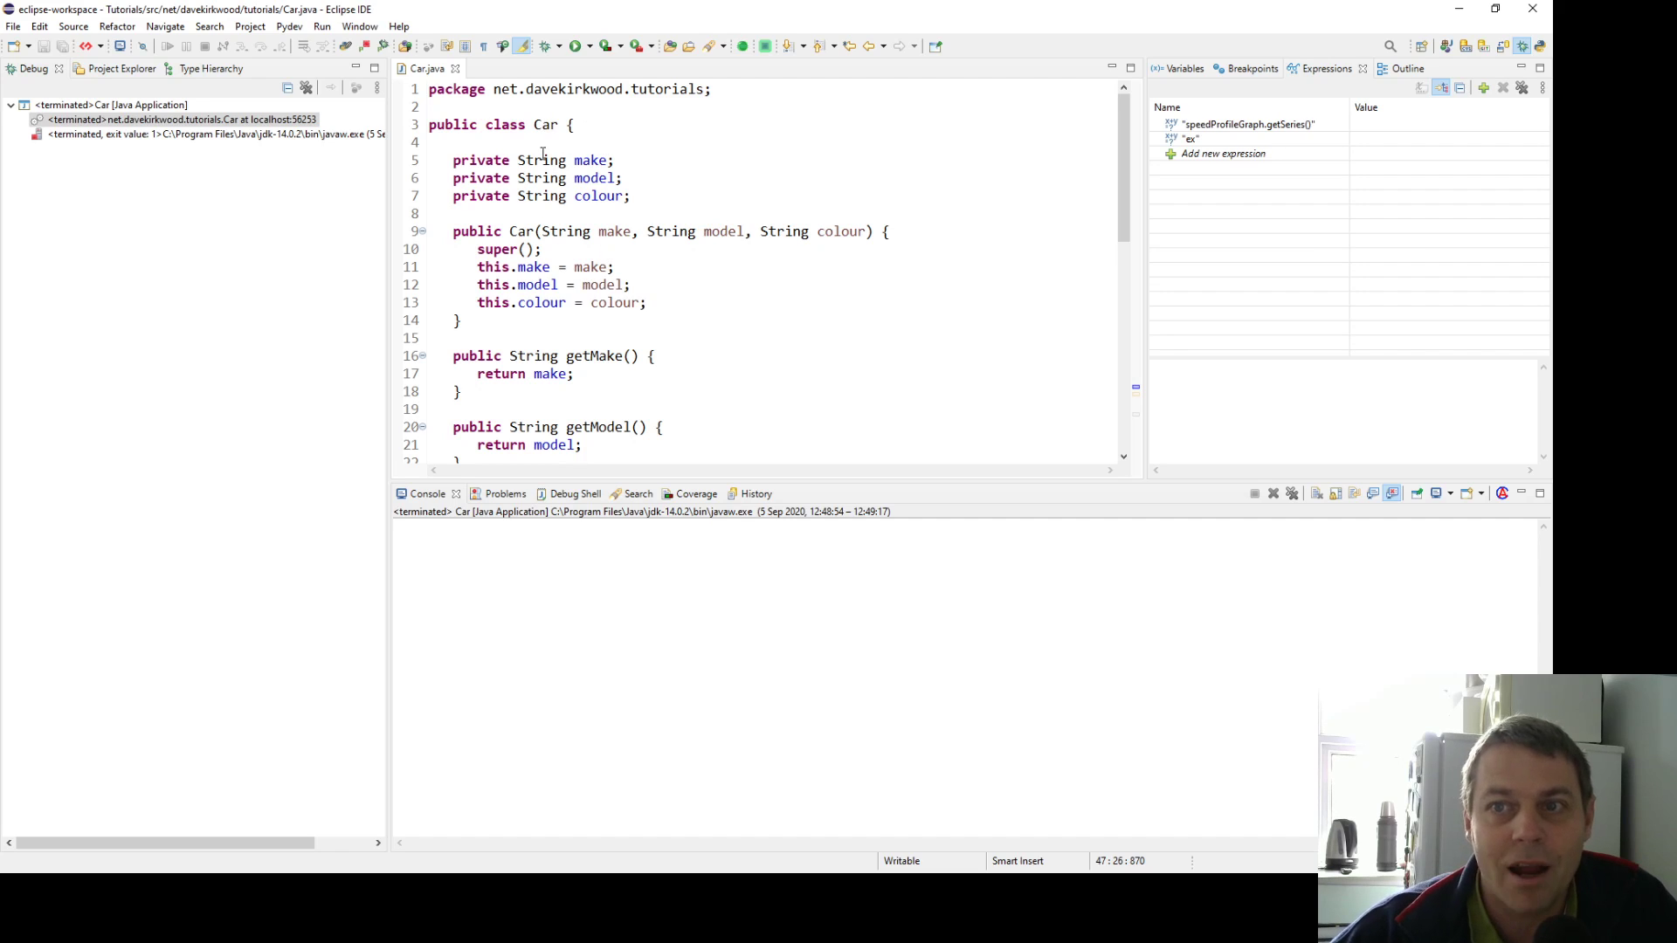
mouse_move(541, 159)
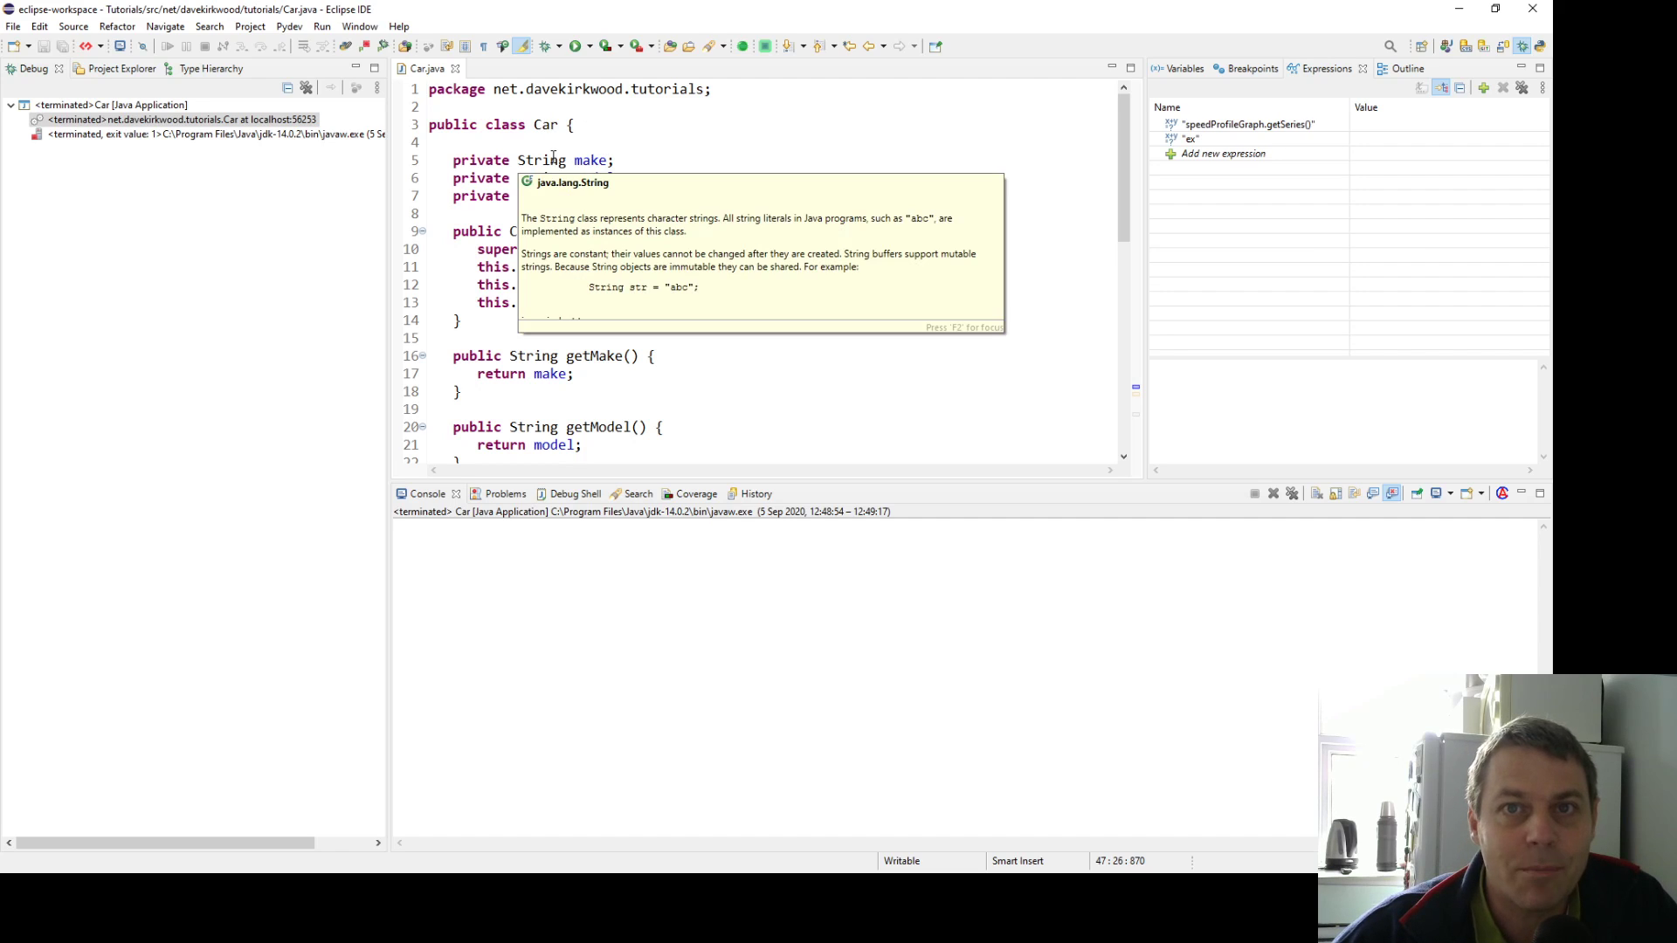